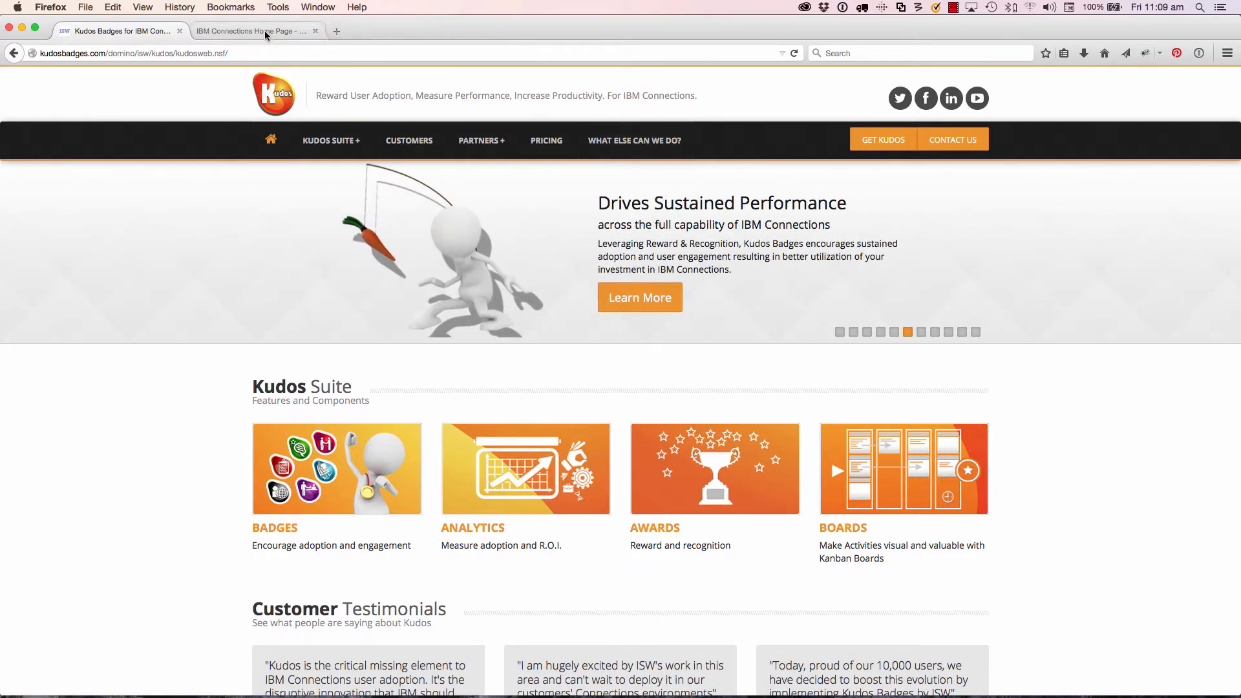
Step: Switch Firefox to the IBM Connections Home Page tab with its updates feed
click(252, 31)
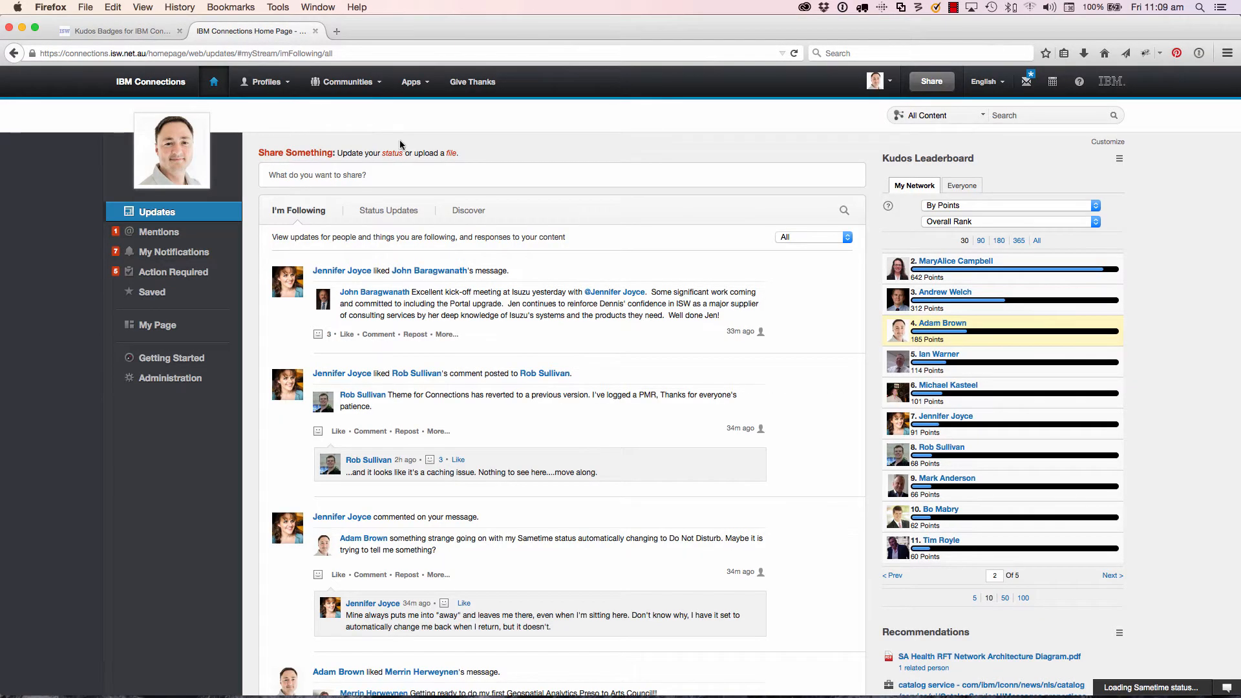
Step: Open Kudos Boards from the Apps menu to reach the My Boards page
click(411, 82)
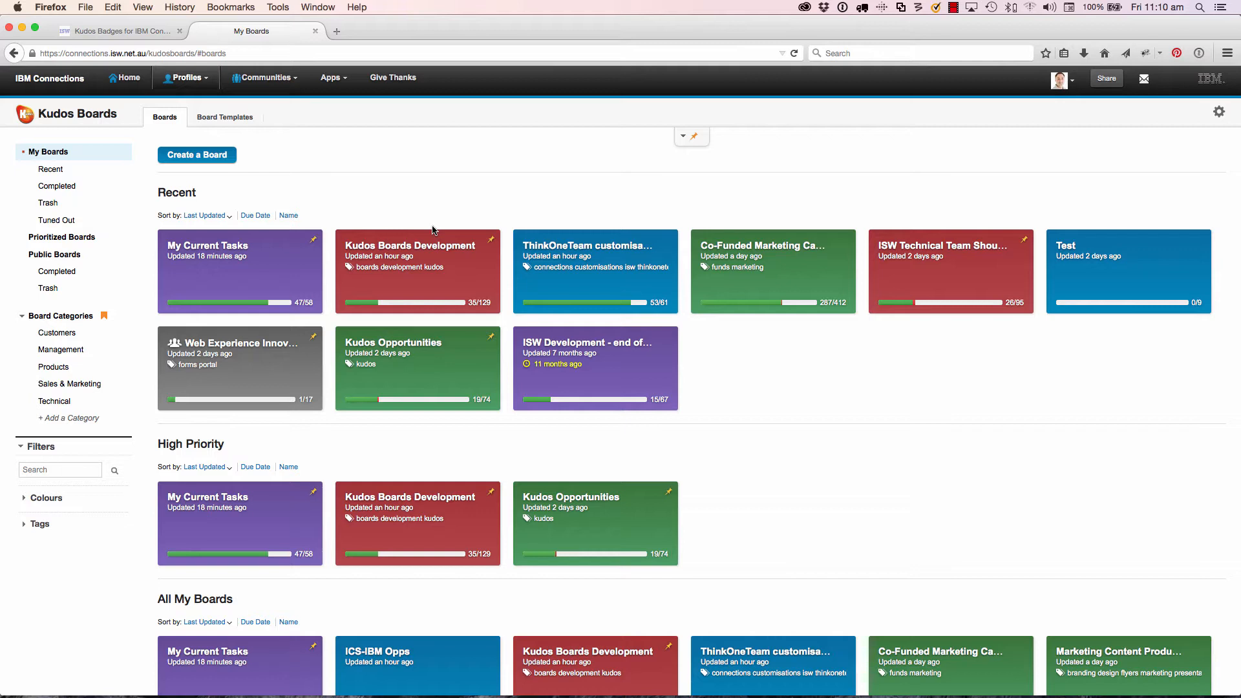
mouse_move(262, 275)
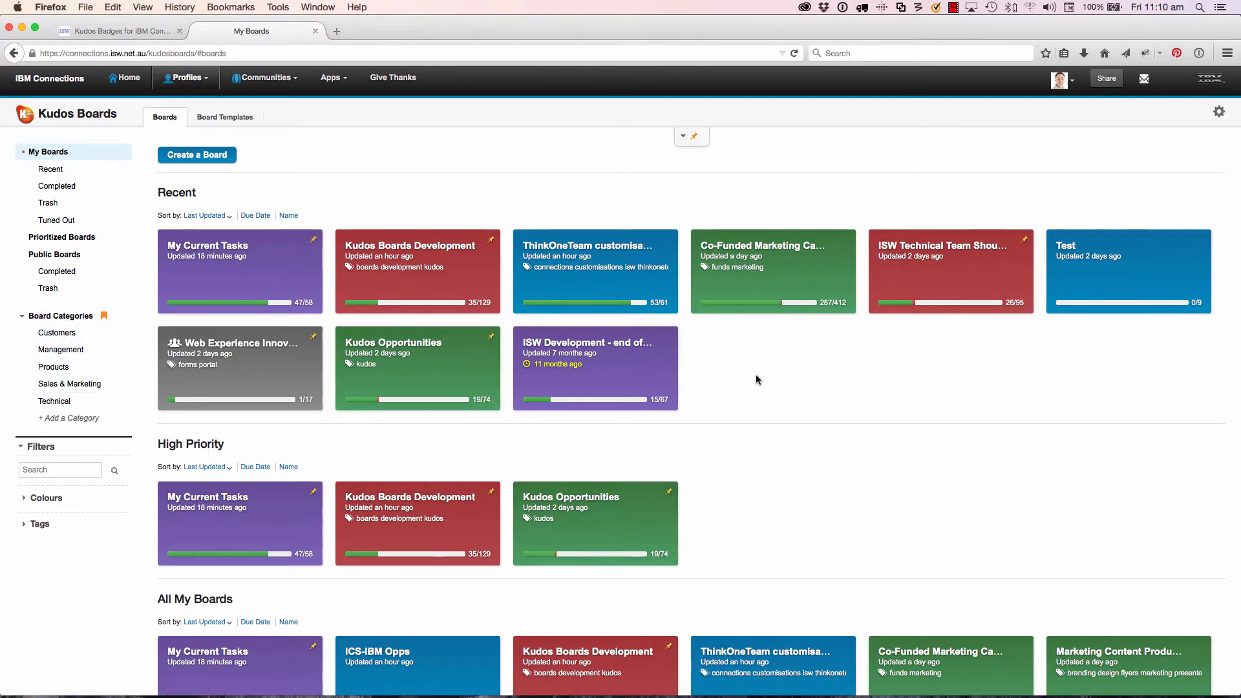
mouse_move(763, 377)
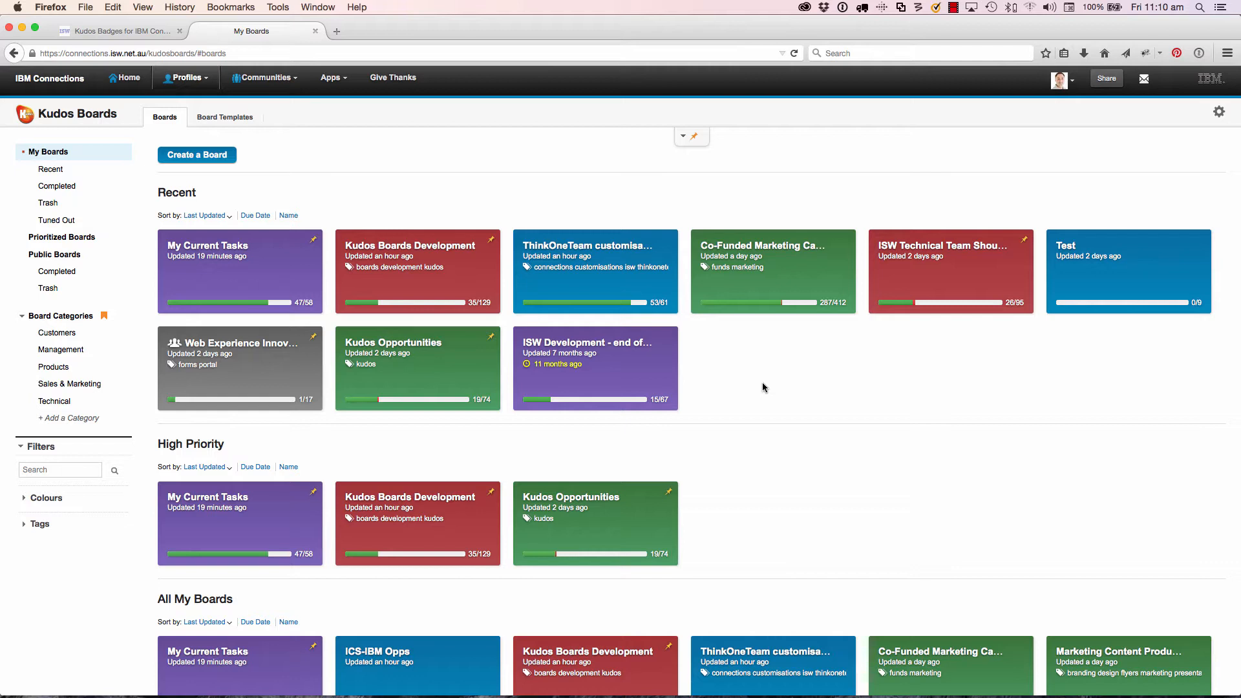
mouse_move(349, 263)
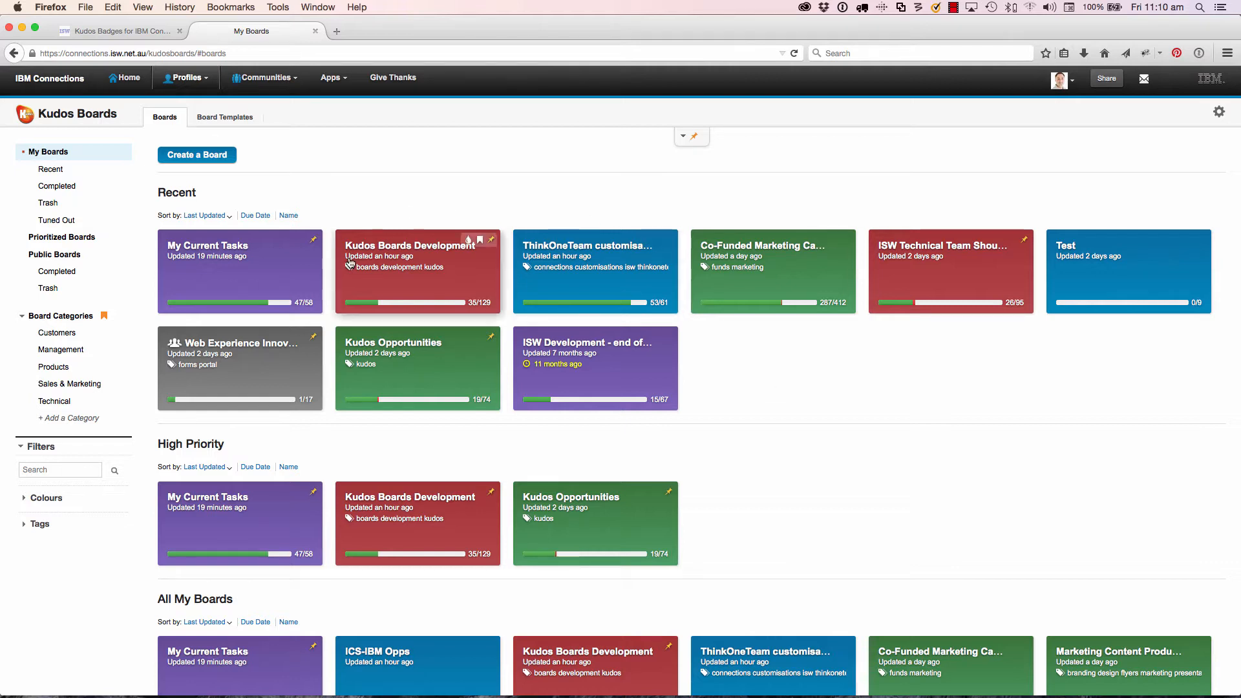
mouse_move(246, 306)
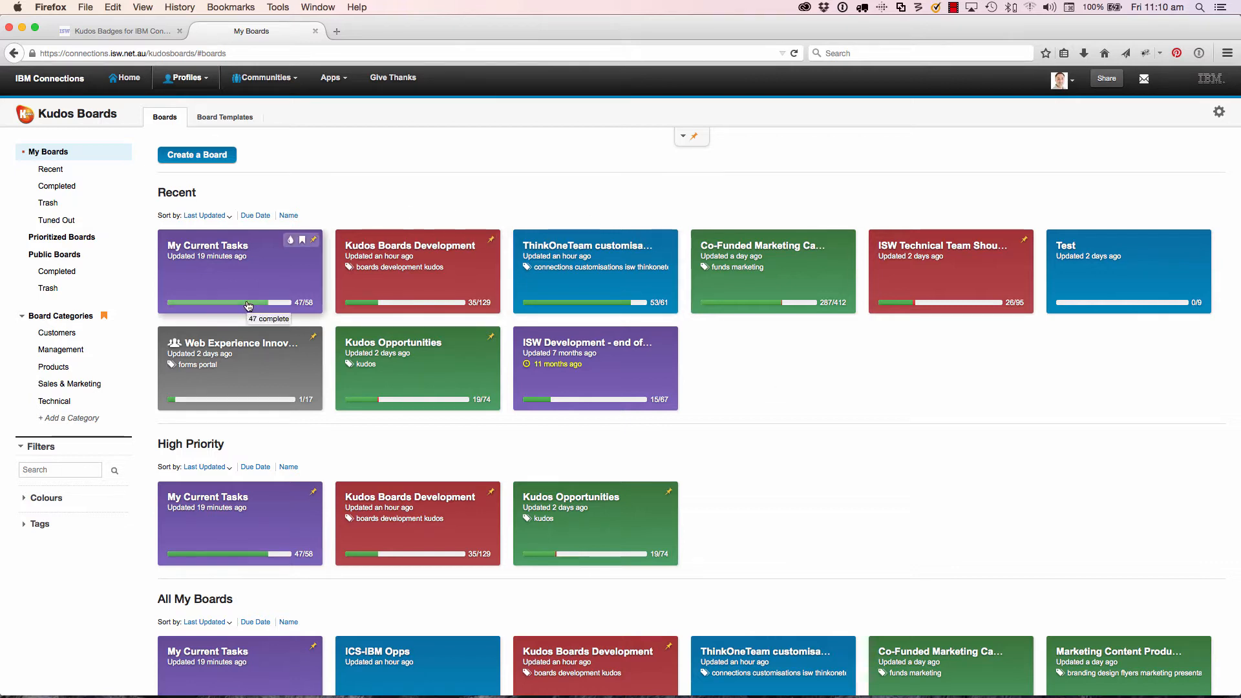
mouse_move(845, 351)
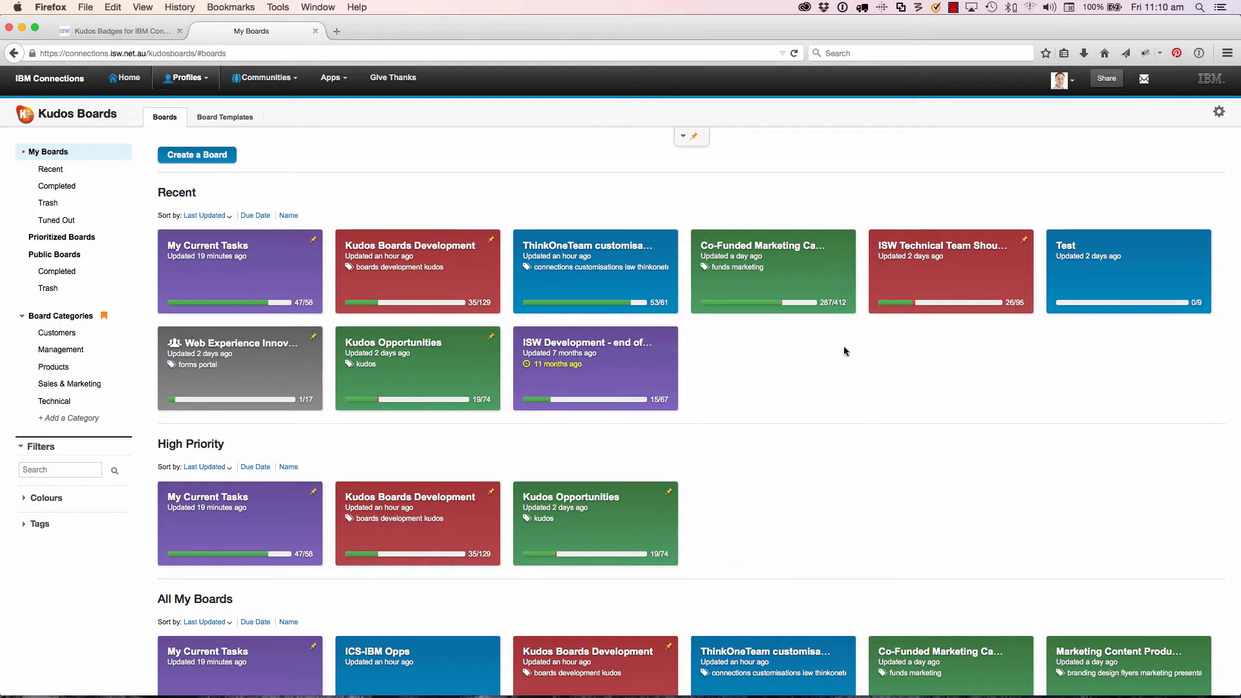
mouse_move(902, 327)
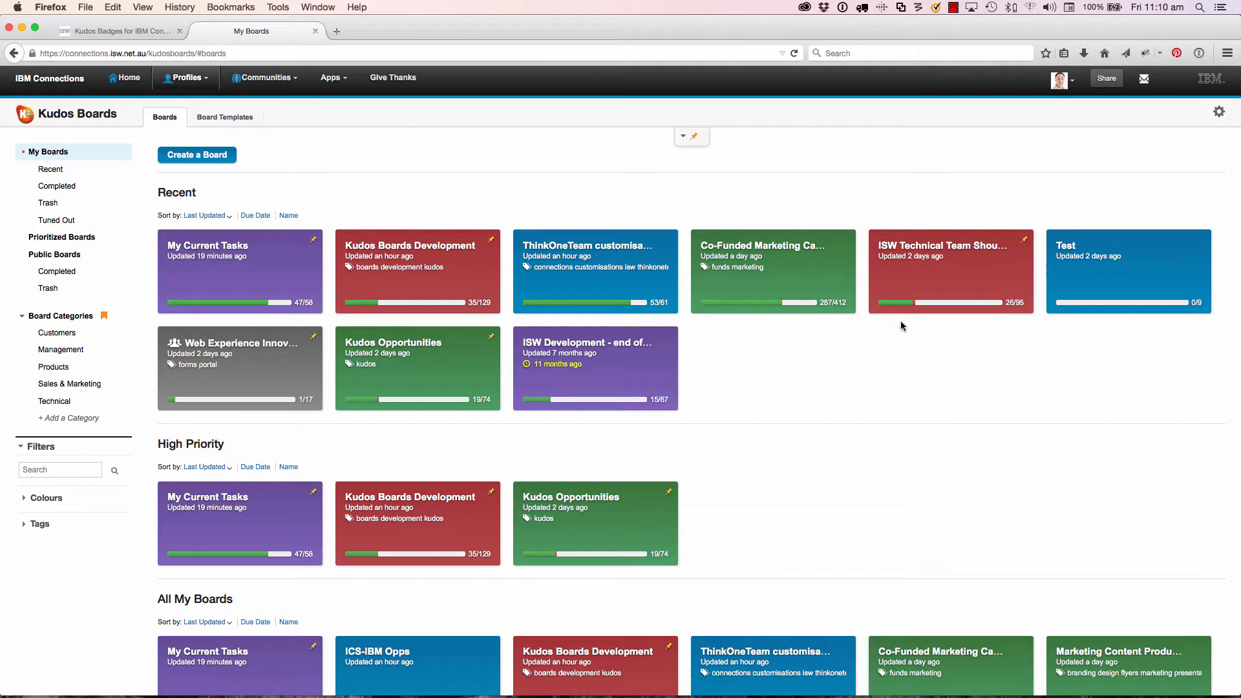
mouse_move(901, 309)
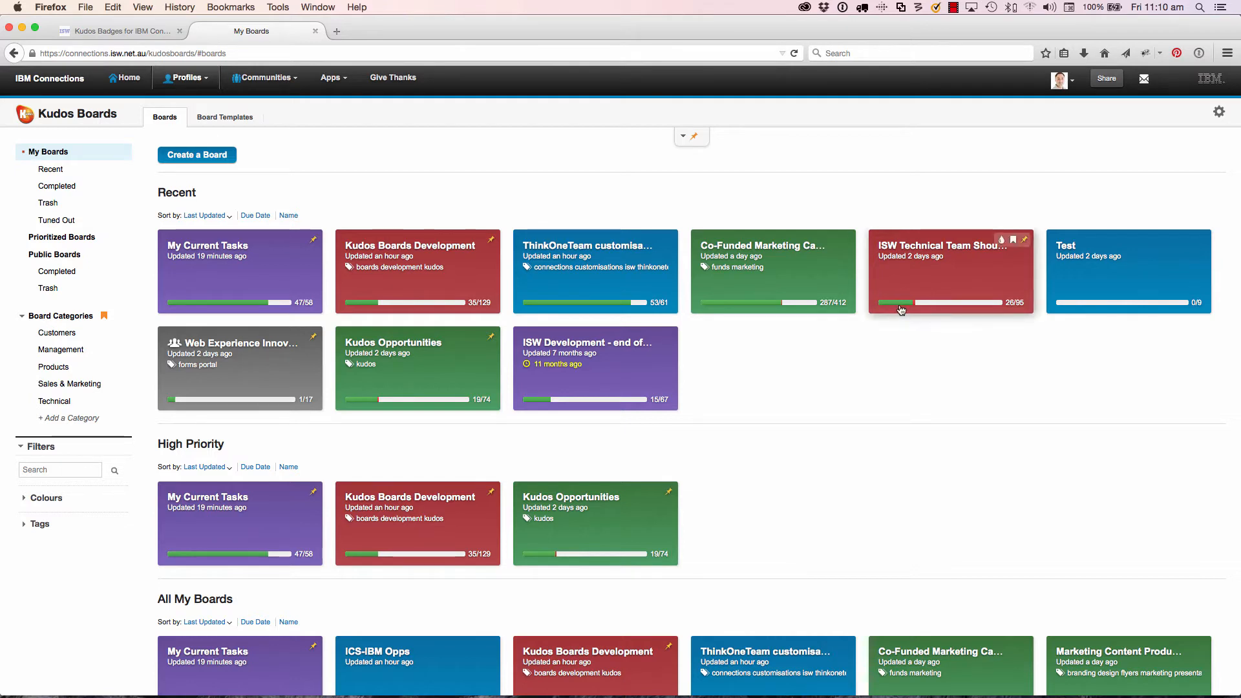
mouse_move(908, 307)
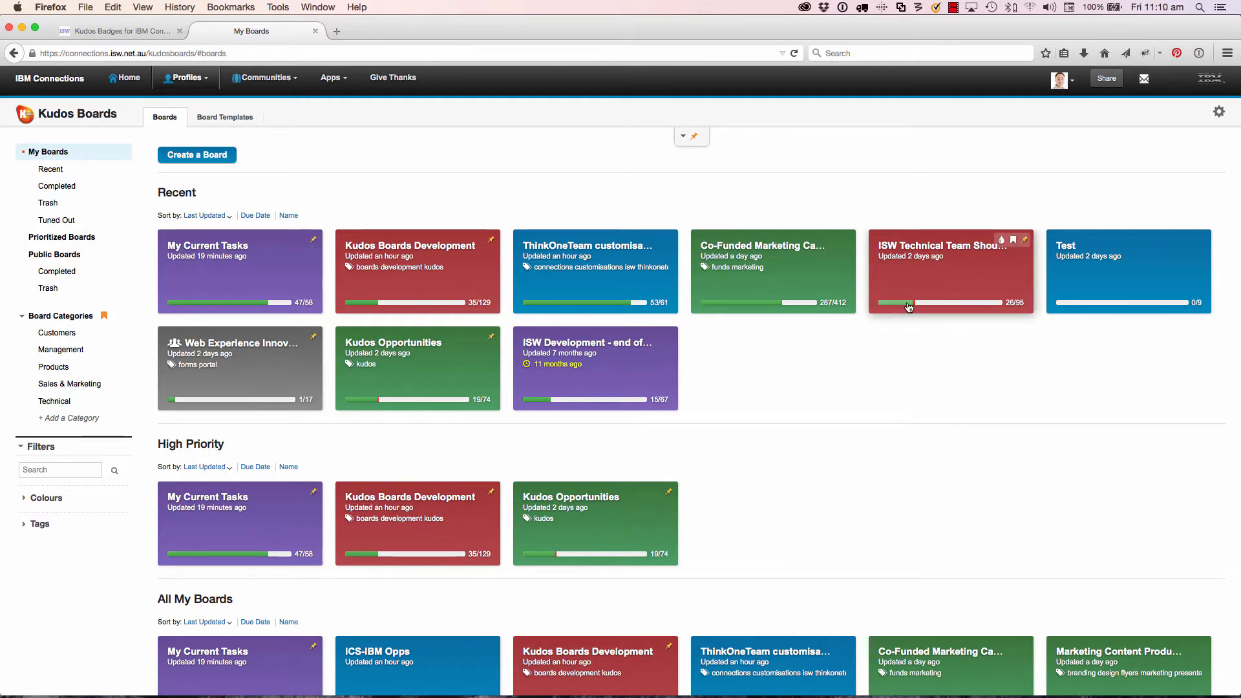
mouse_move(909, 305)
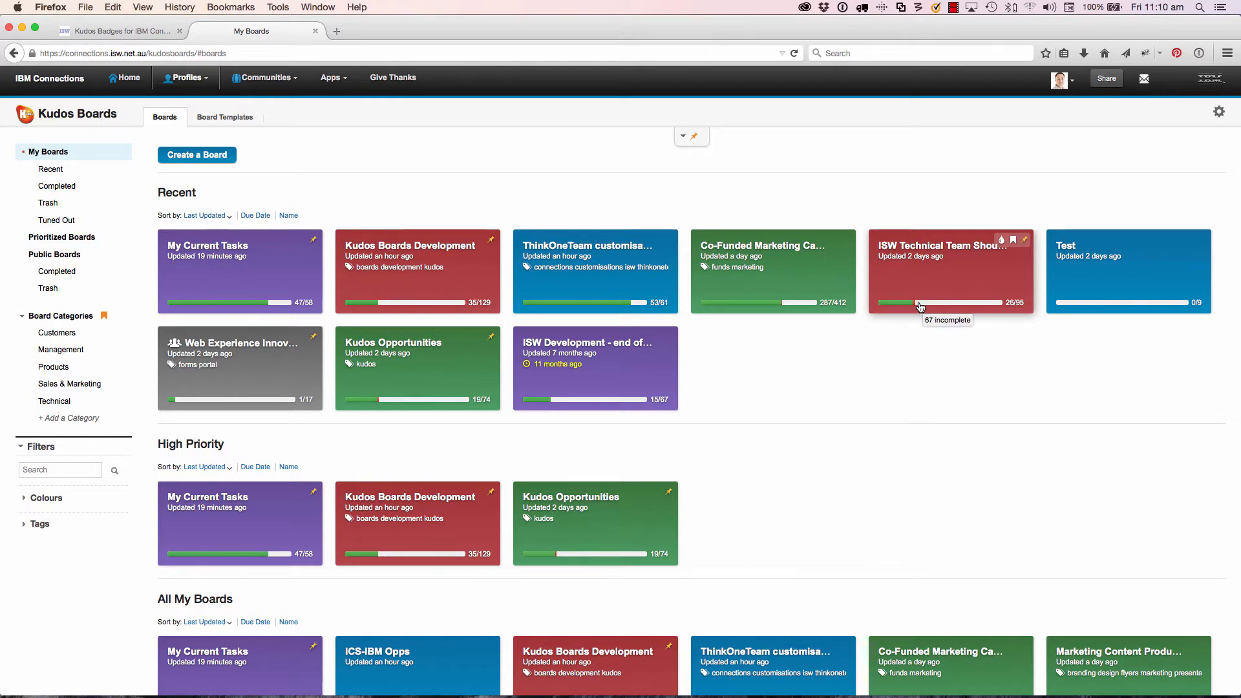
mouse_move(497, 172)
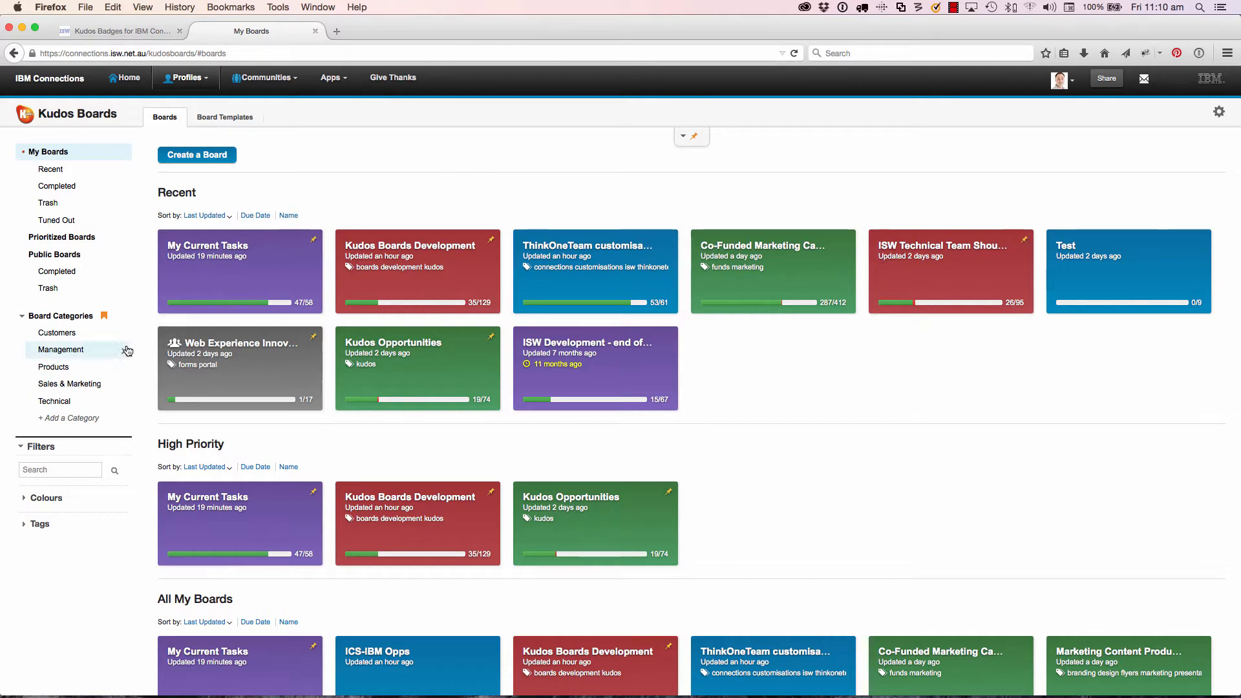
click(61, 350)
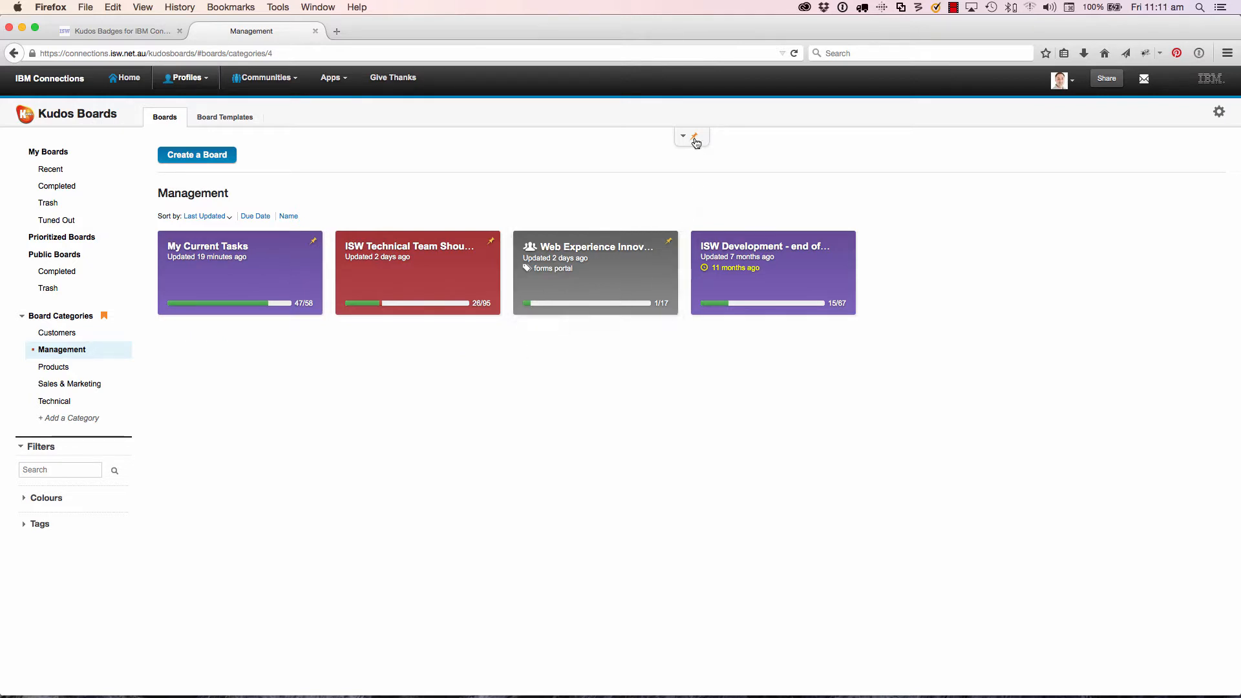
click(682, 136)
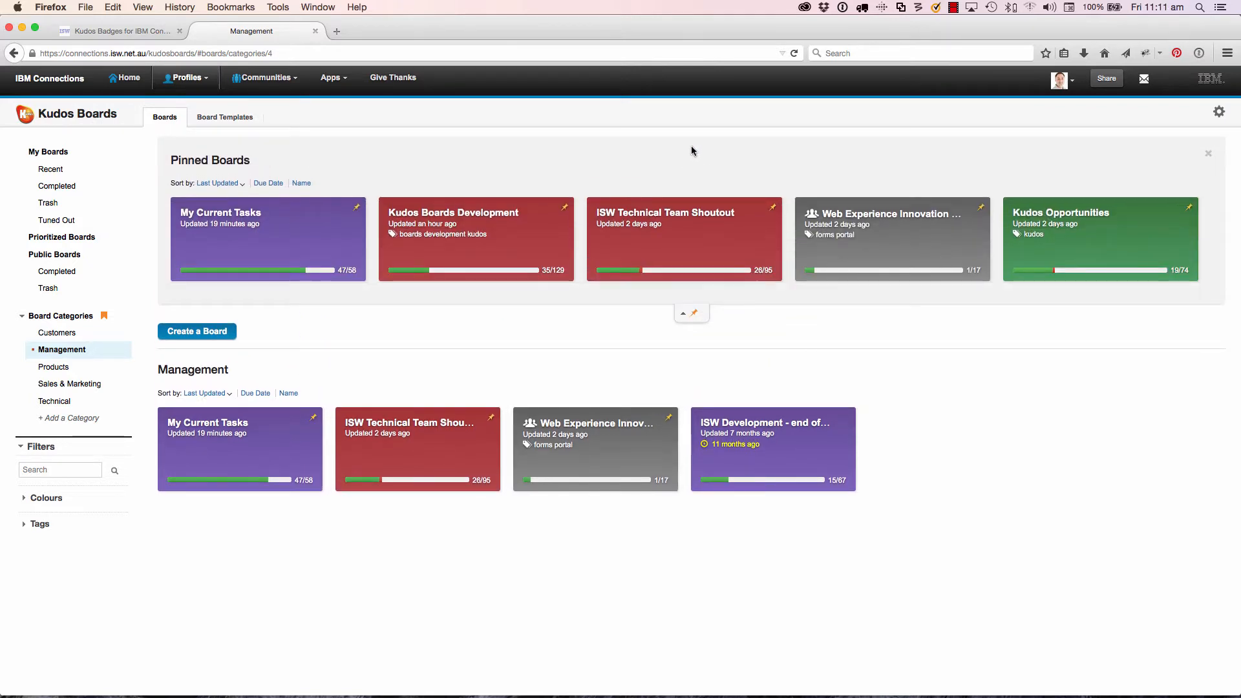
mouse_move(562, 289)
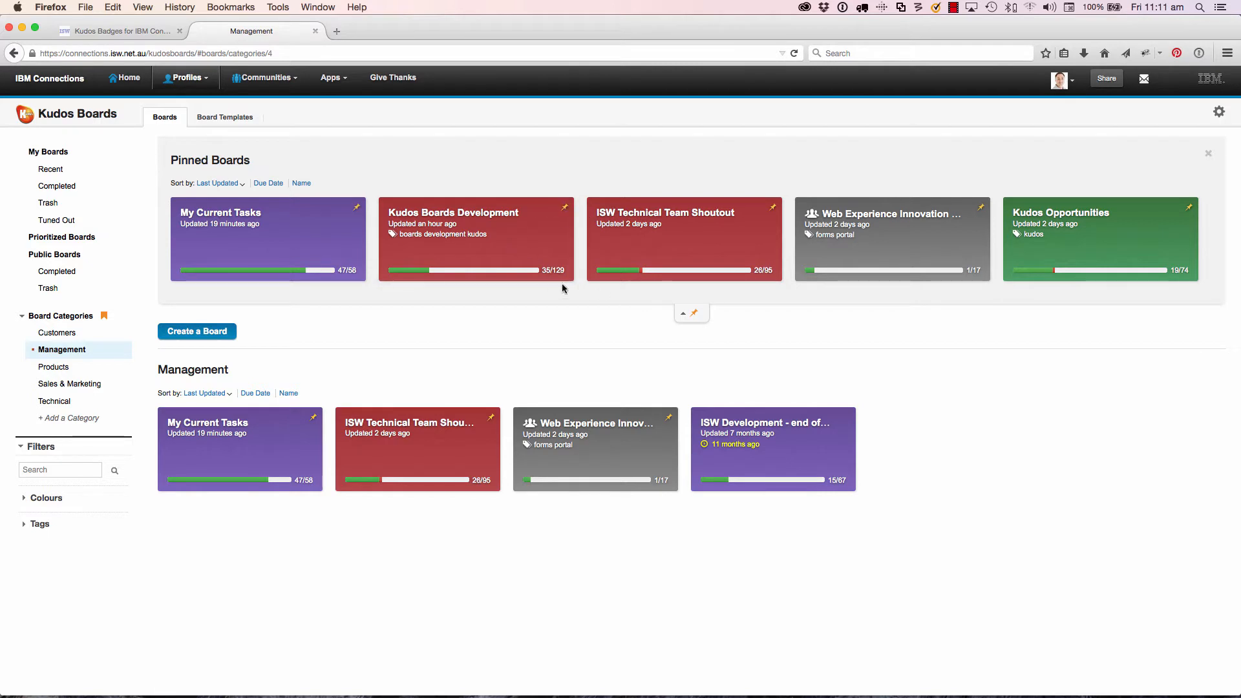
mouse_move(205, 207)
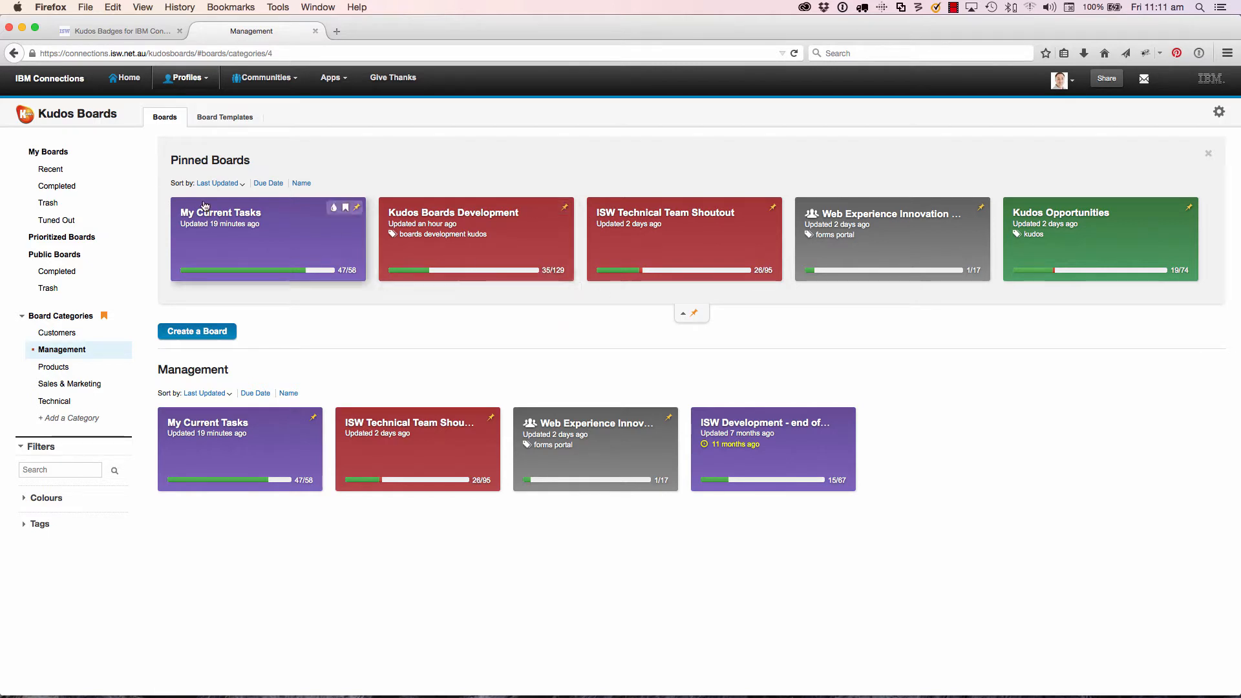
click(49, 151)
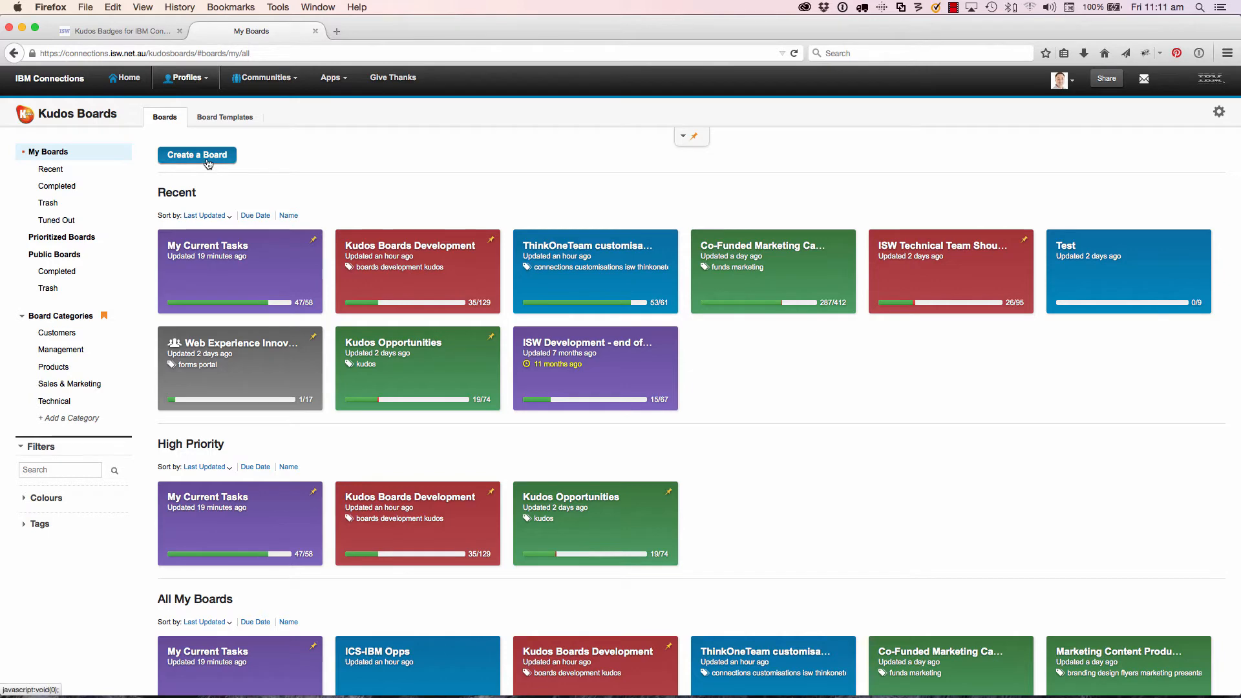
Step: Create board 'RFP Tas Govt' tagged rfp using the Respond to RFP template
click(197, 155)
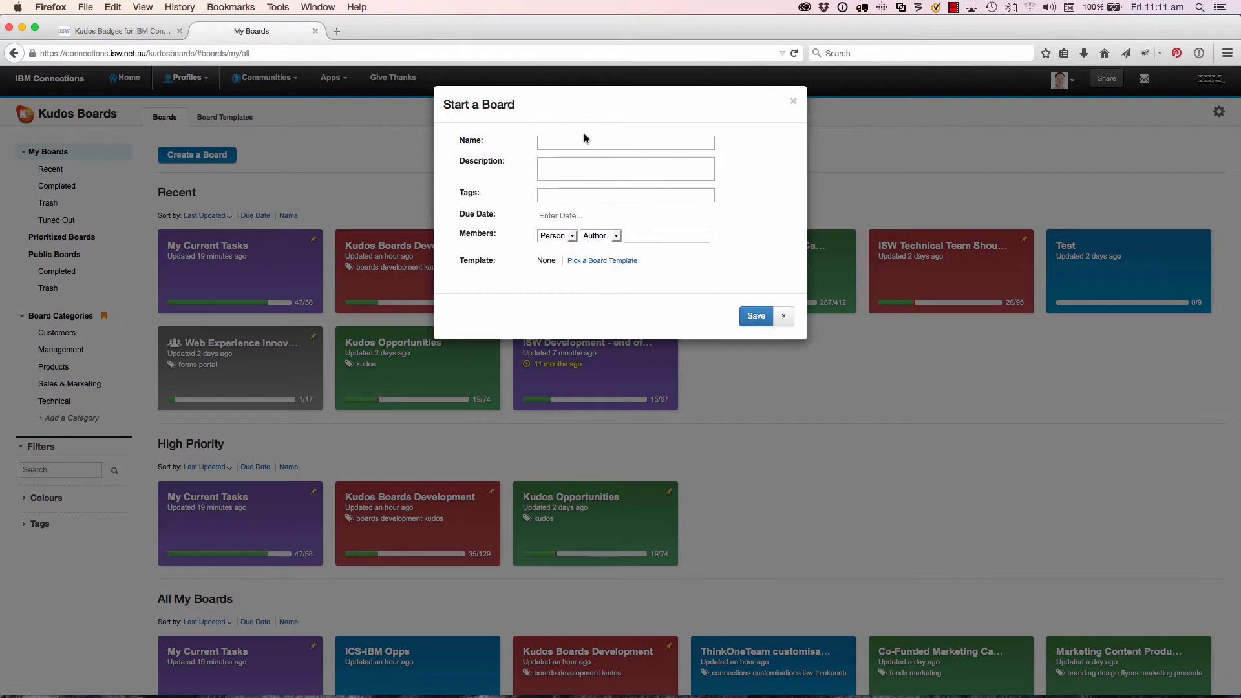
click(625, 142)
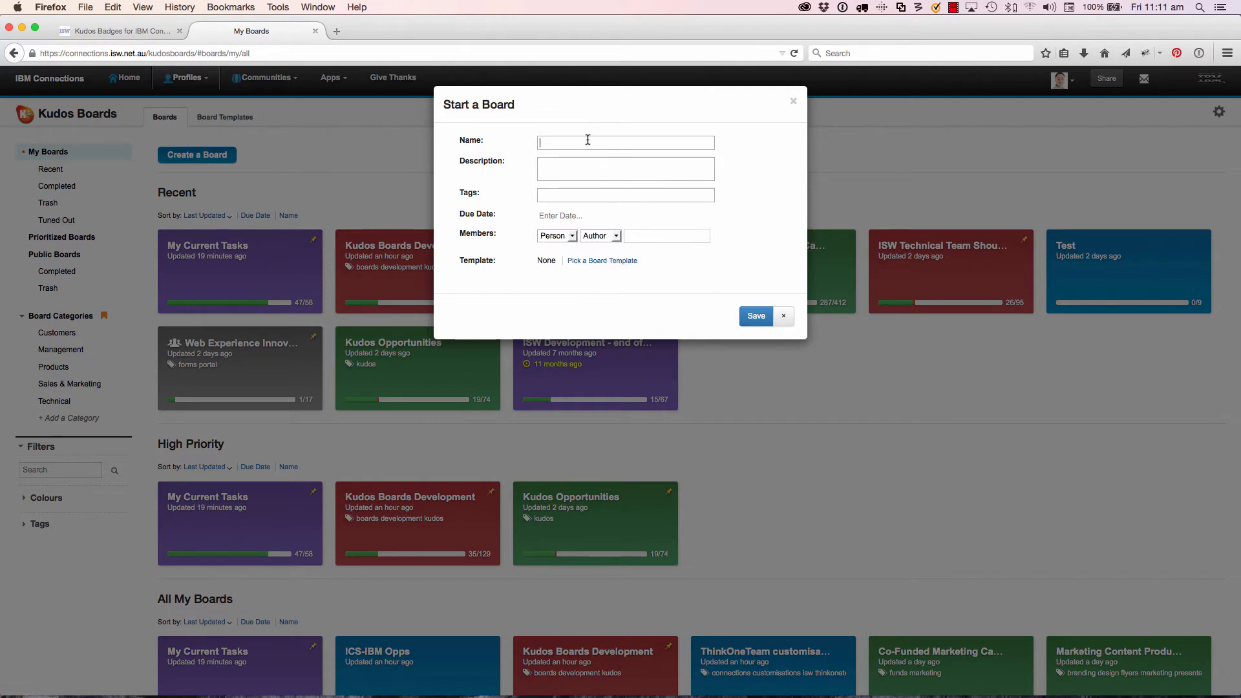
text(RFP)
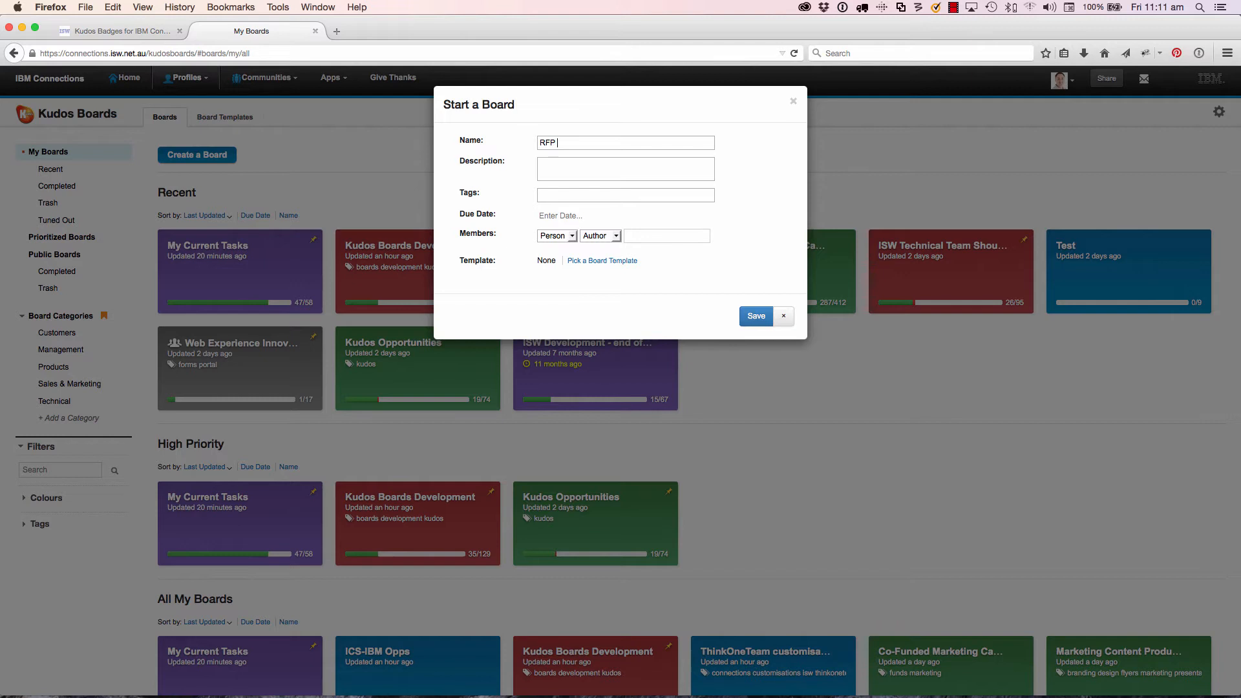
text(Tas Govt)
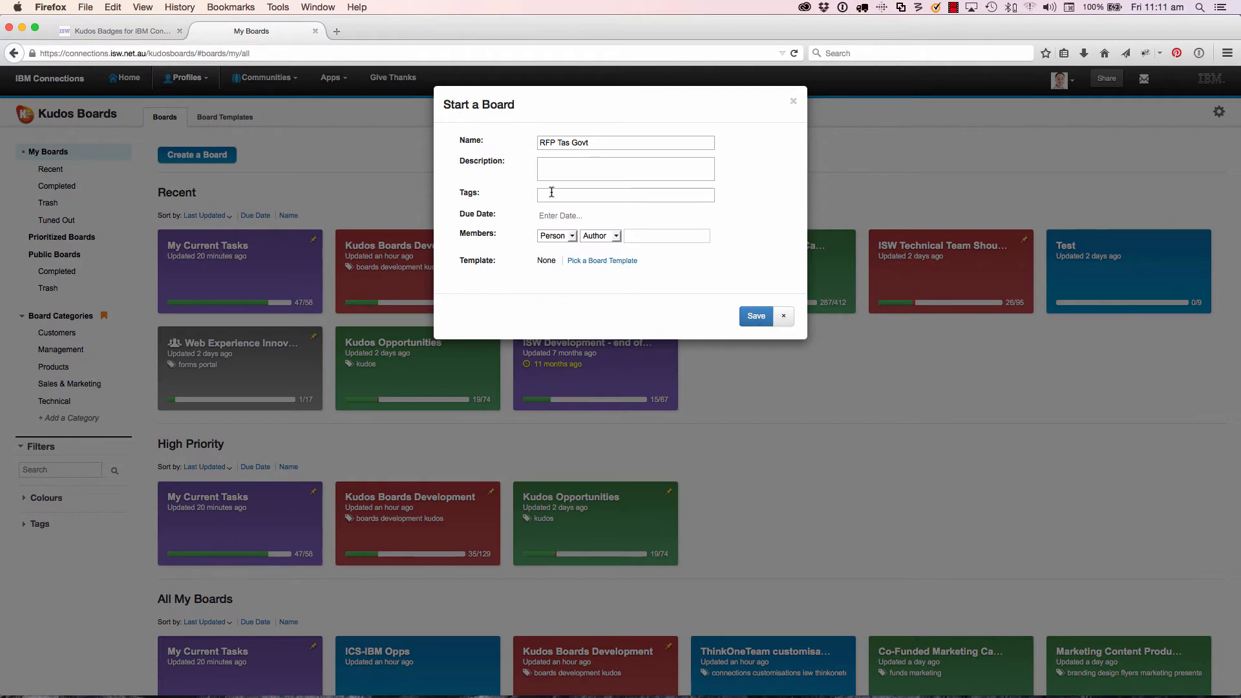
text(rfp)
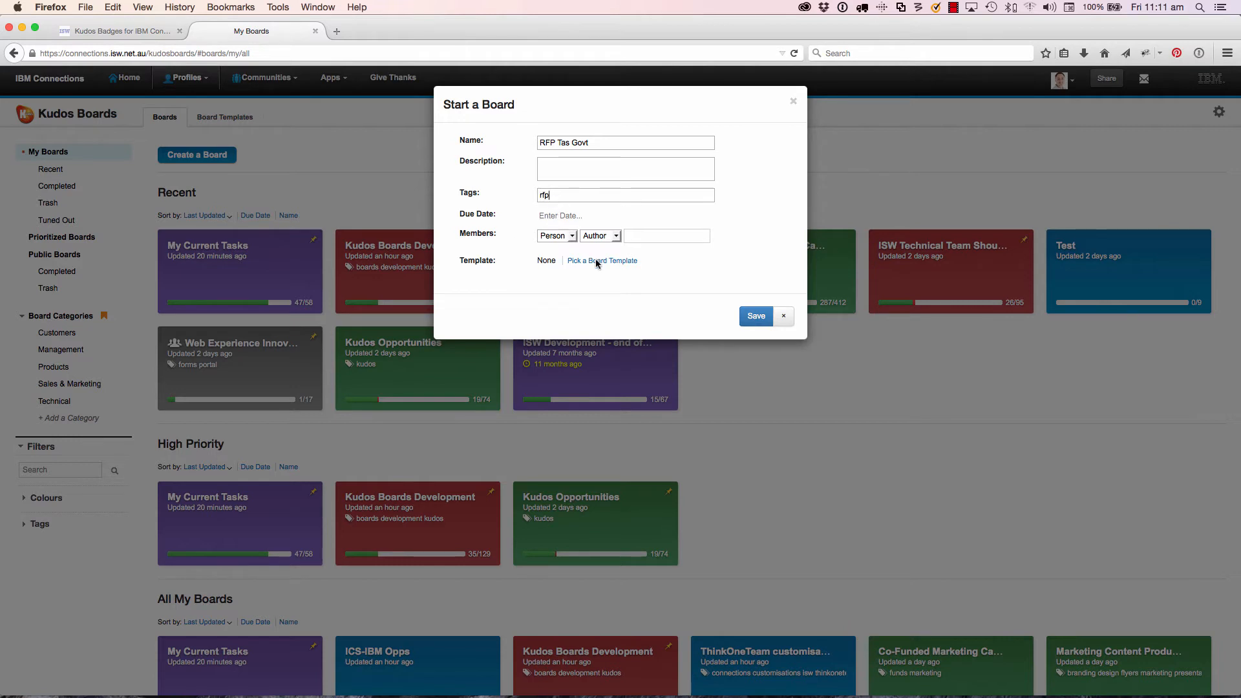
click(602, 261)
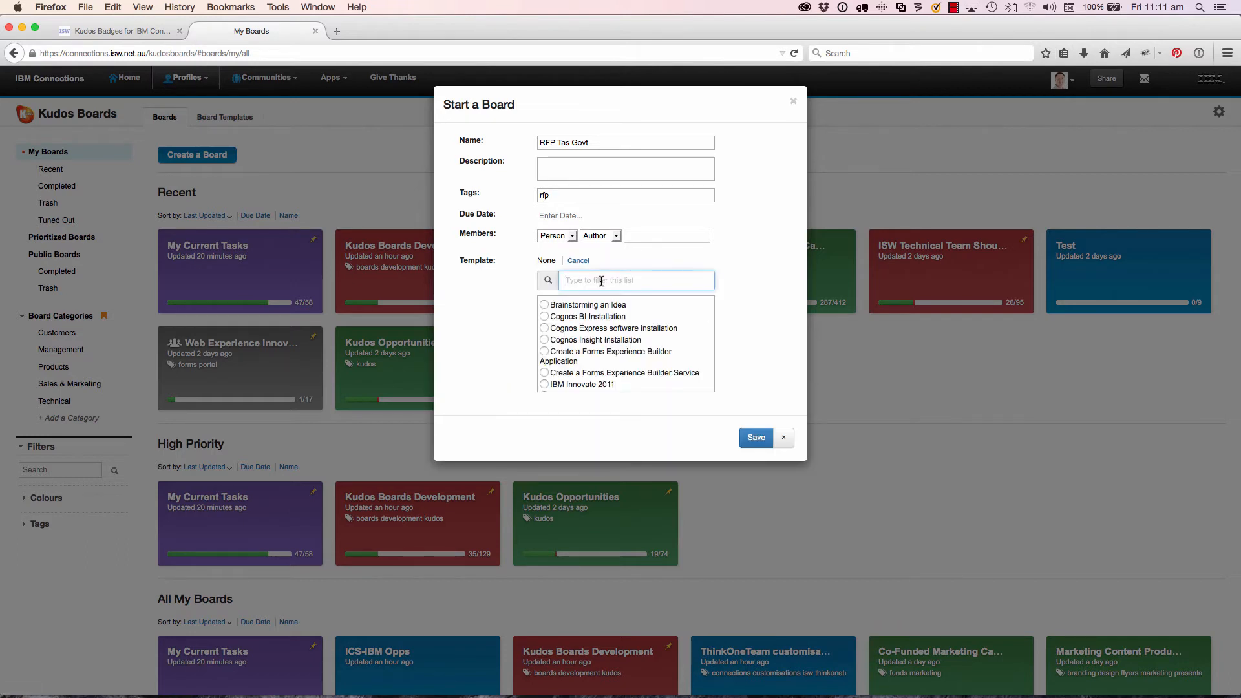
text(RFP)
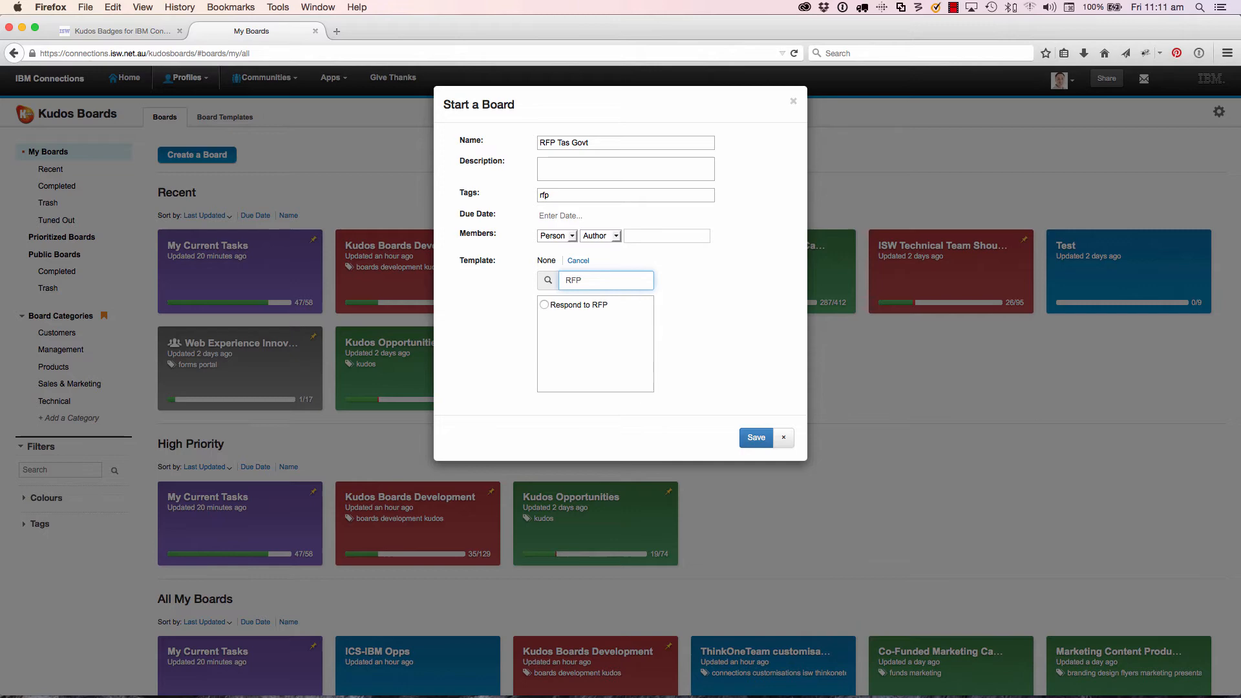
click(543, 304)
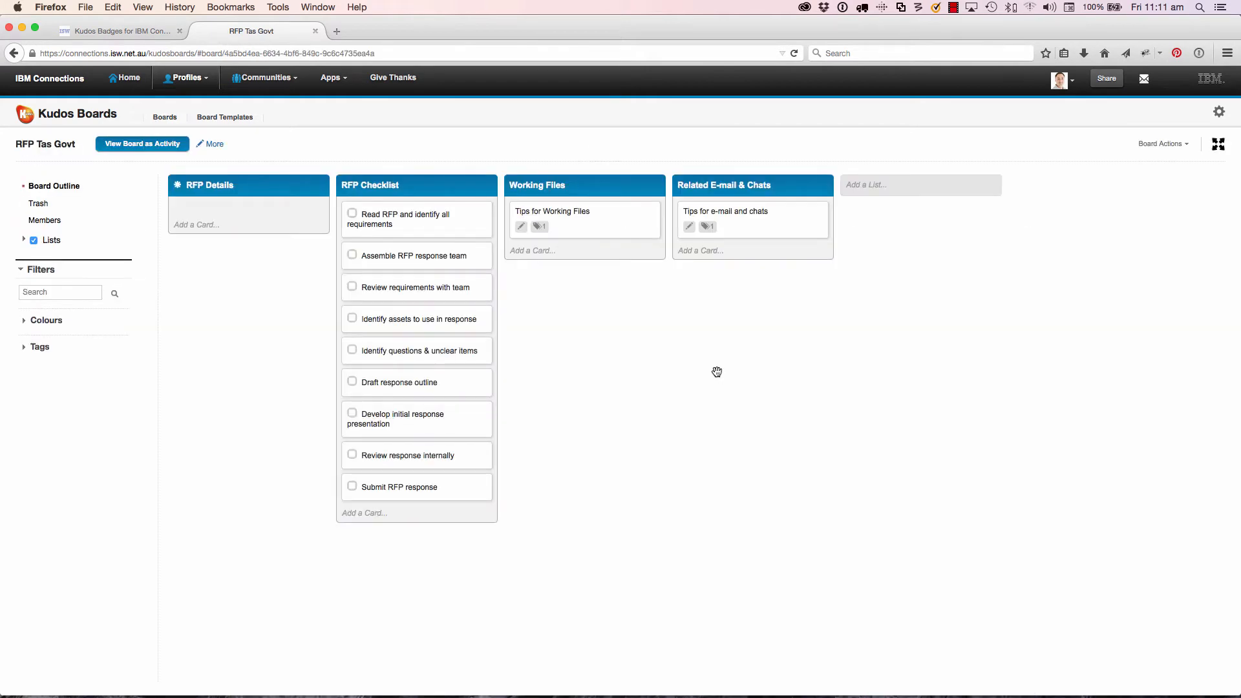
mouse_move(606, 318)
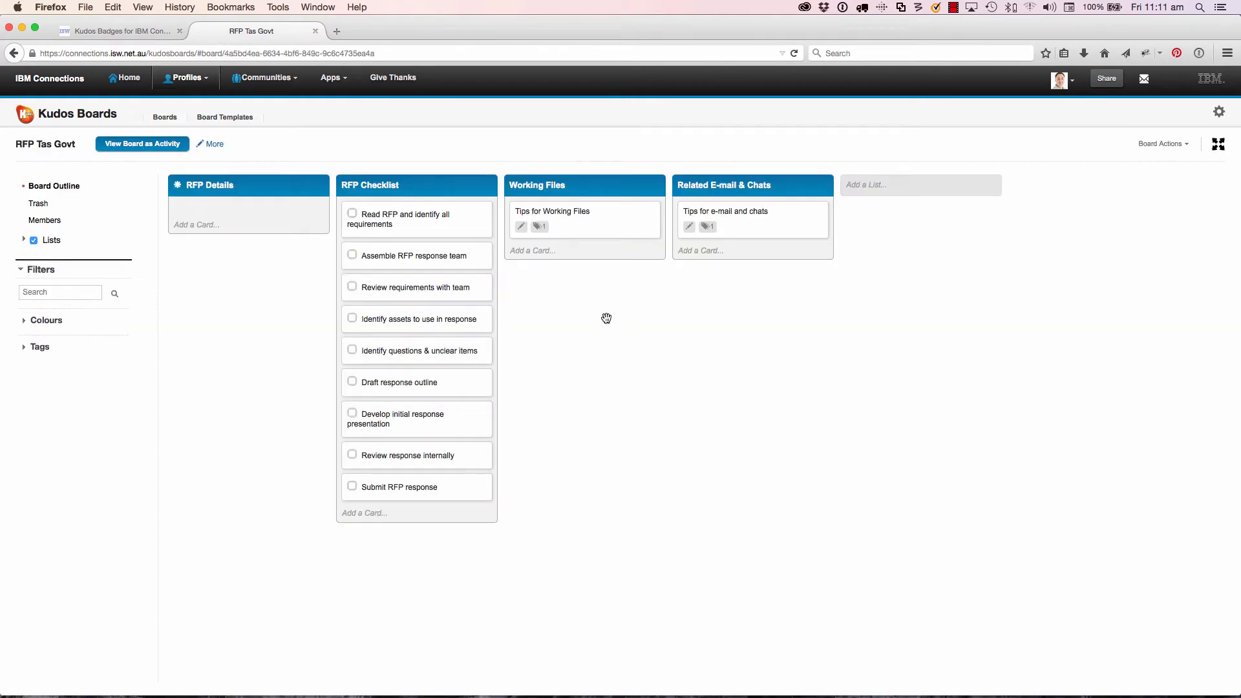
mouse_move(247, 292)
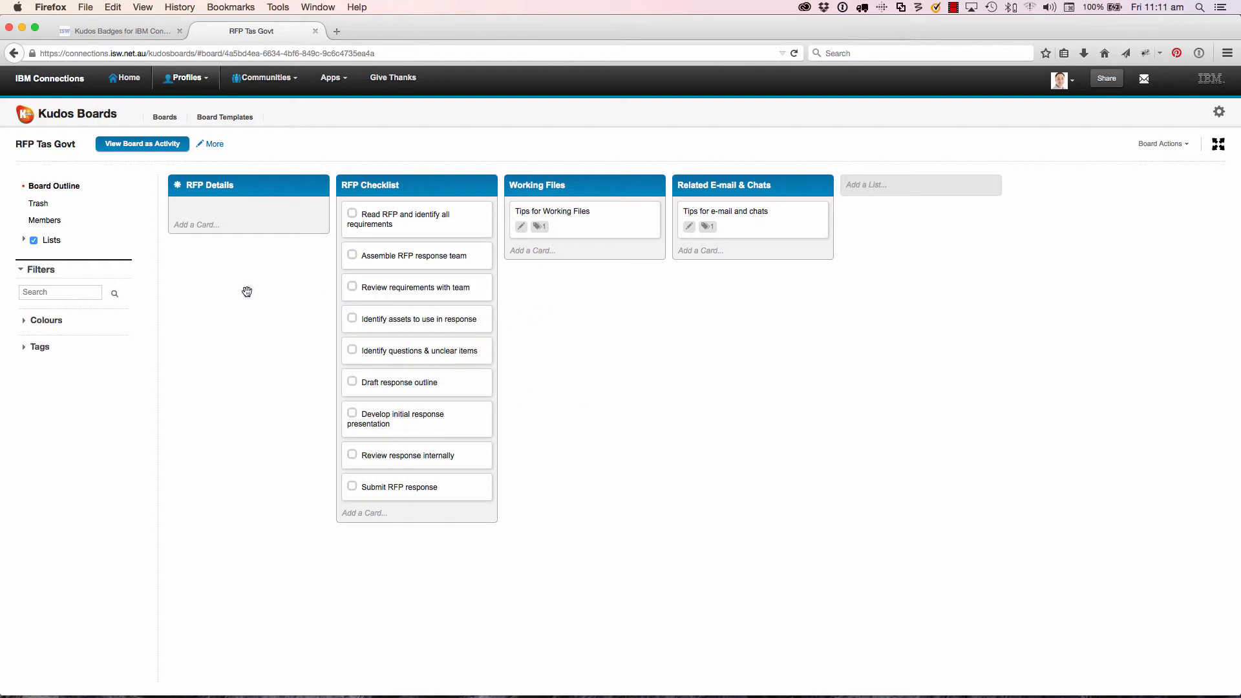
mouse_move(267, 295)
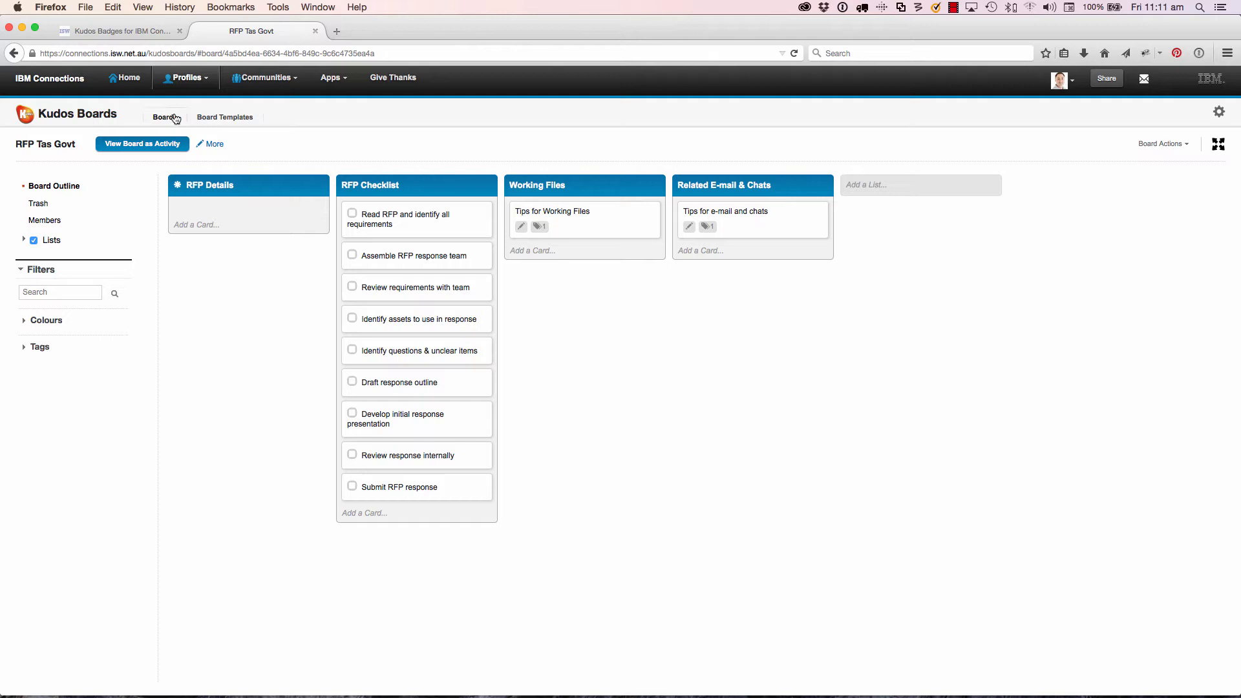
click(165, 117)
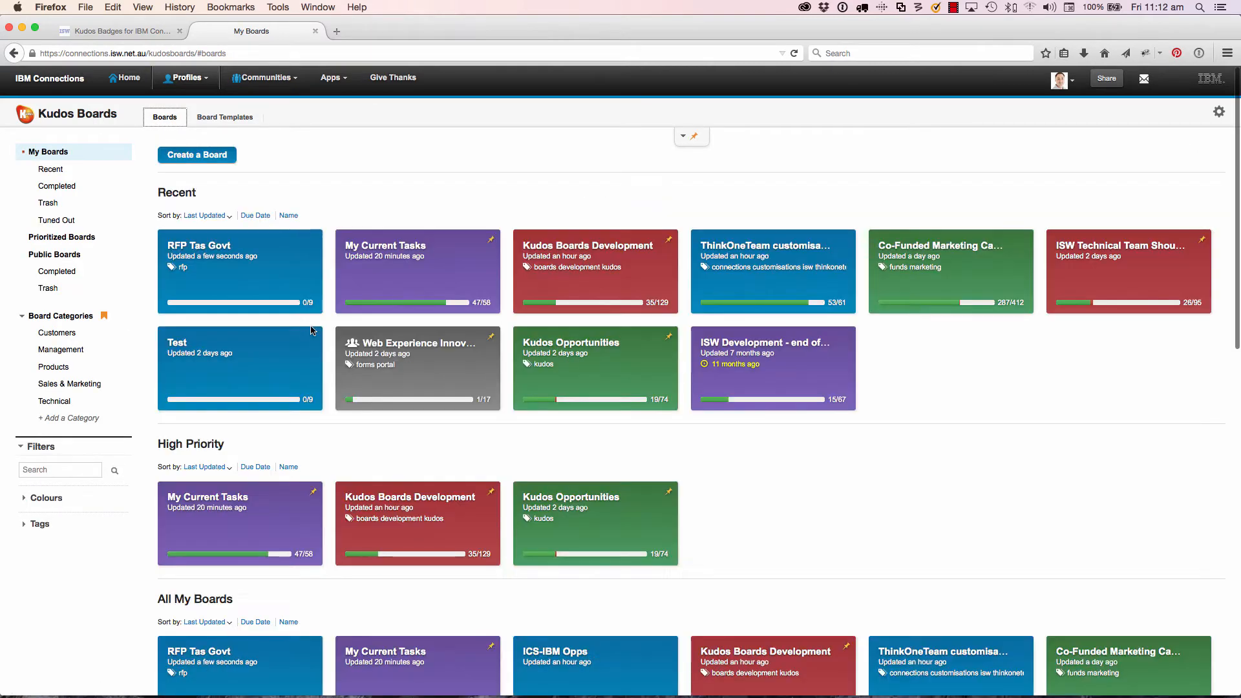
mouse_move(414, 279)
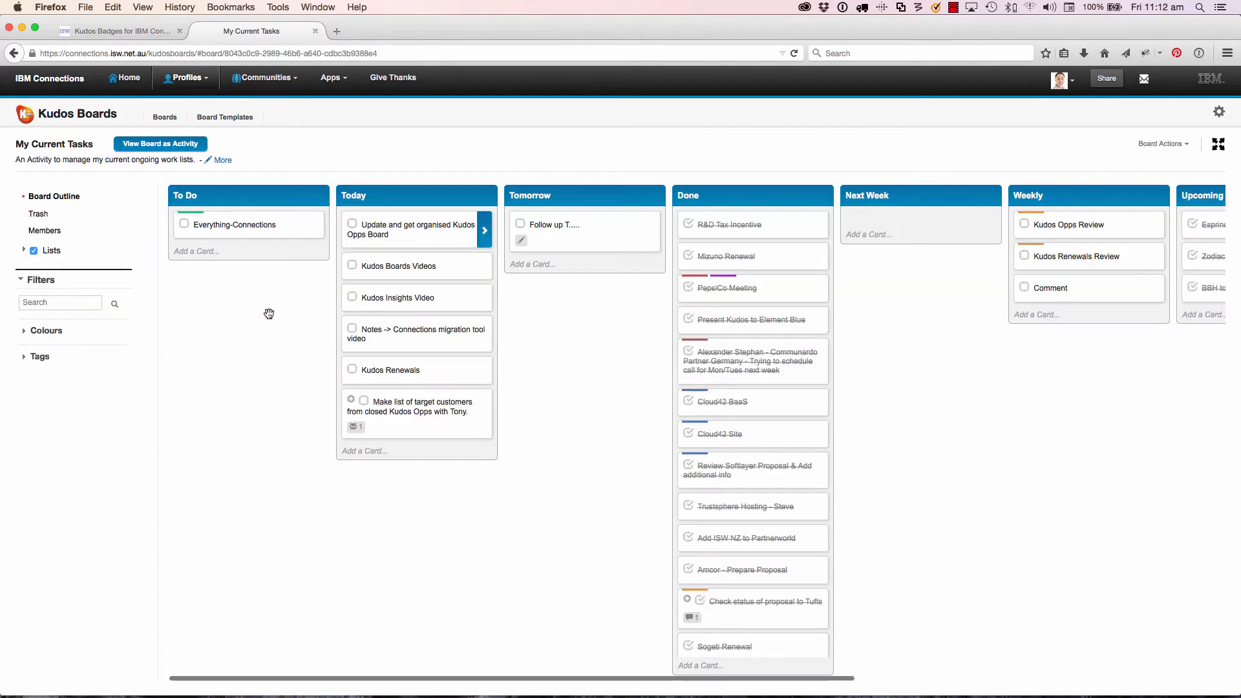
mouse_move(511, 315)
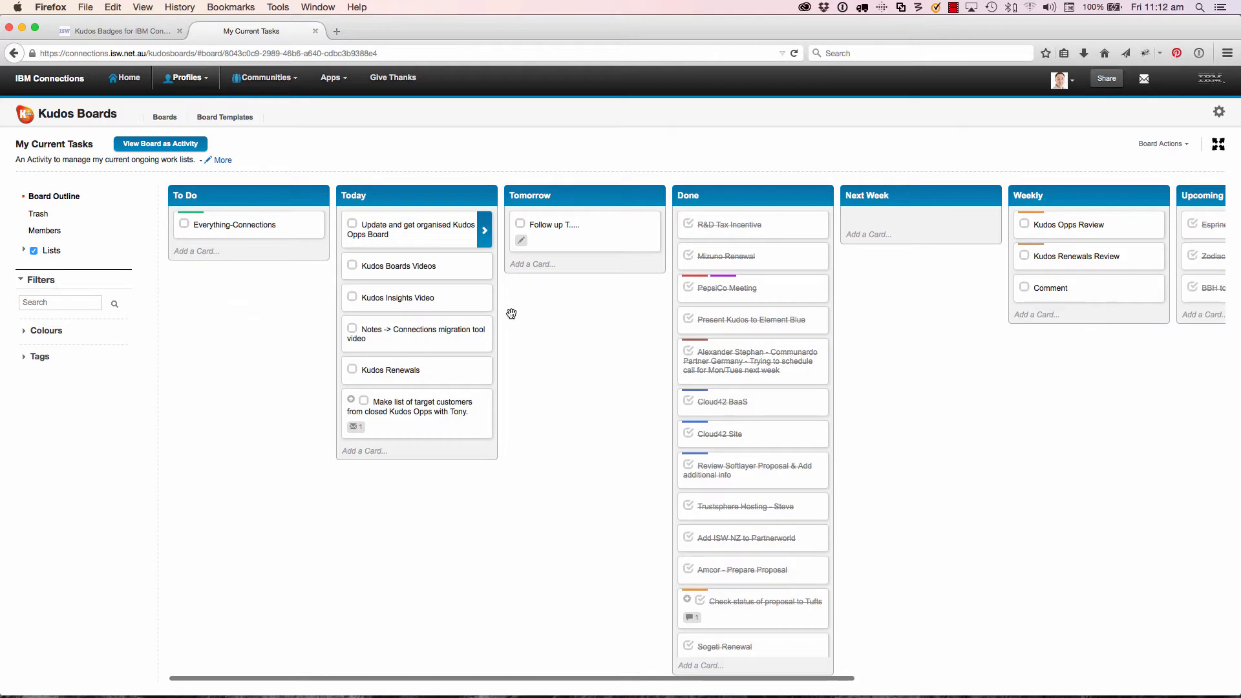
mouse_move(537, 331)
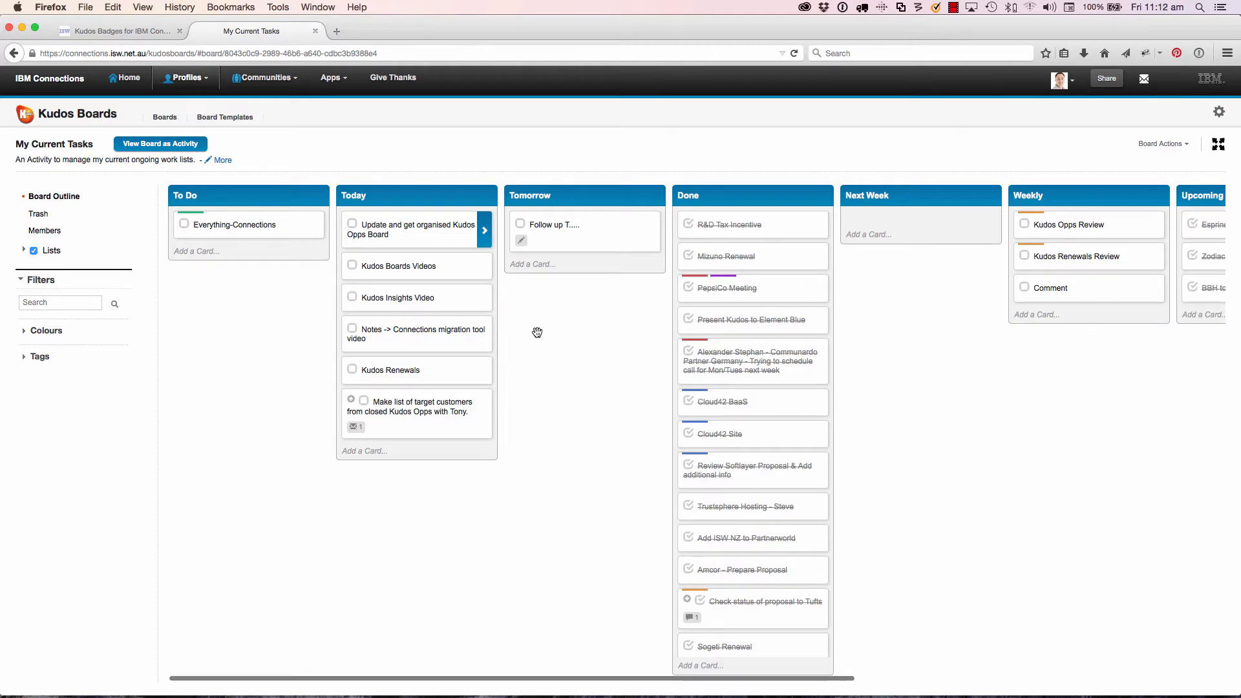
mouse_move(261, 329)
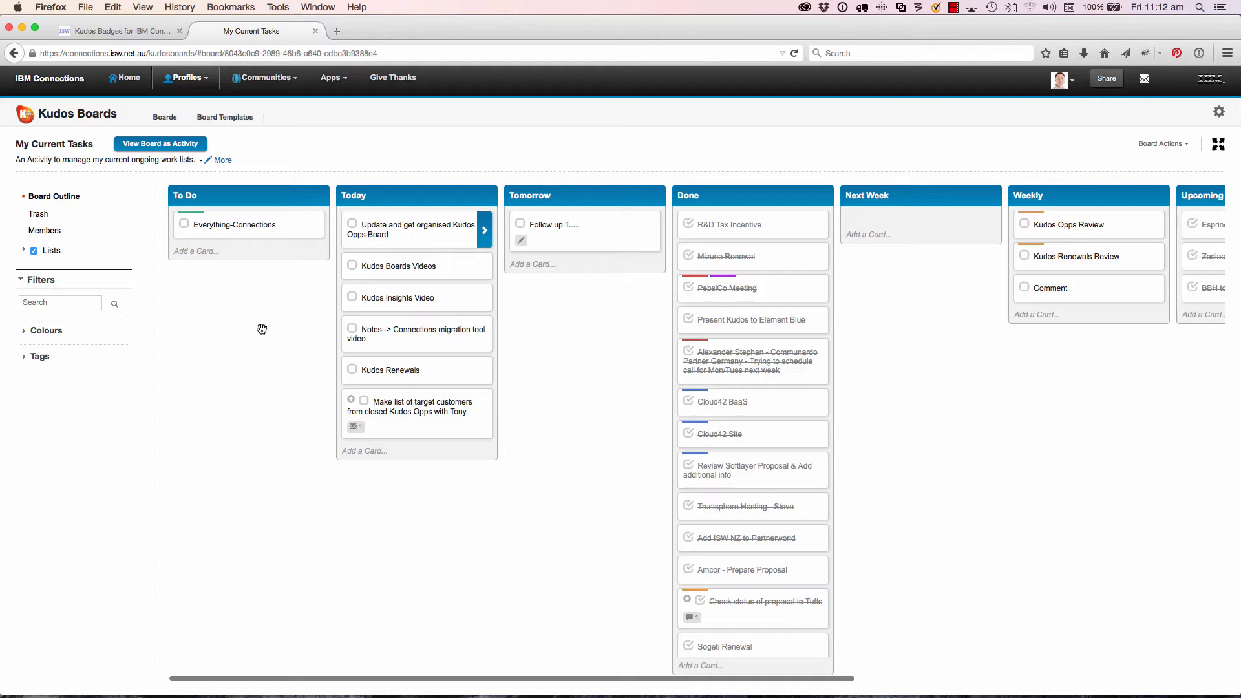
mouse_move(554, 358)
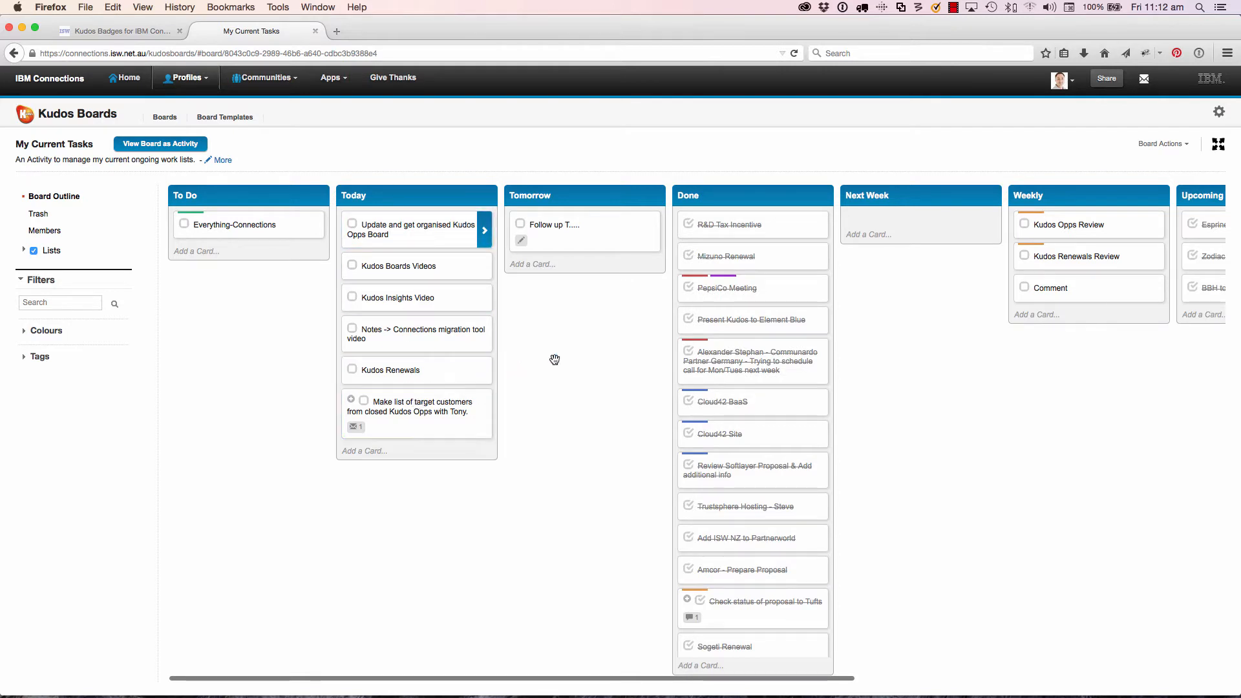
mouse_move(797, 321)
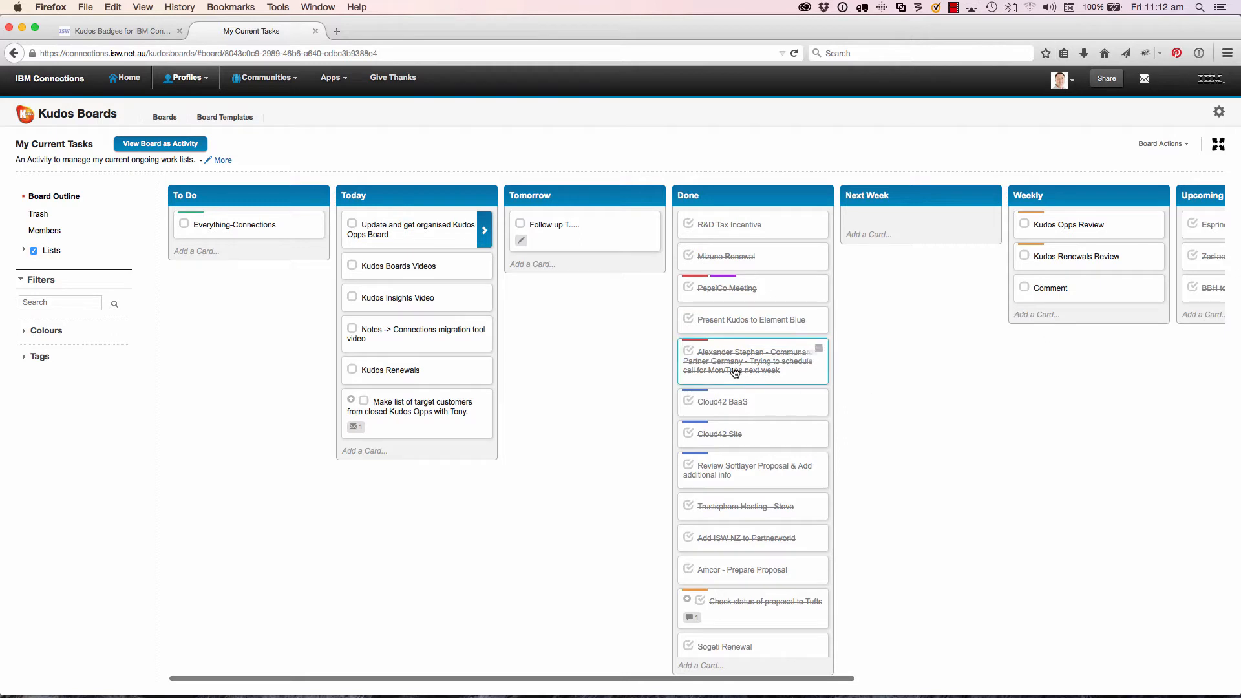
mouse_move(410, 265)
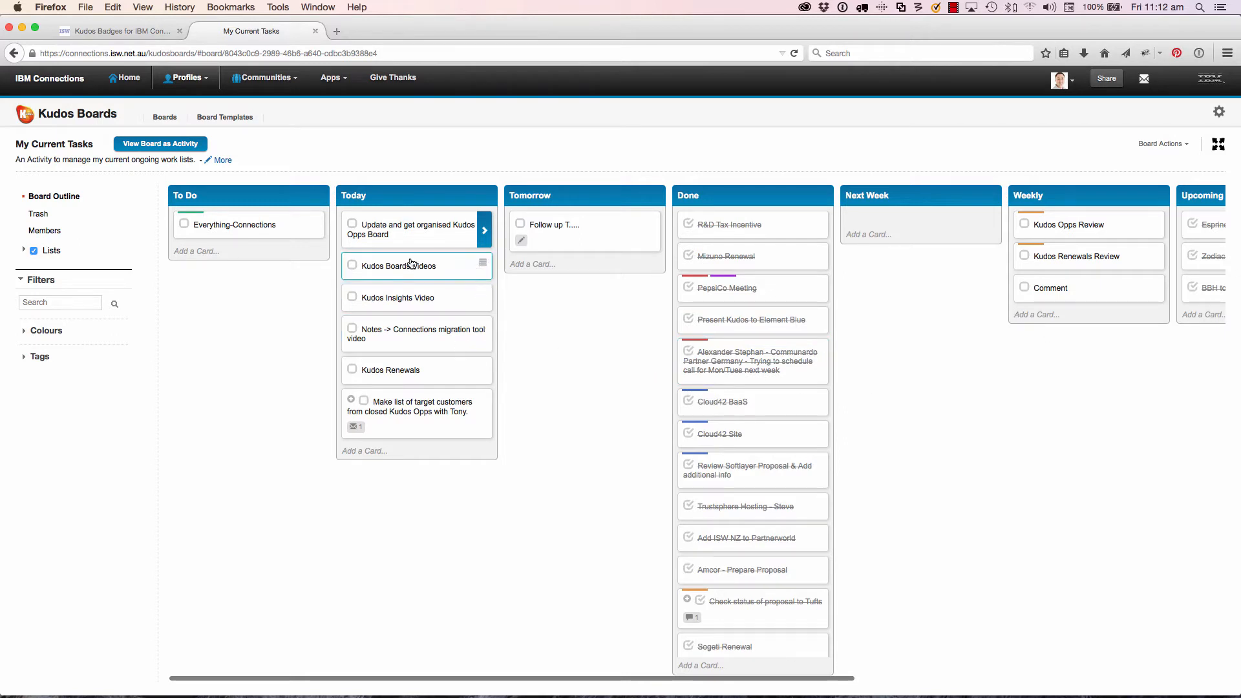
drag(403, 265, 388, 263)
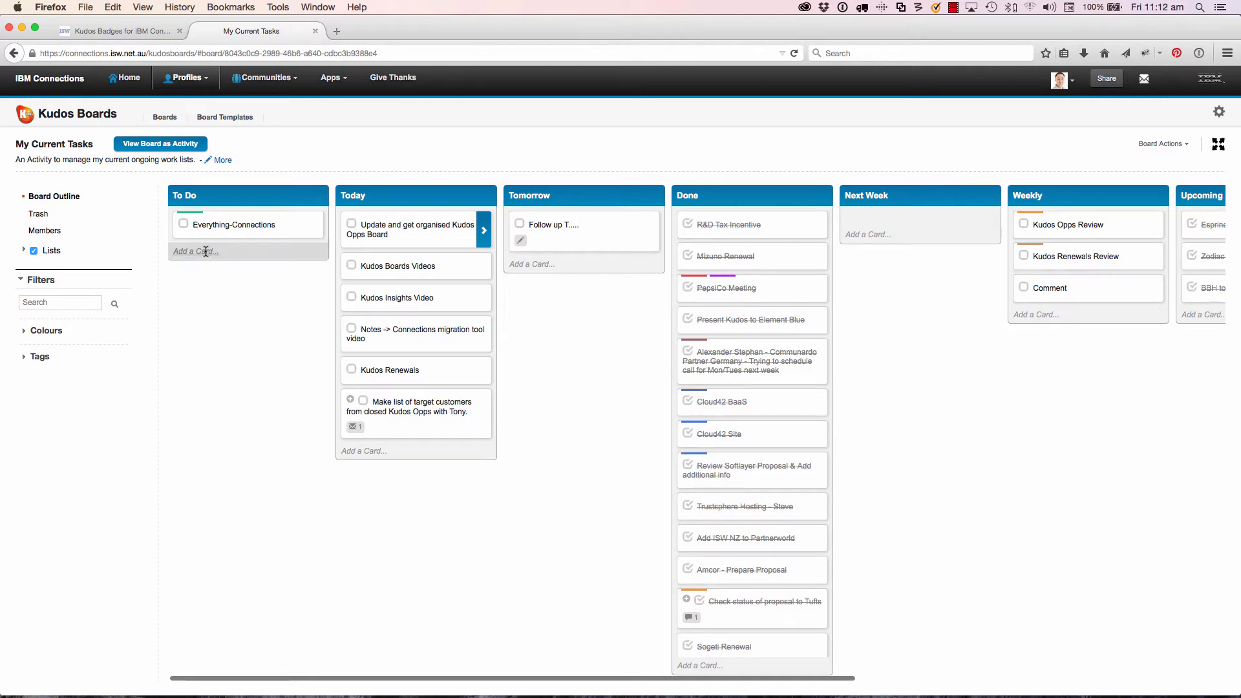
Step: Add a 'Tas Gov RFP' card to To Do linked to the RFP Tas Govt board
click(194, 251)
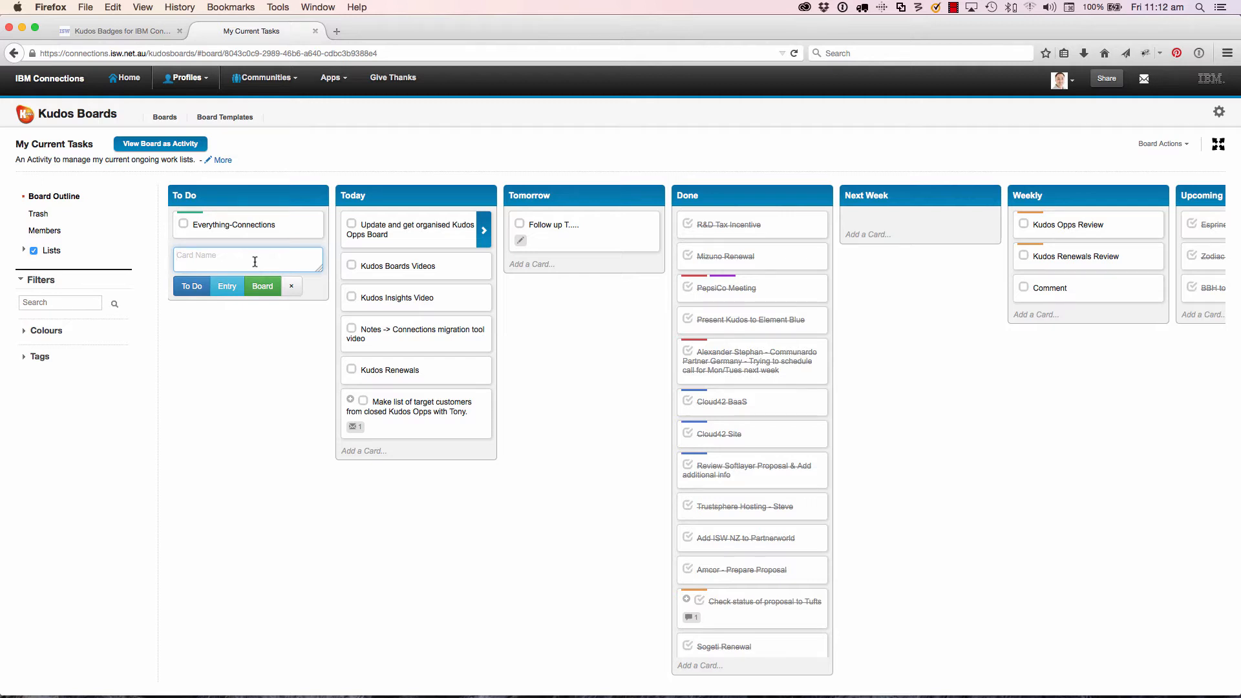
text(Tas Gov)
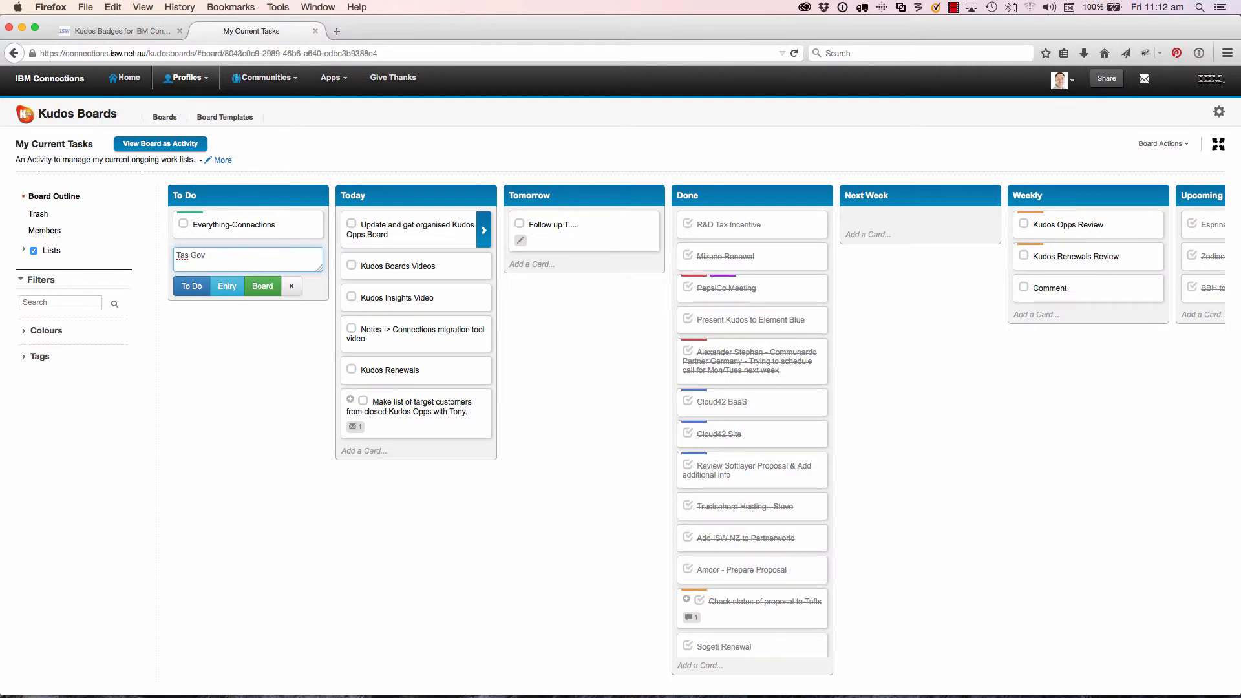
text(RFP)
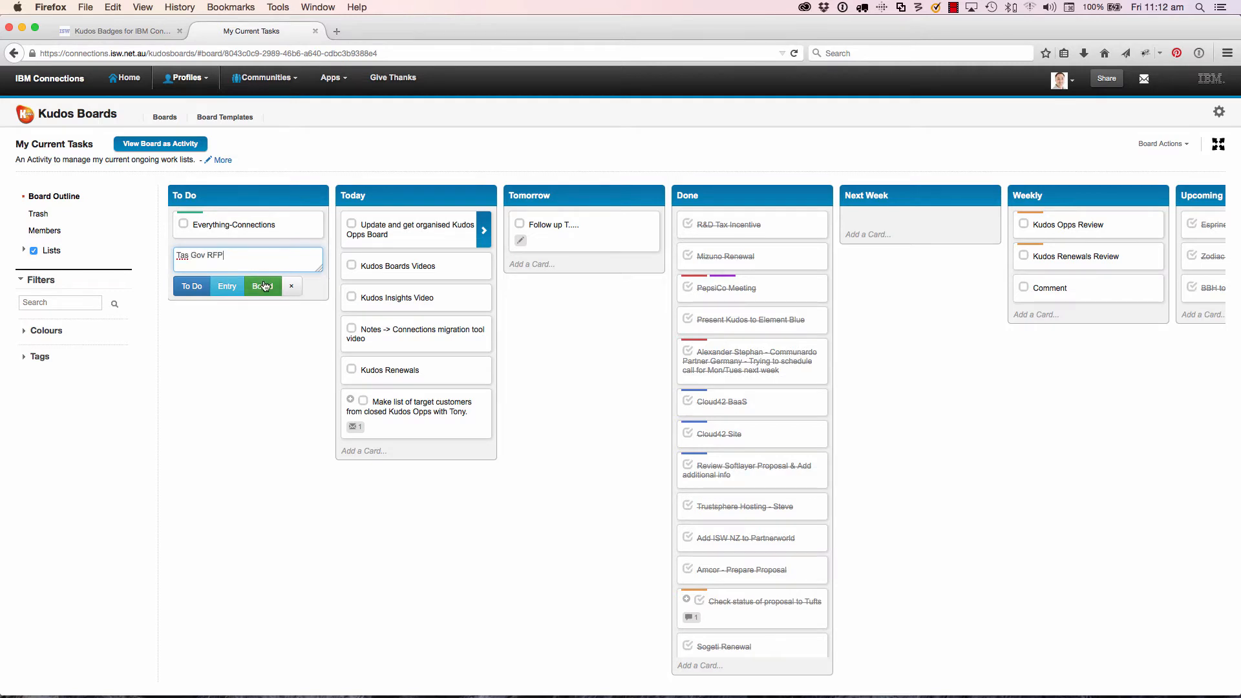
click(262, 286)
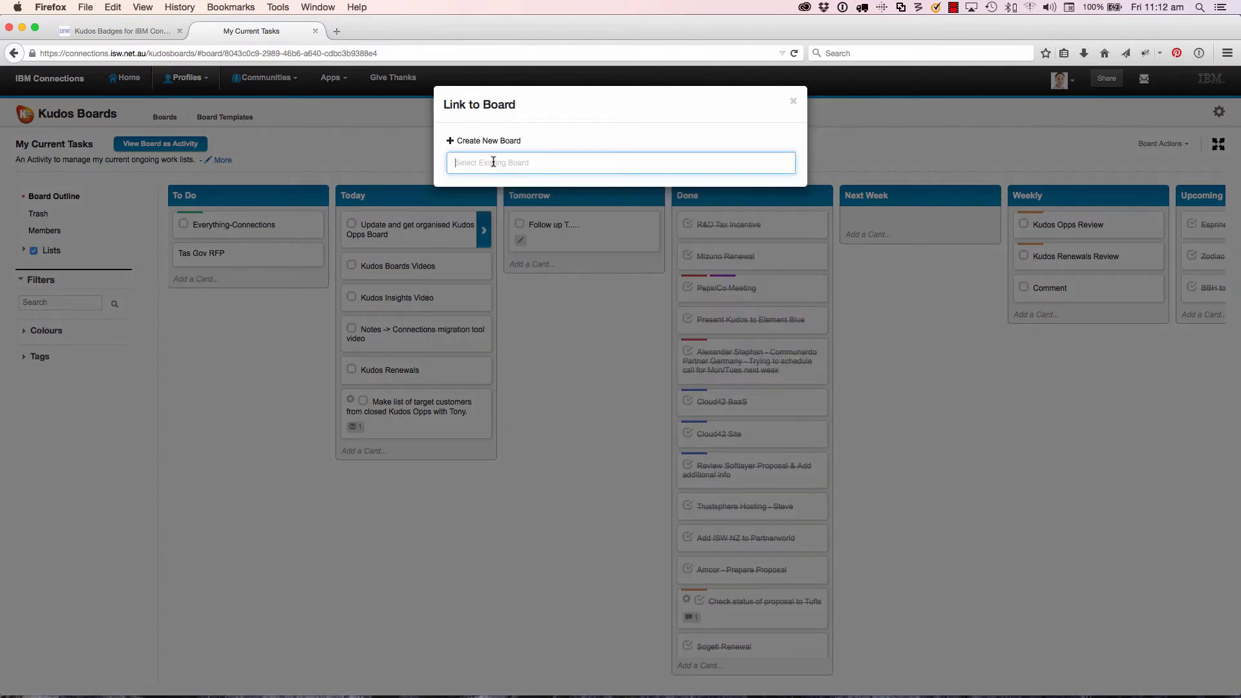
text(rfp)
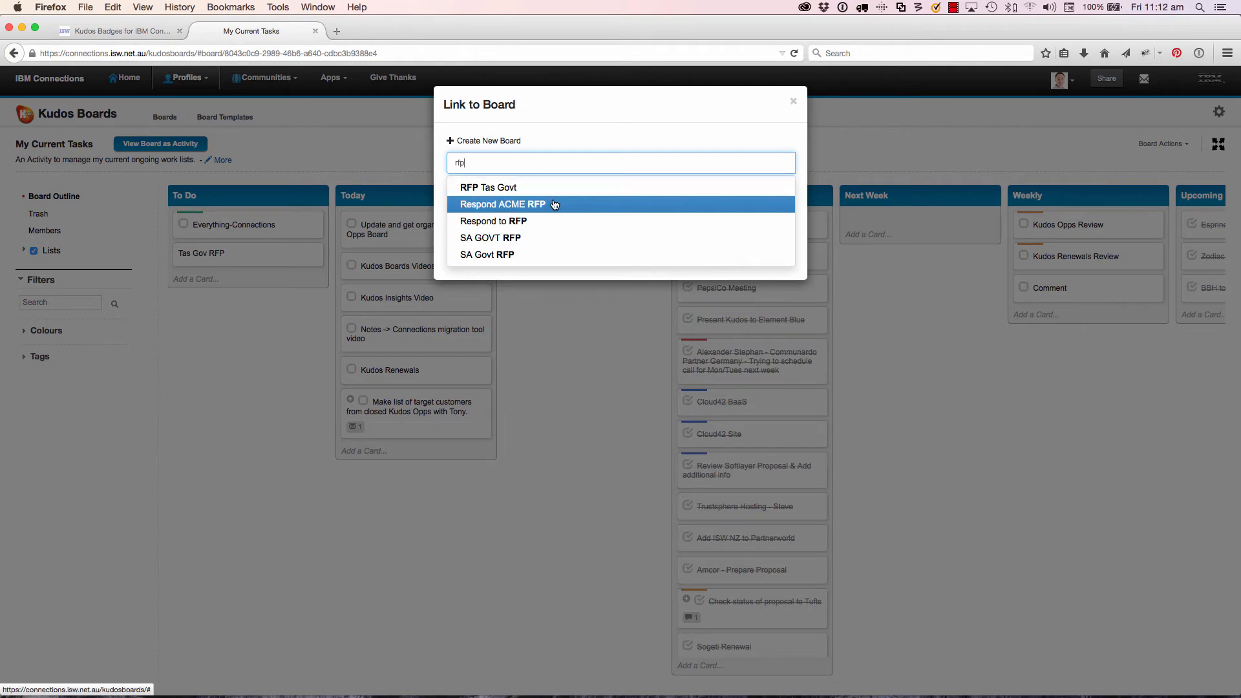
click(793, 101)
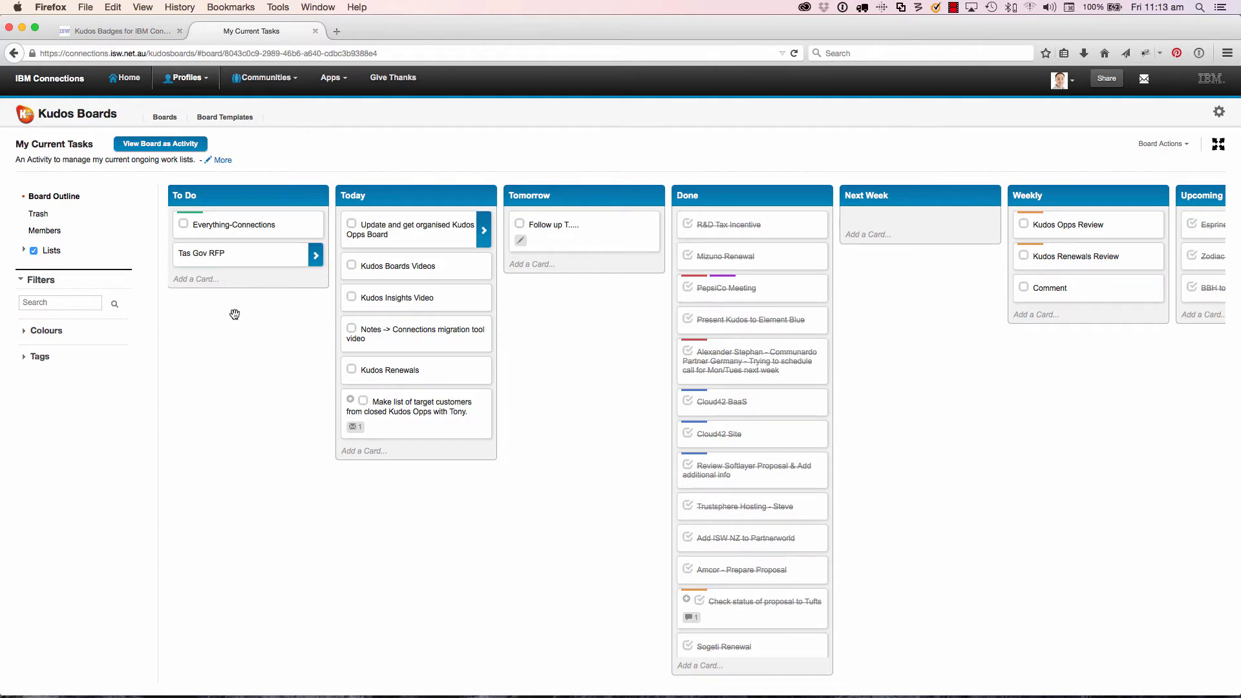
click(202, 253)
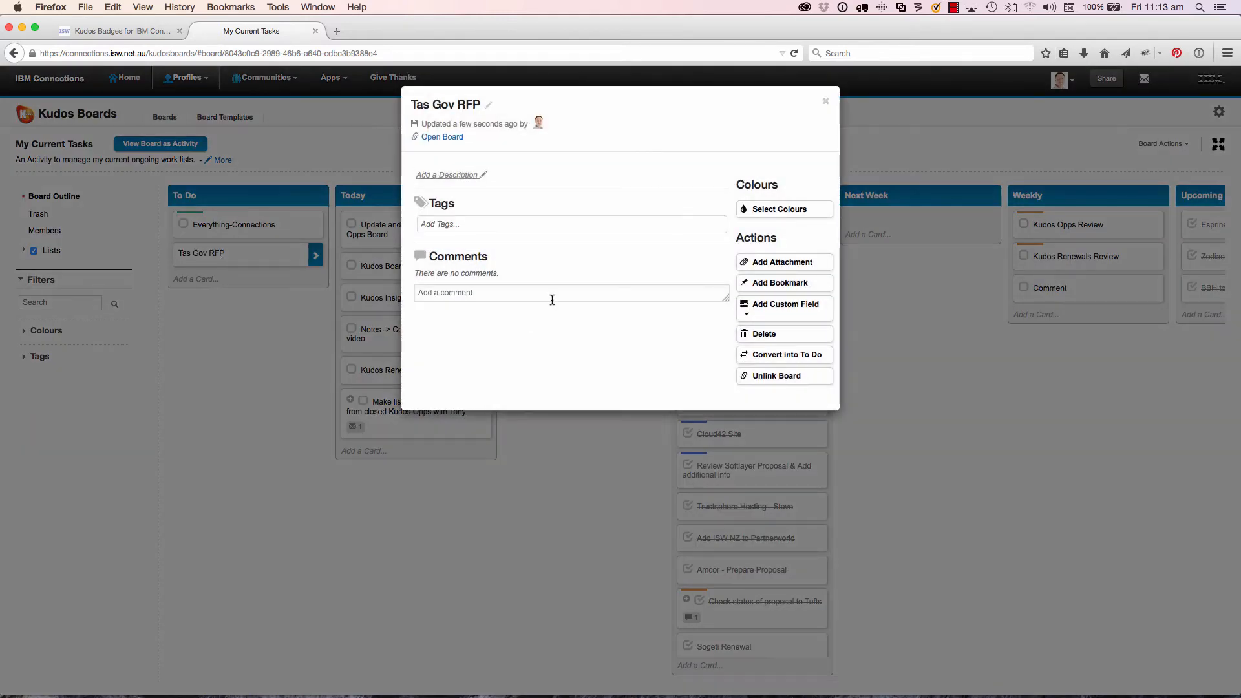
mouse_move(713, 165)
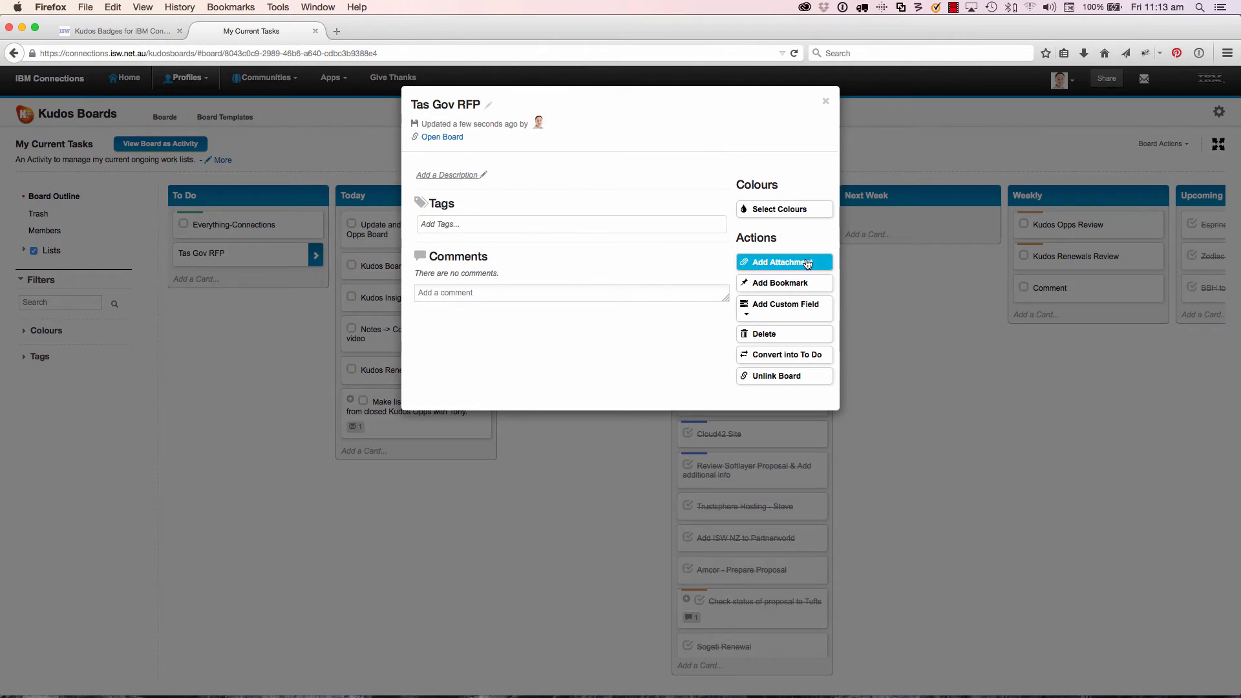
mouse_move(783, 209)
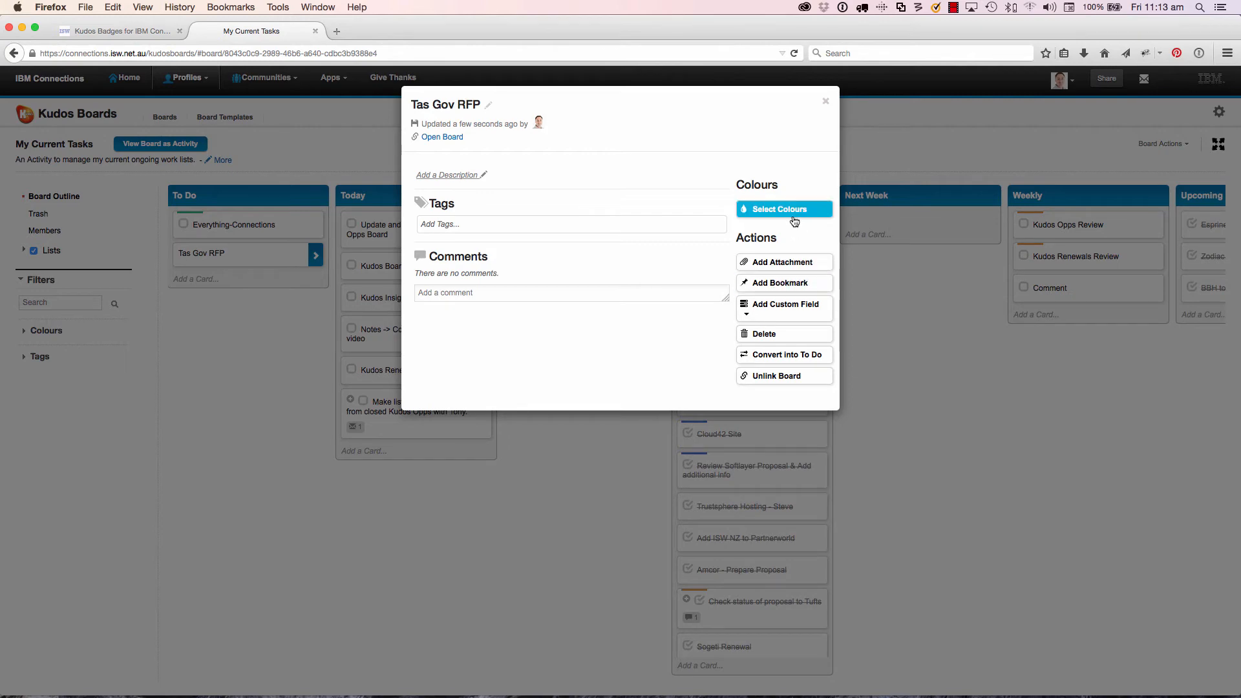
mouse_move(825, 103)
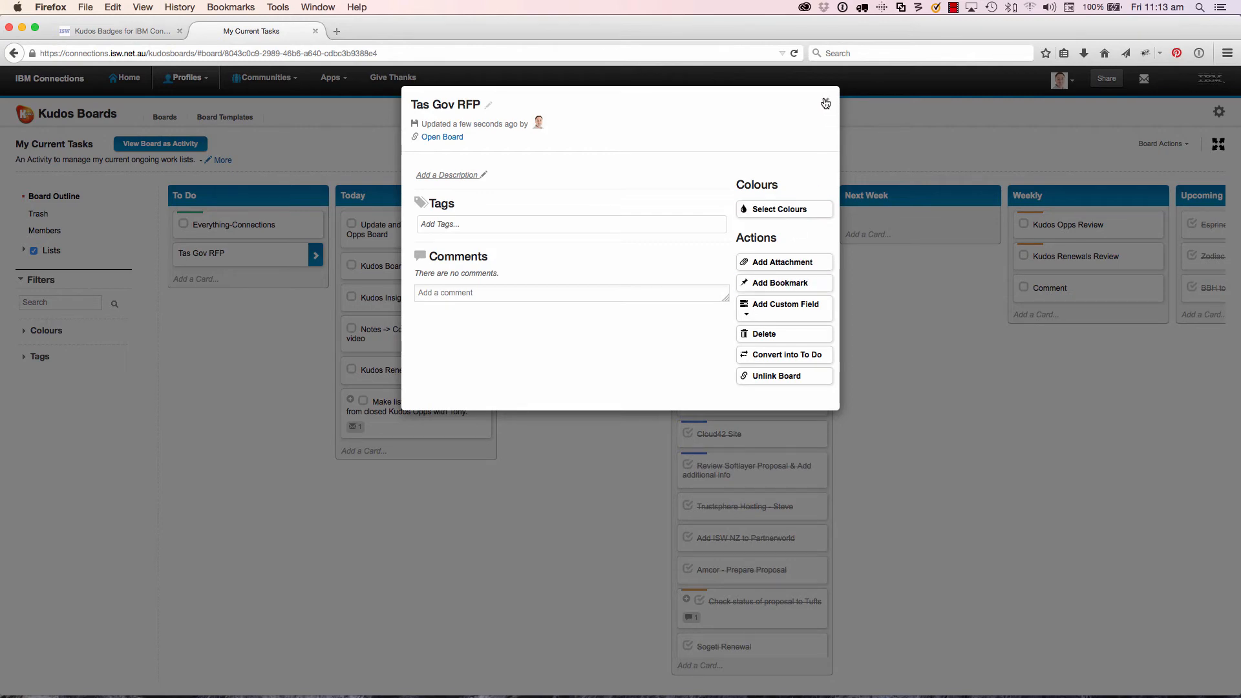
click(826, 103)
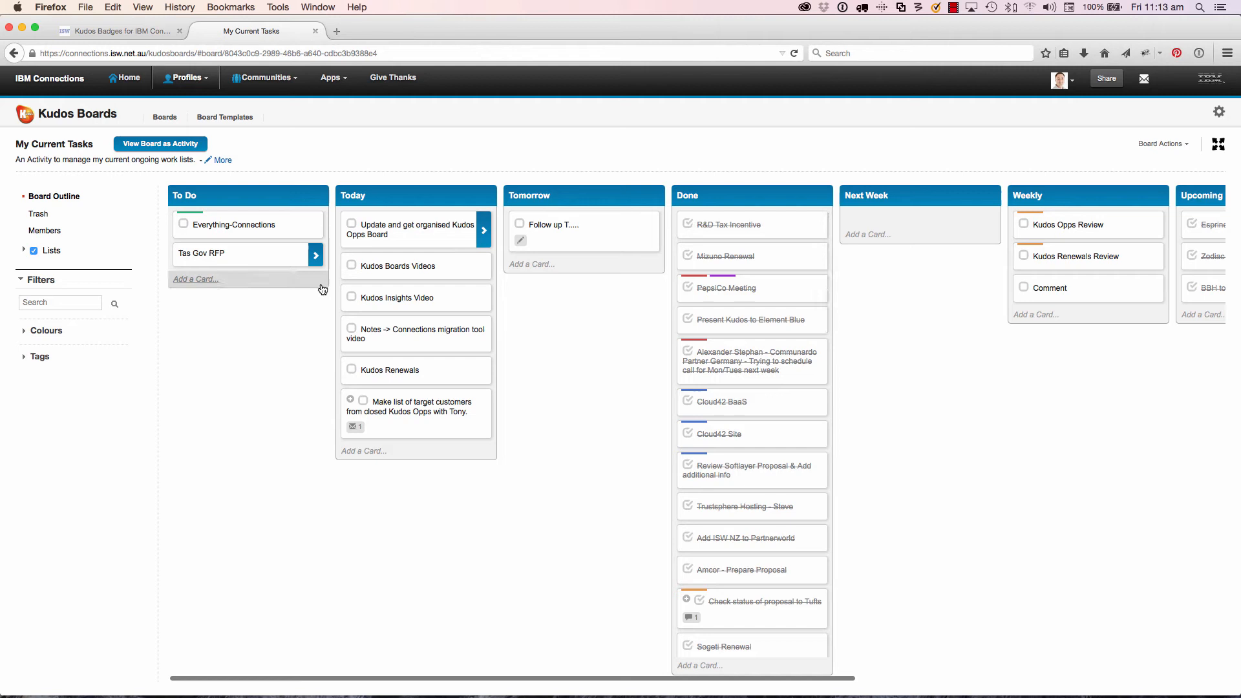
mouse_move(317, 264)
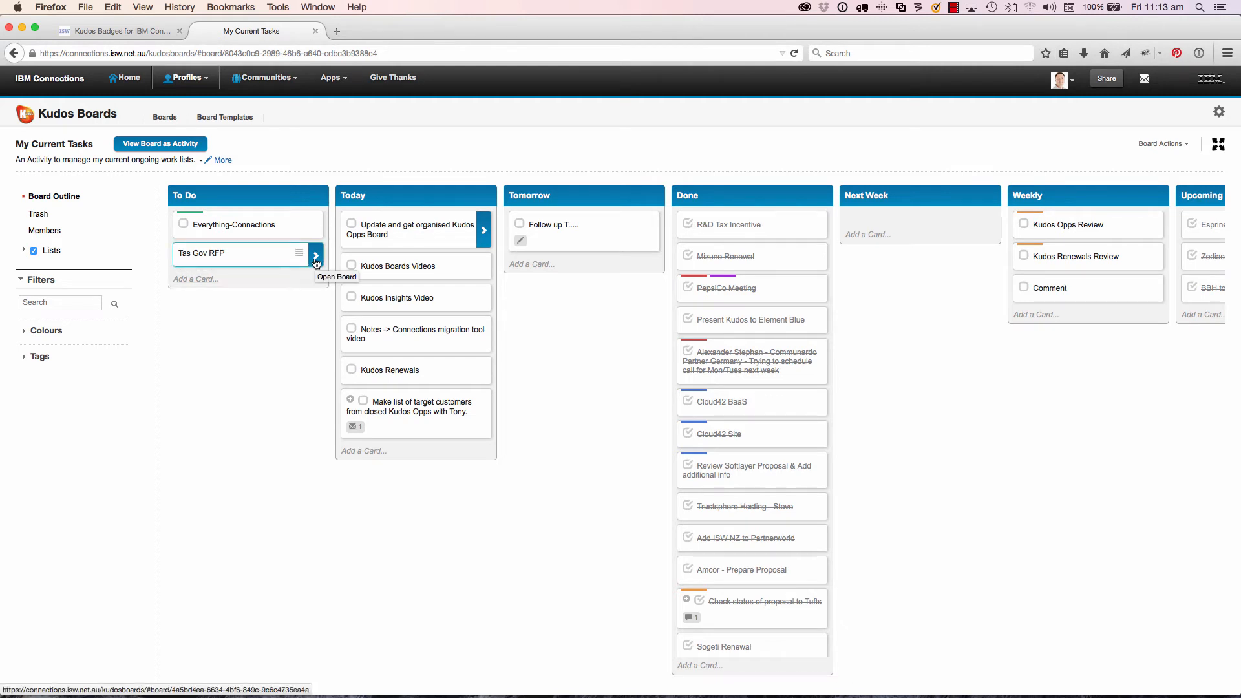
click(316, 254)
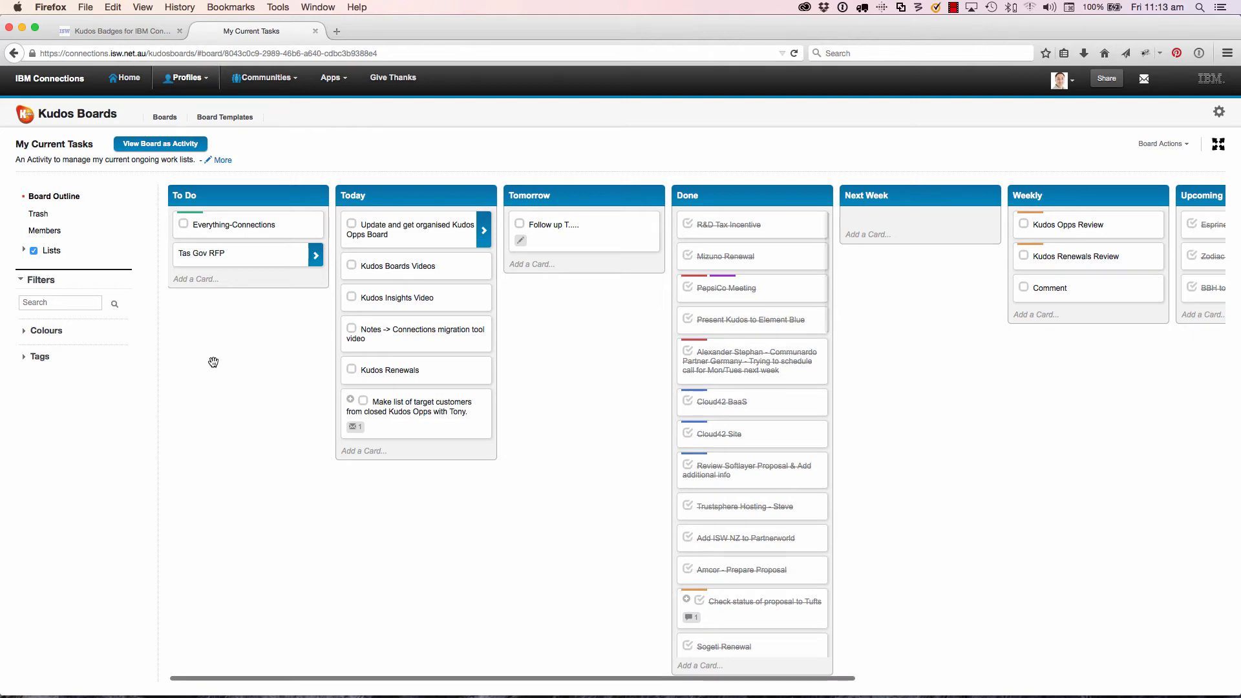
Step: Enter a 'ConnectED 2015' card in the To Do list, restarting the entry once
click(195, 278)
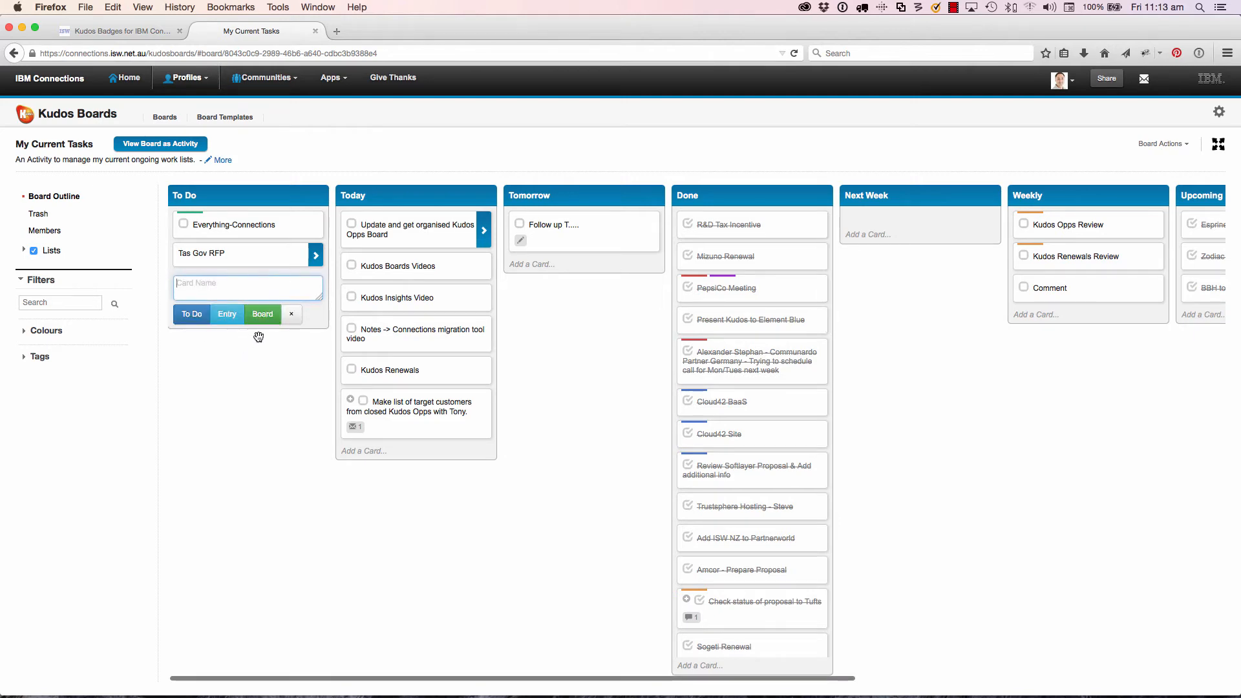
click(292, 314)
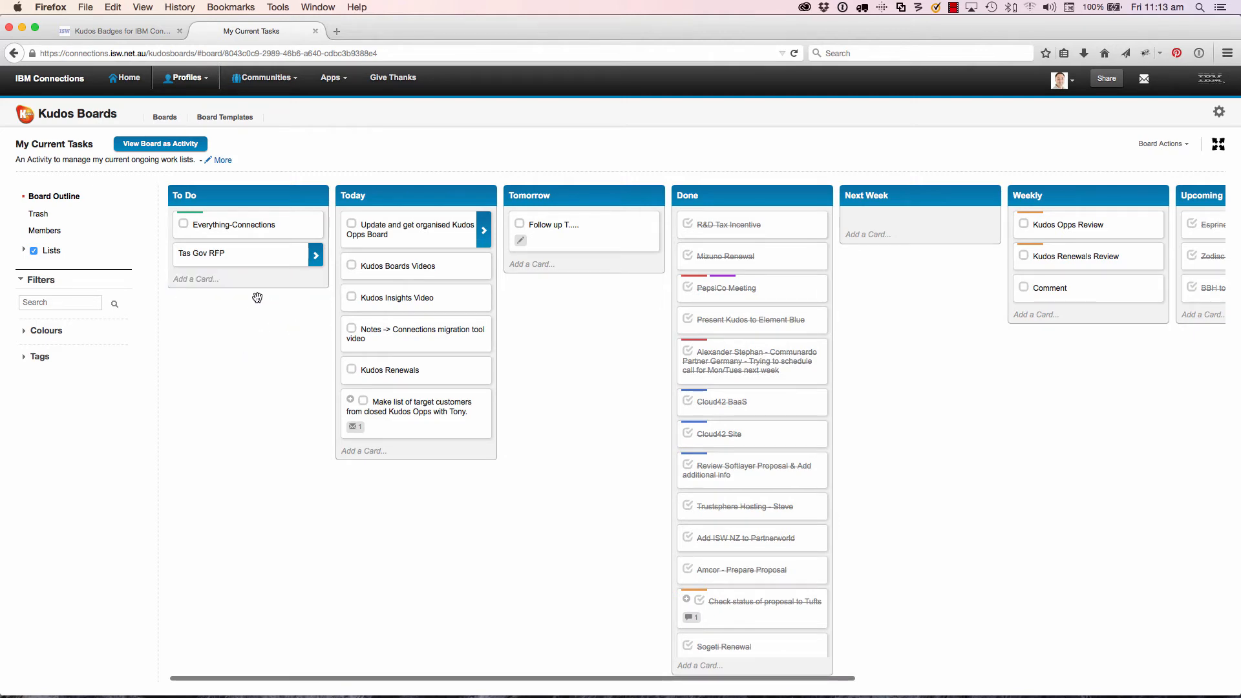
click(195, 278)
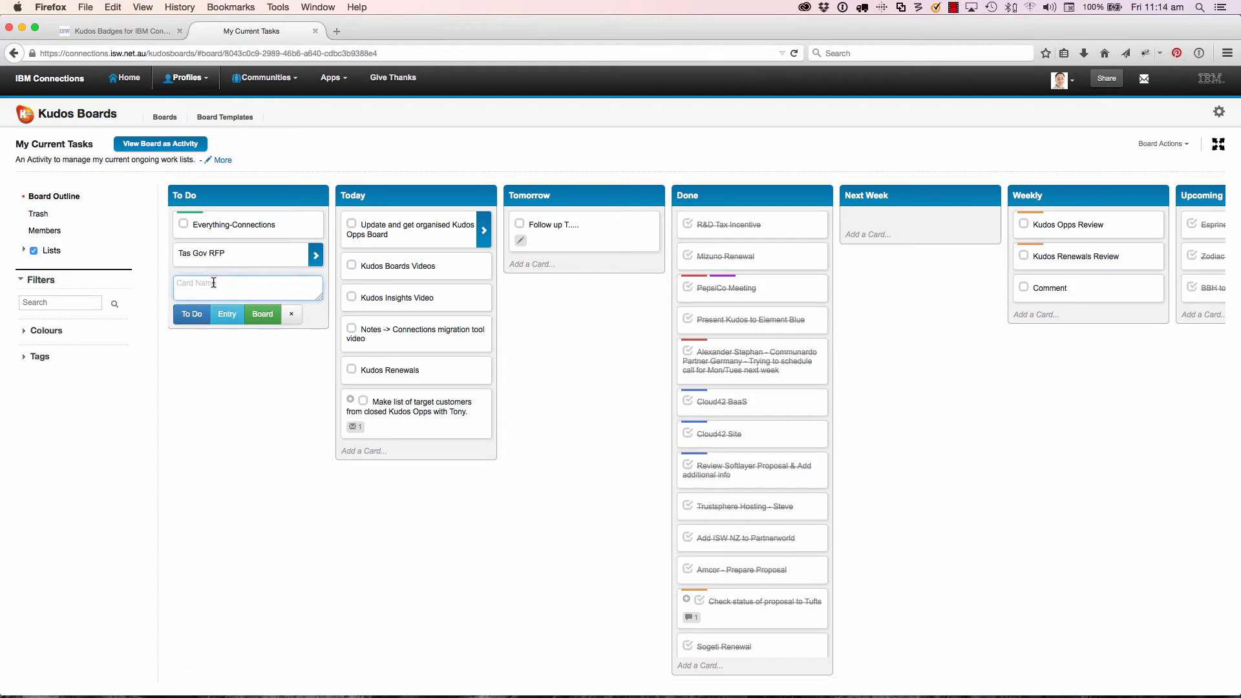
text(ConnectED)
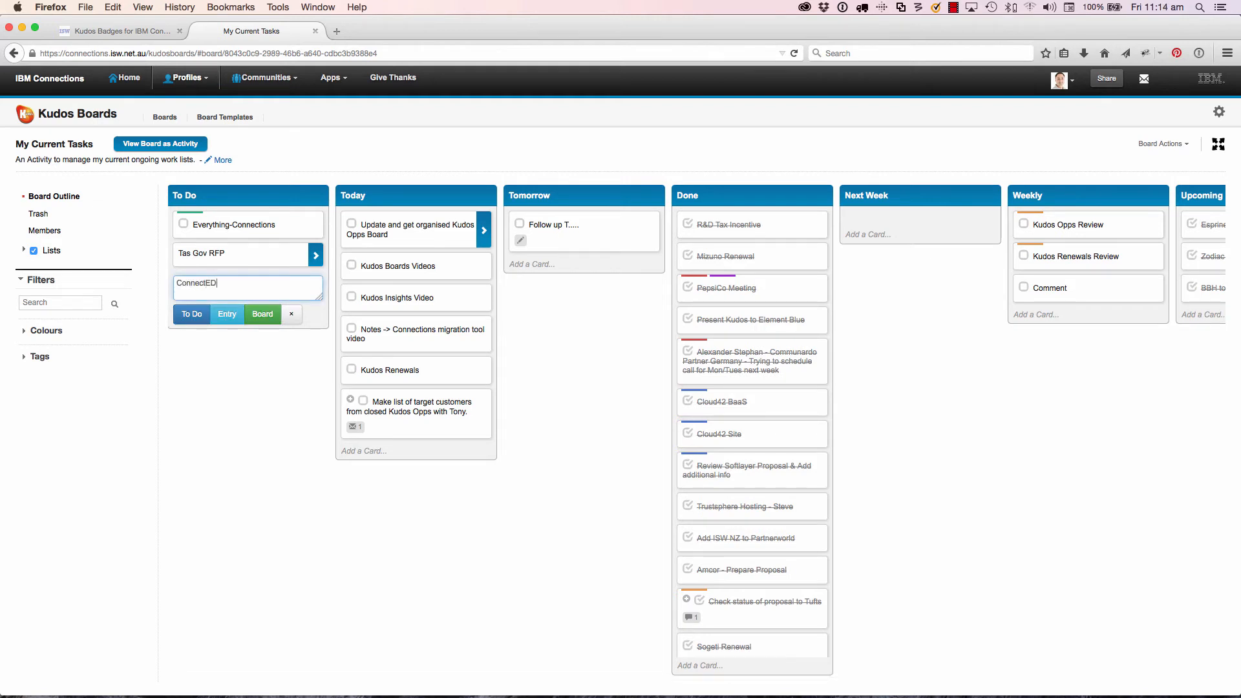
text(2015)
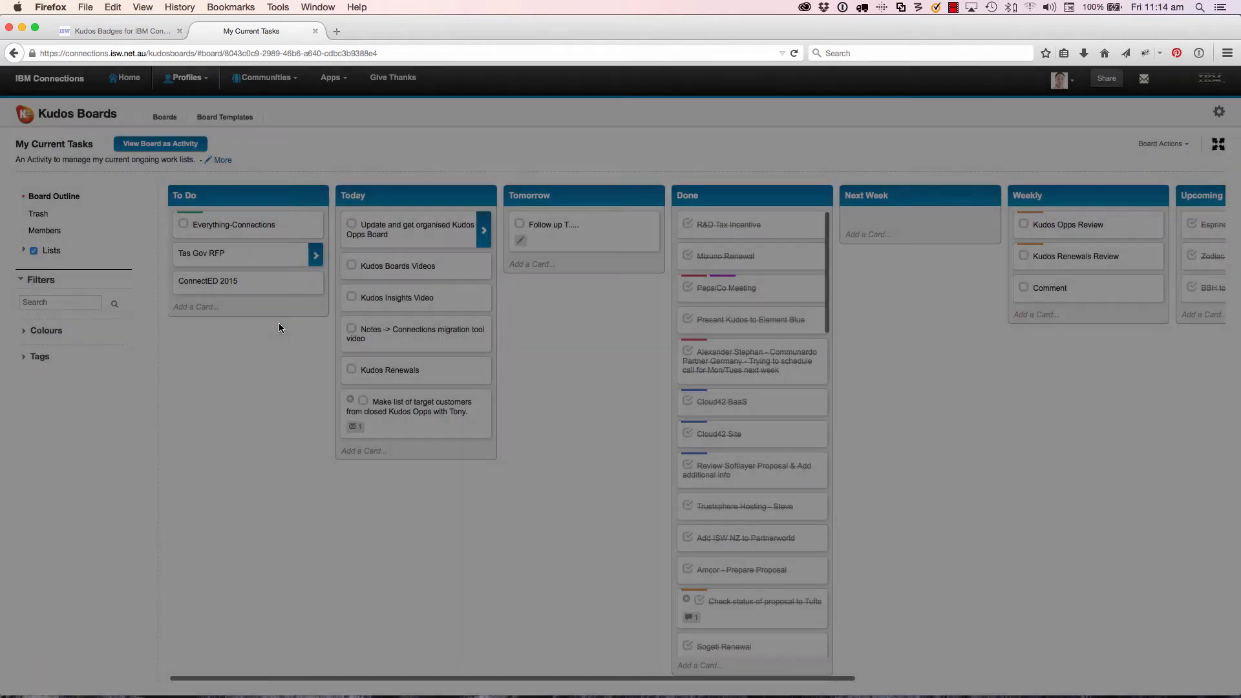
Step: Create a new ConnectED 2015 board described as 'Tasks to get organised for ConnectED'
click(315, 255)
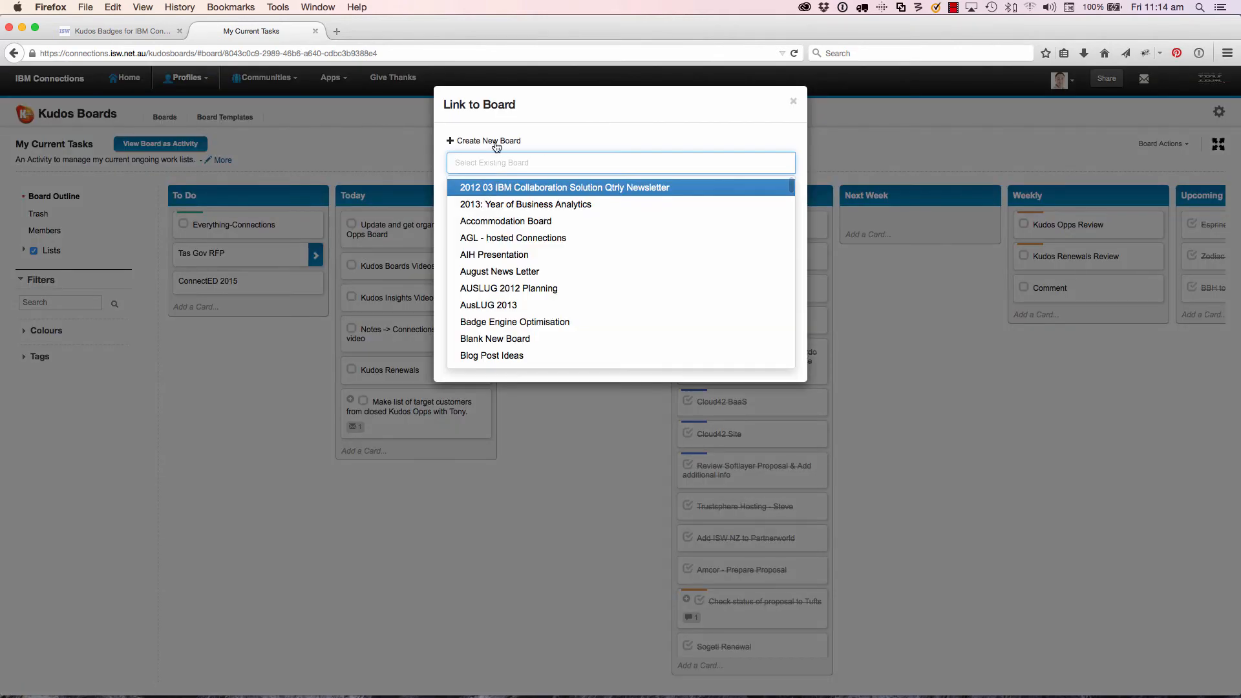
click(487, 141)
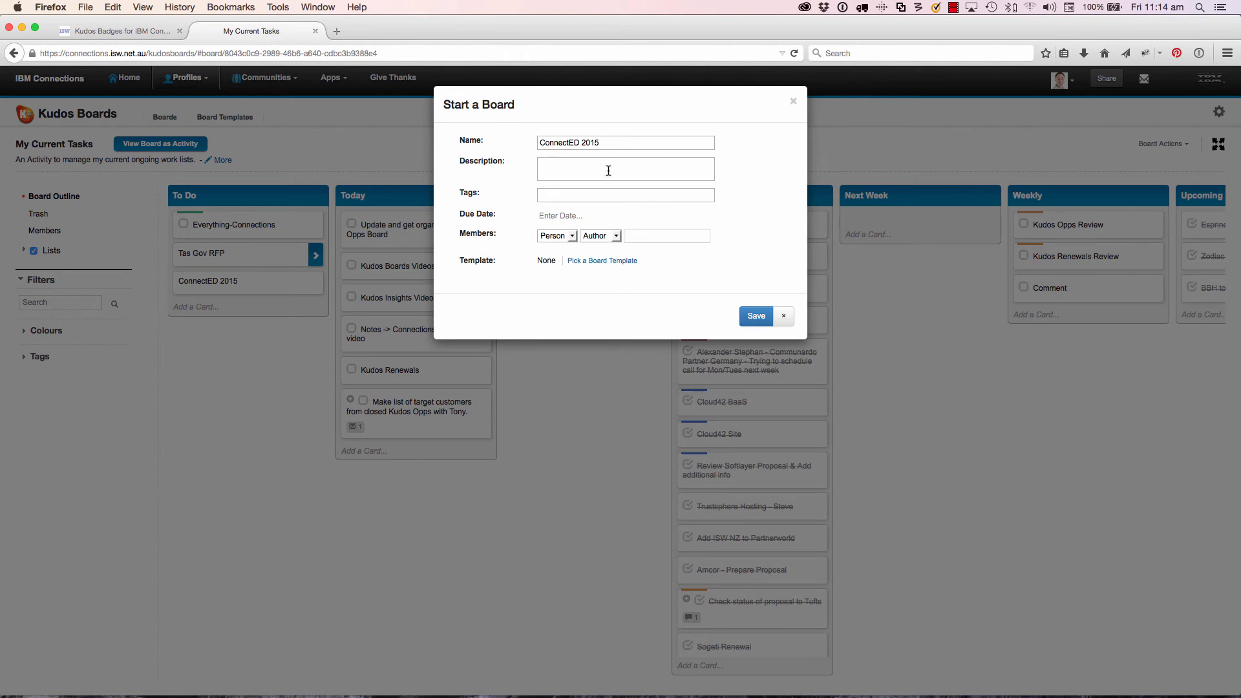
text(Tasks)
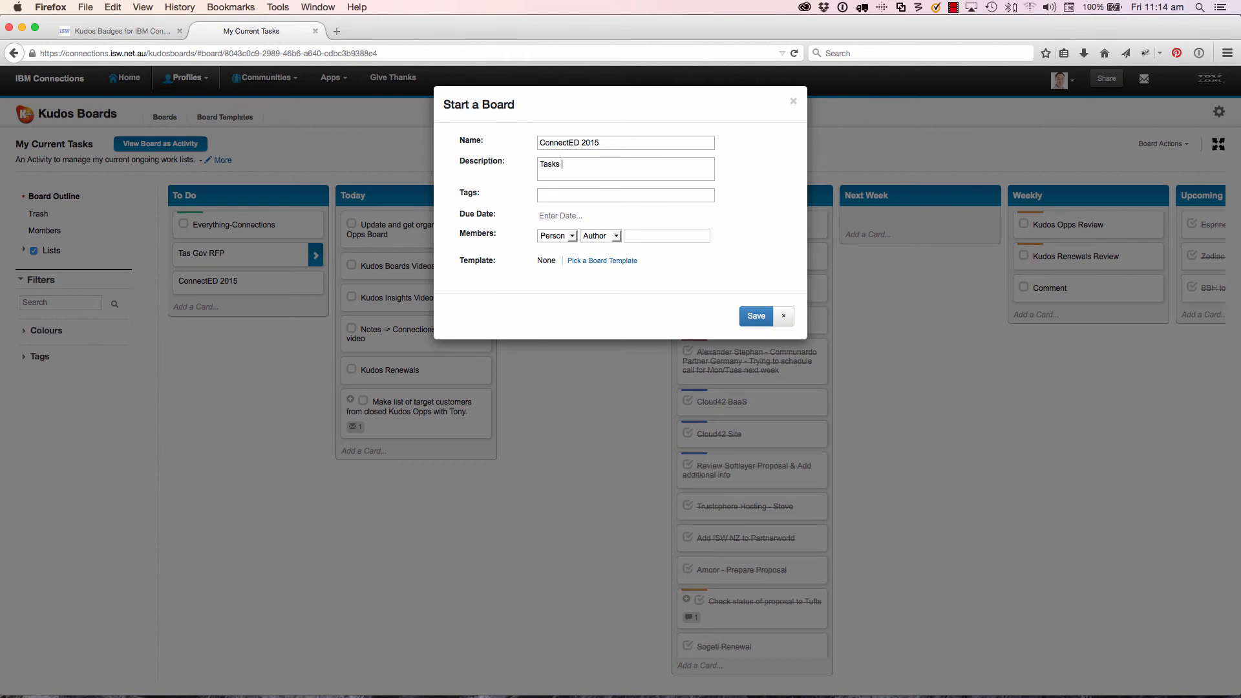
text(to get organised for ConnectED)
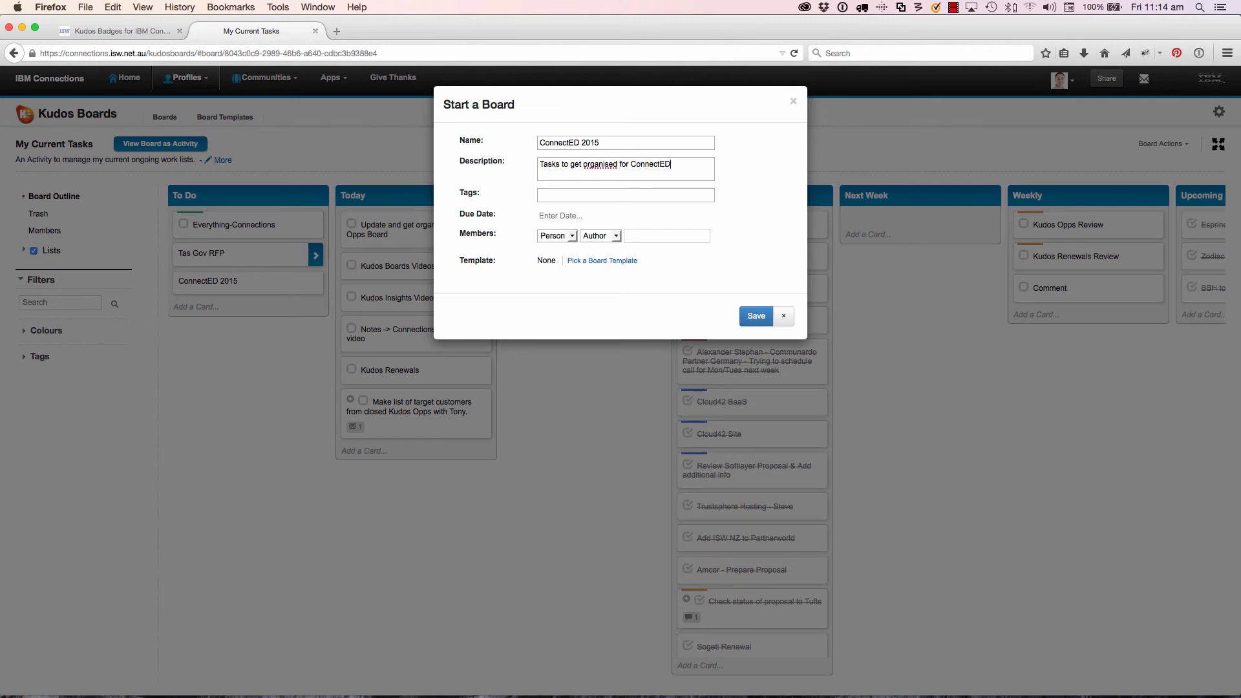
click(755, 316)
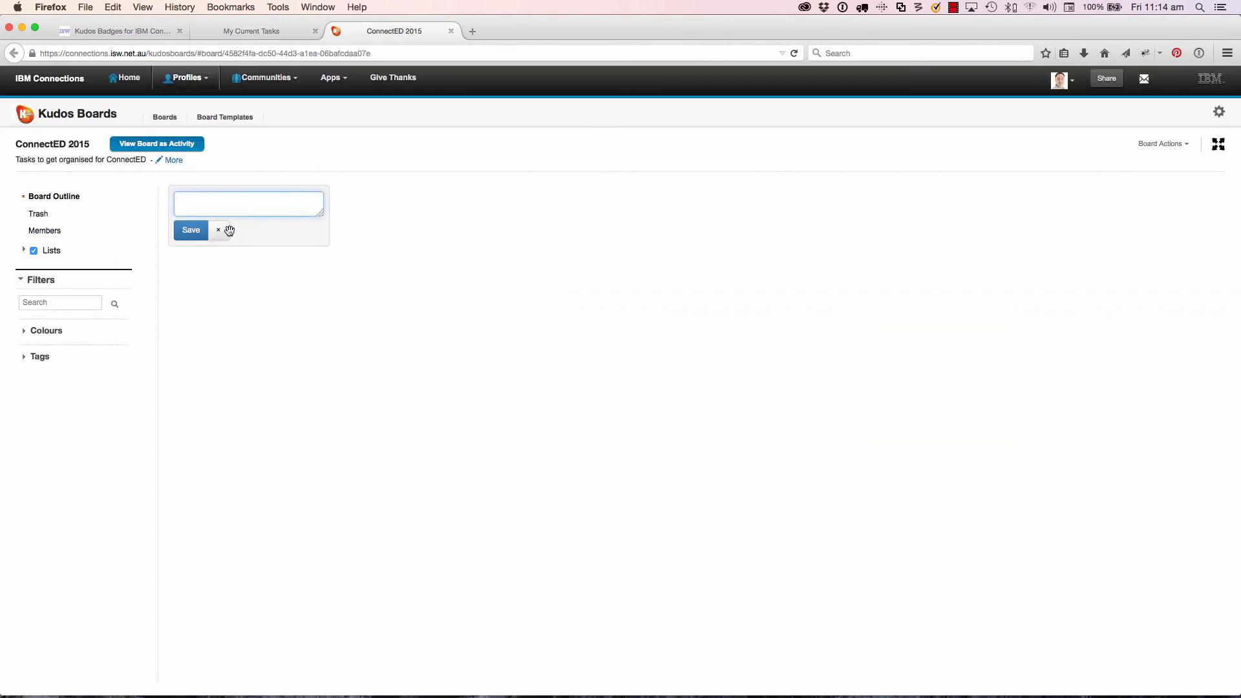
Step: Name the first list 'Getting There' and add 'While we are there' and 'NYC' lists
text(Getting T)
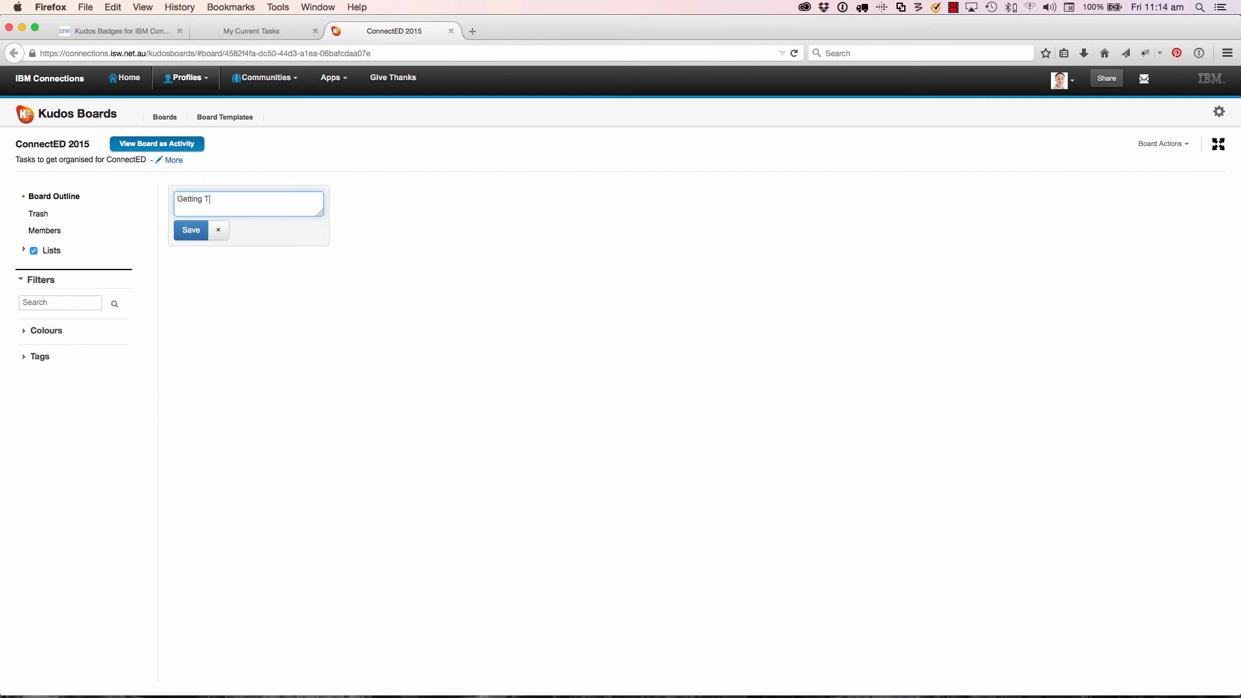
click(191, 229)
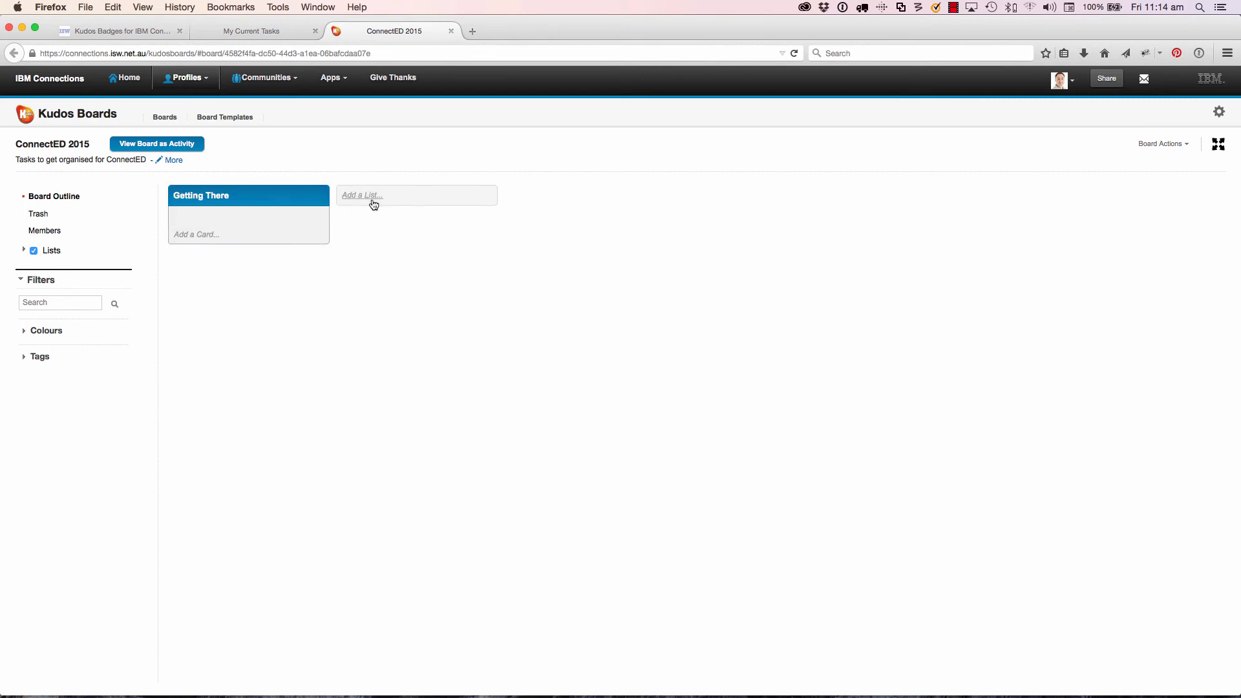
text(While)
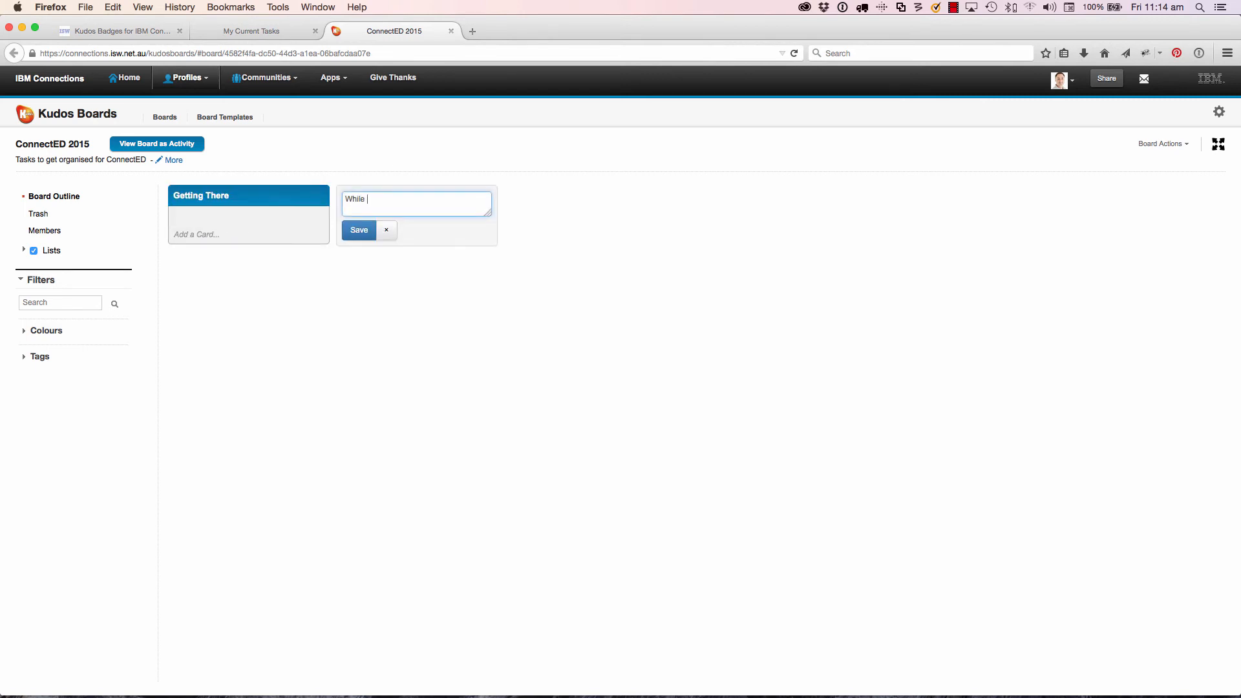
click(358, 230)
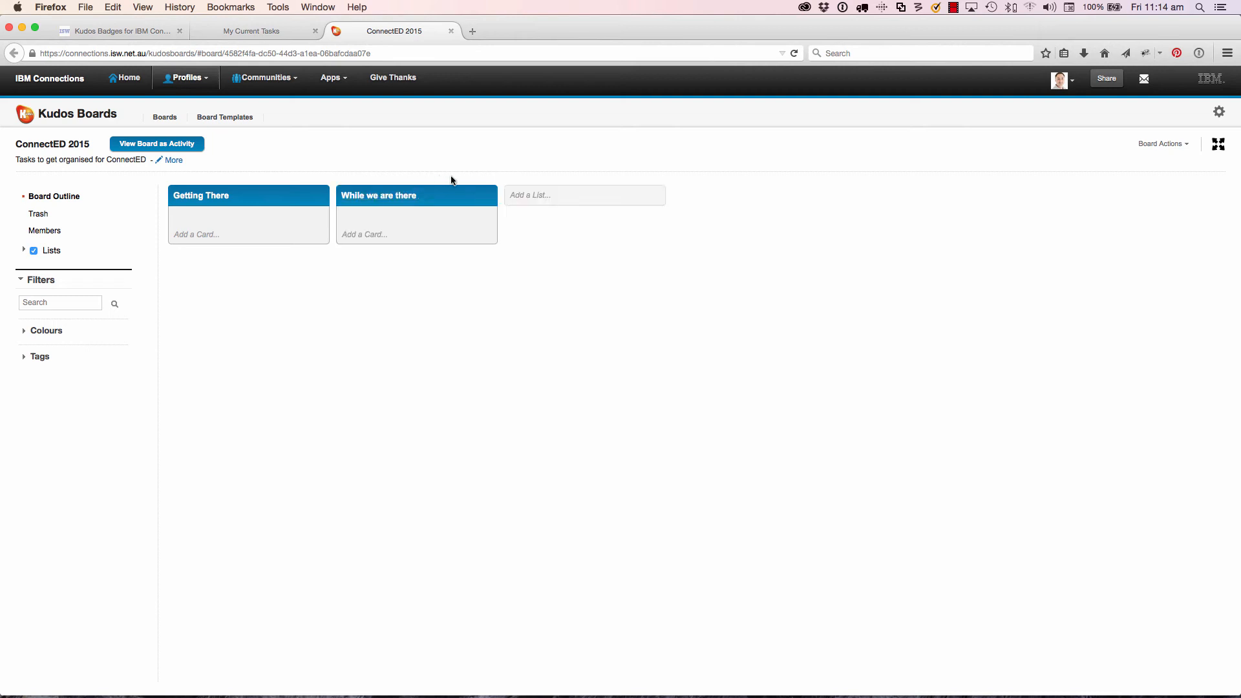
text(NYC)
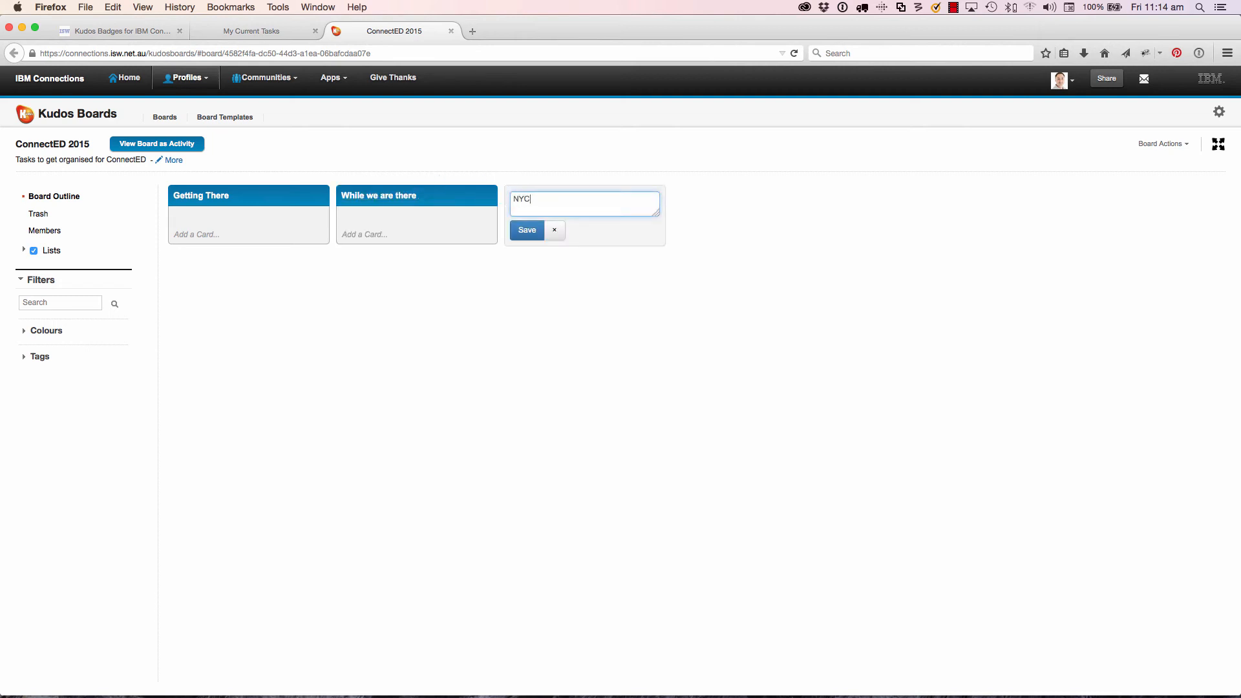
click(526, 230)
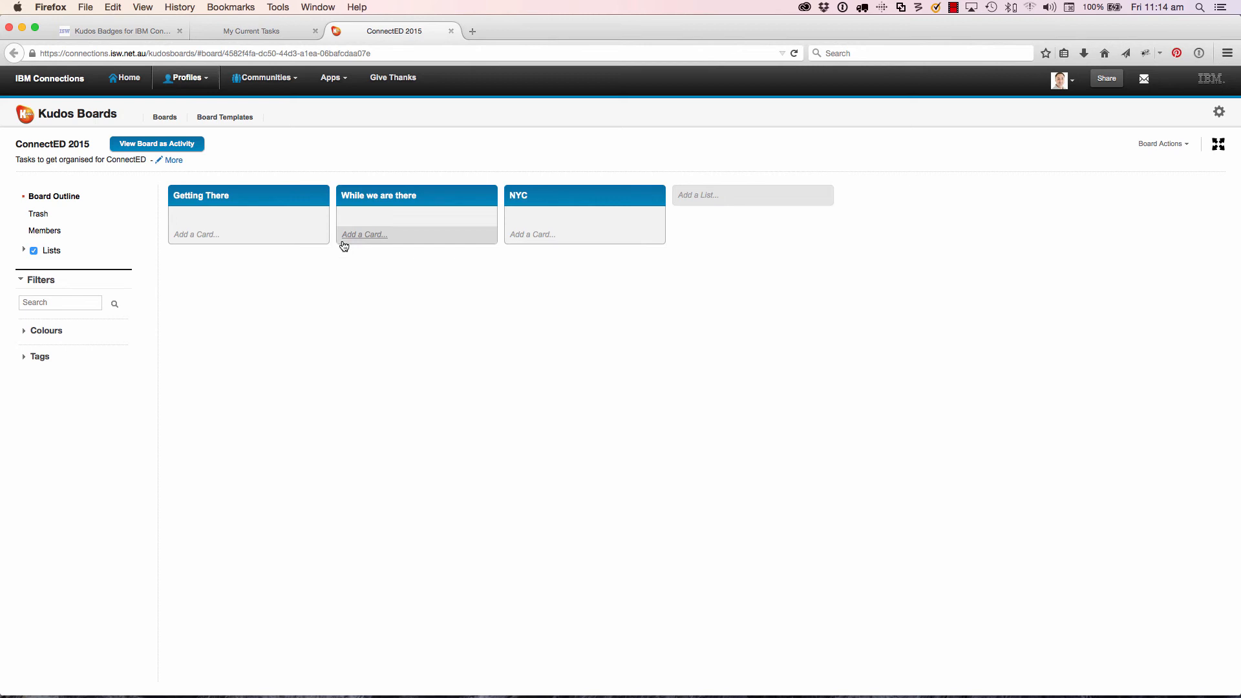
Step: Add 'Airfares & Travell' and 'Accomodation' cards to Getting There, then open Airfares for editing
click(195, 234)
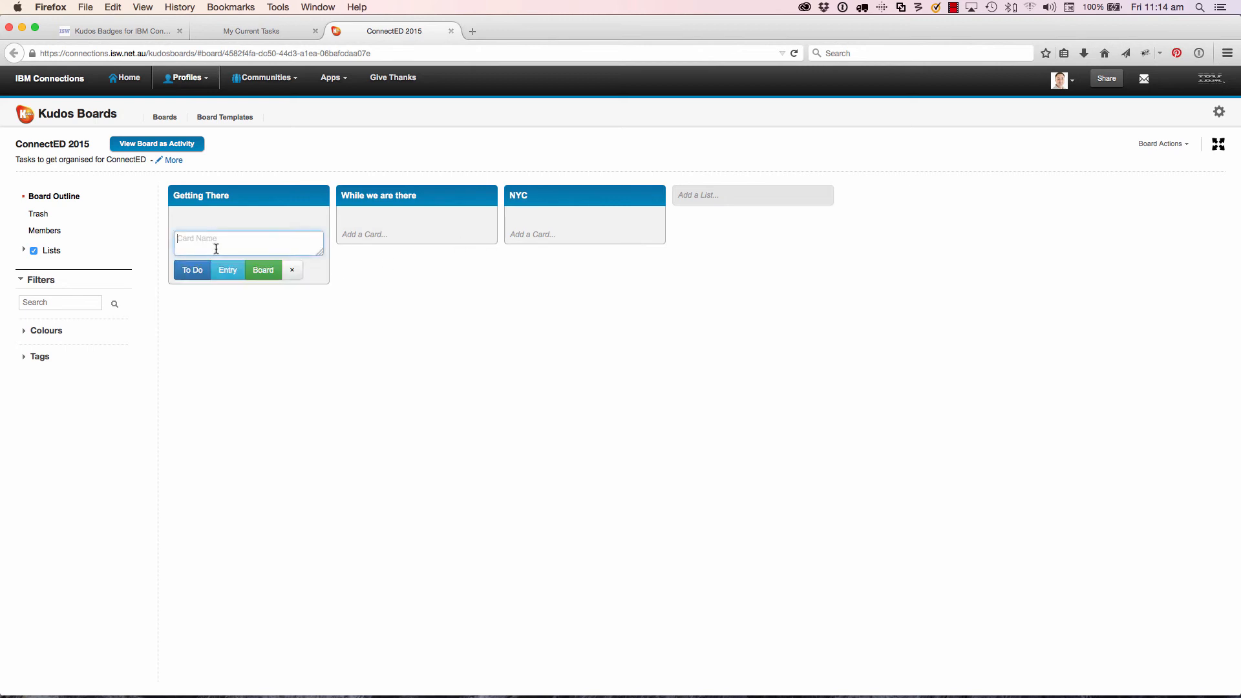
text(Airfares)
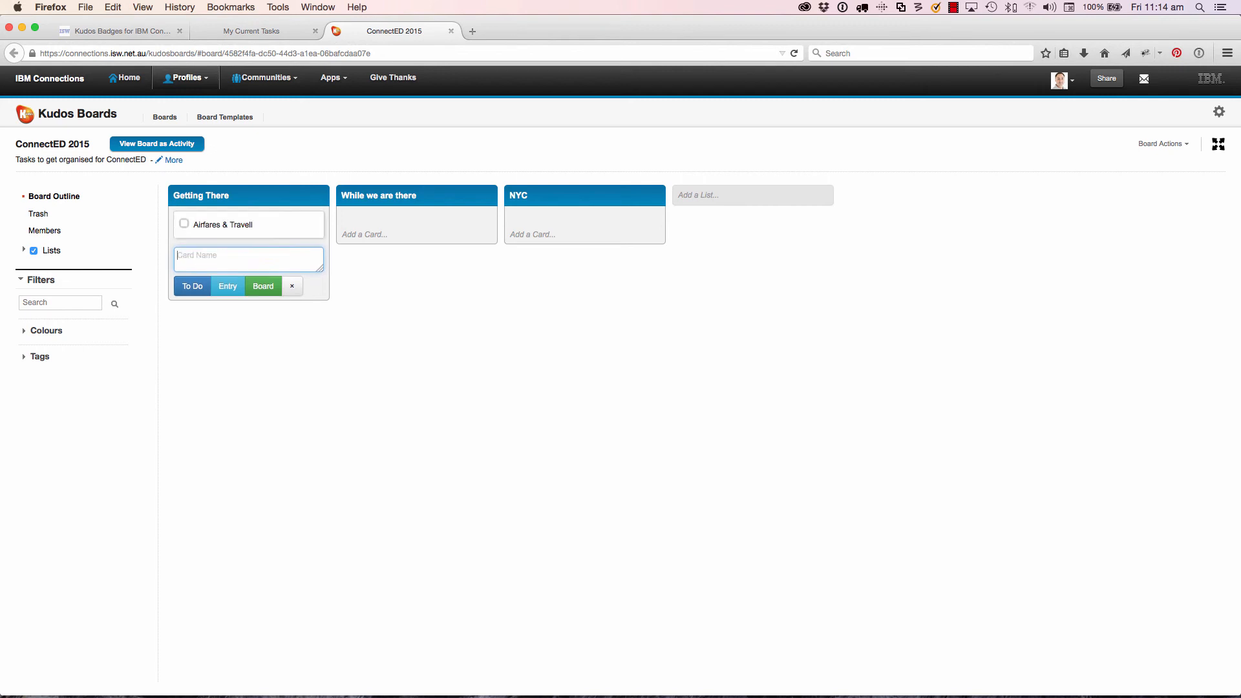
text(Accomo)
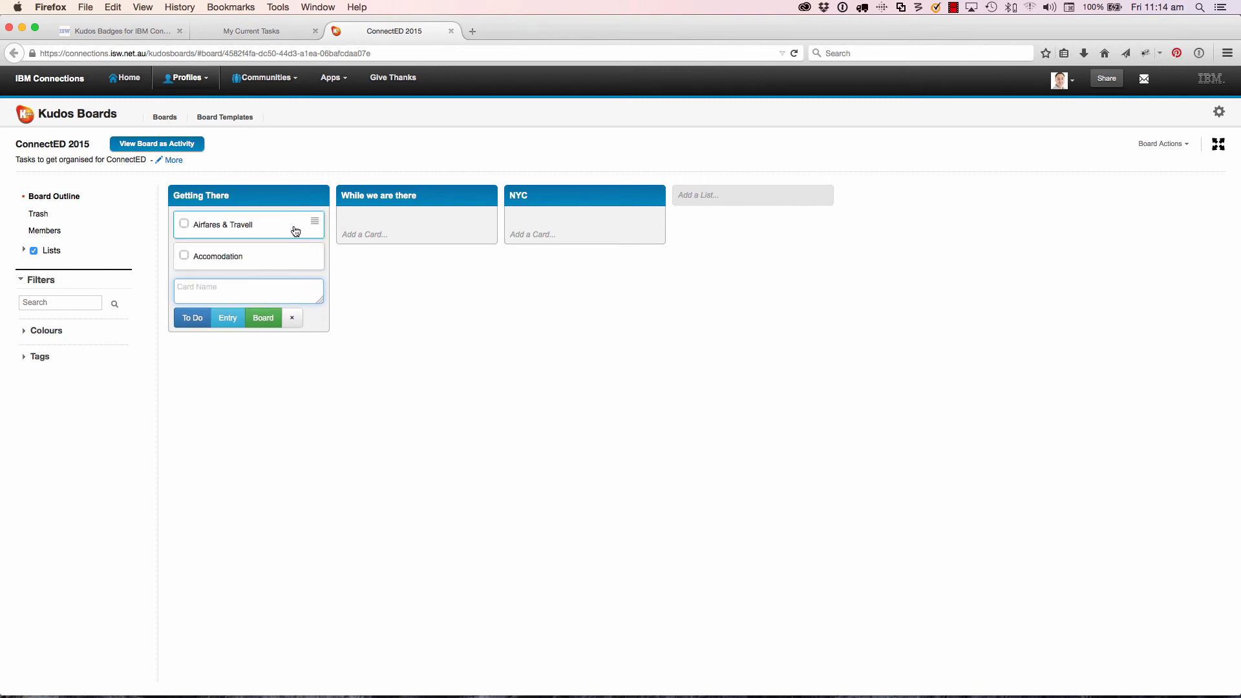
click(223, 224)
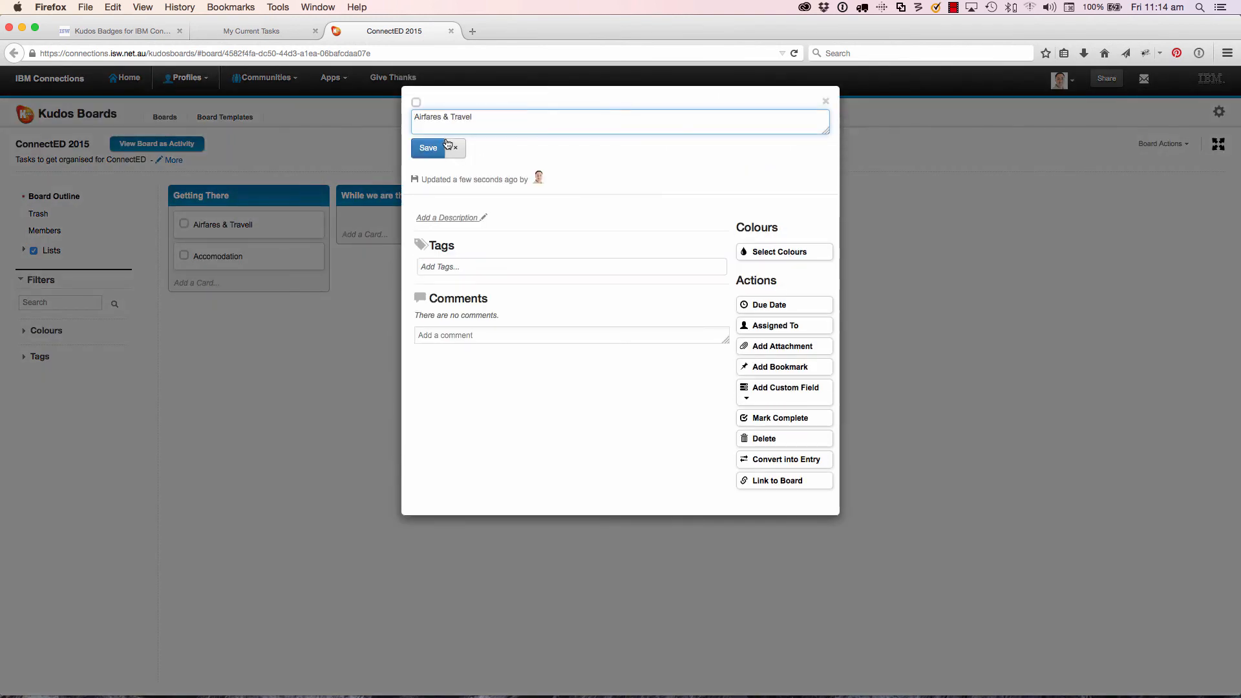
Step: Save the Airfares & Travel name, comment 'Dolphin' on Accomodation, and mark it complete
click(427, 148)
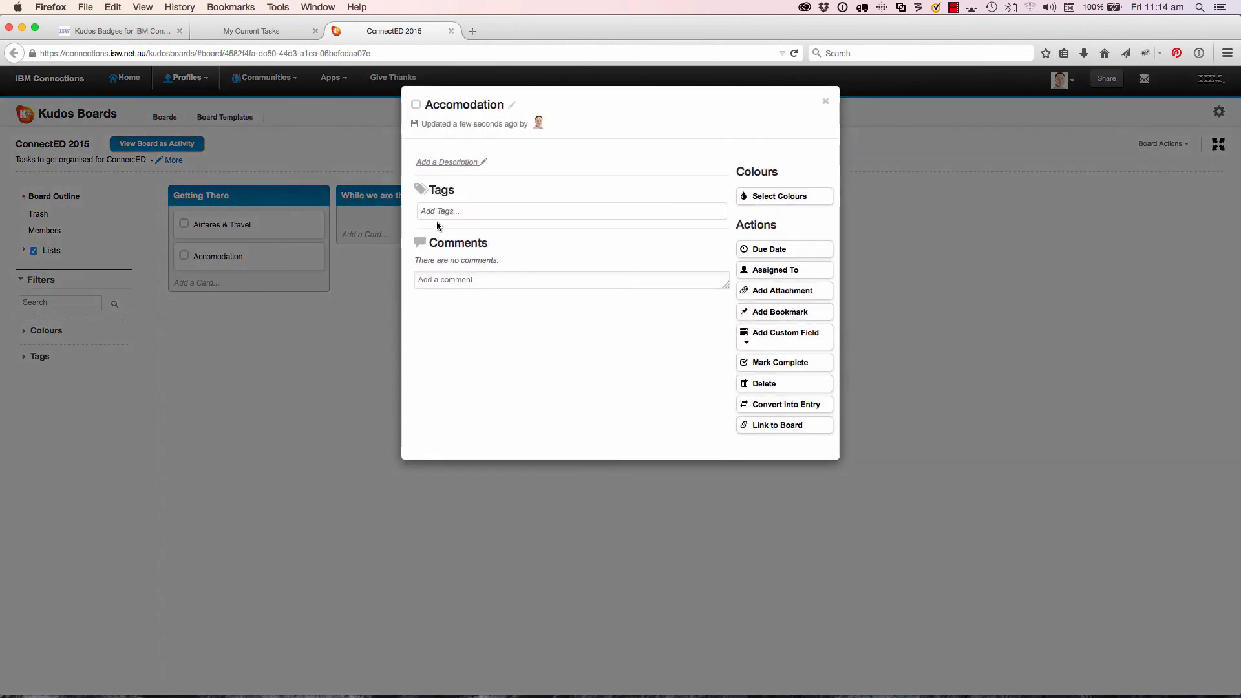
text(D)
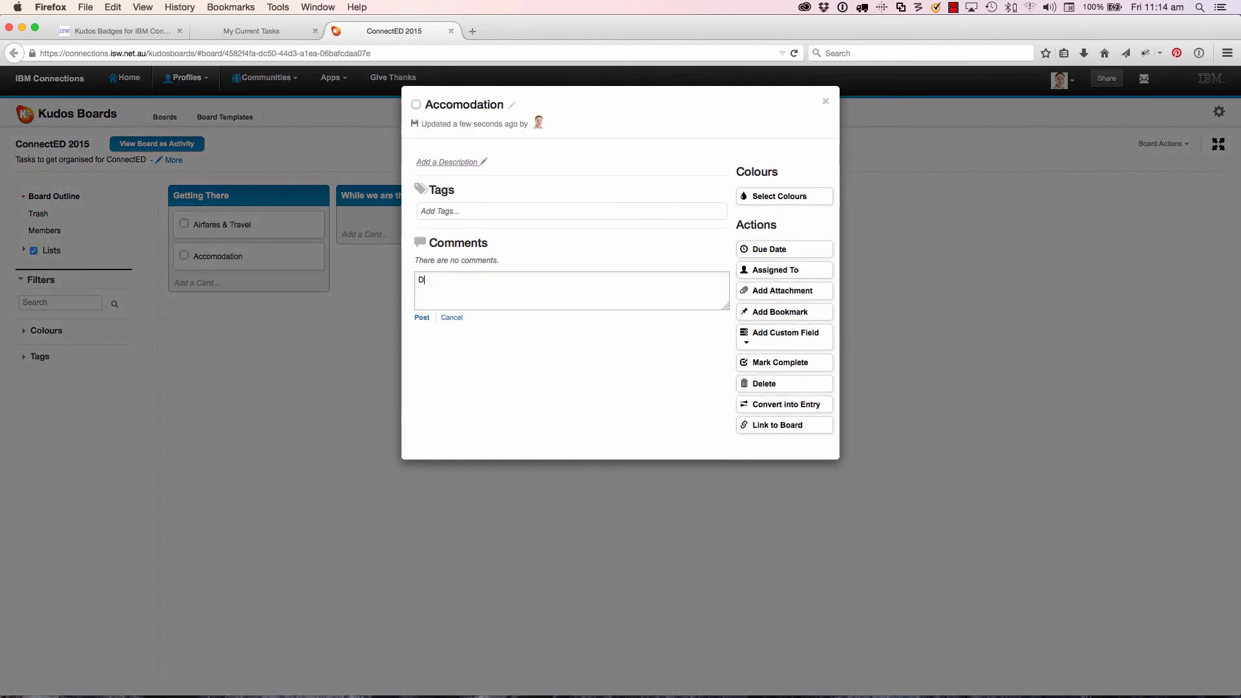
text(olphin)
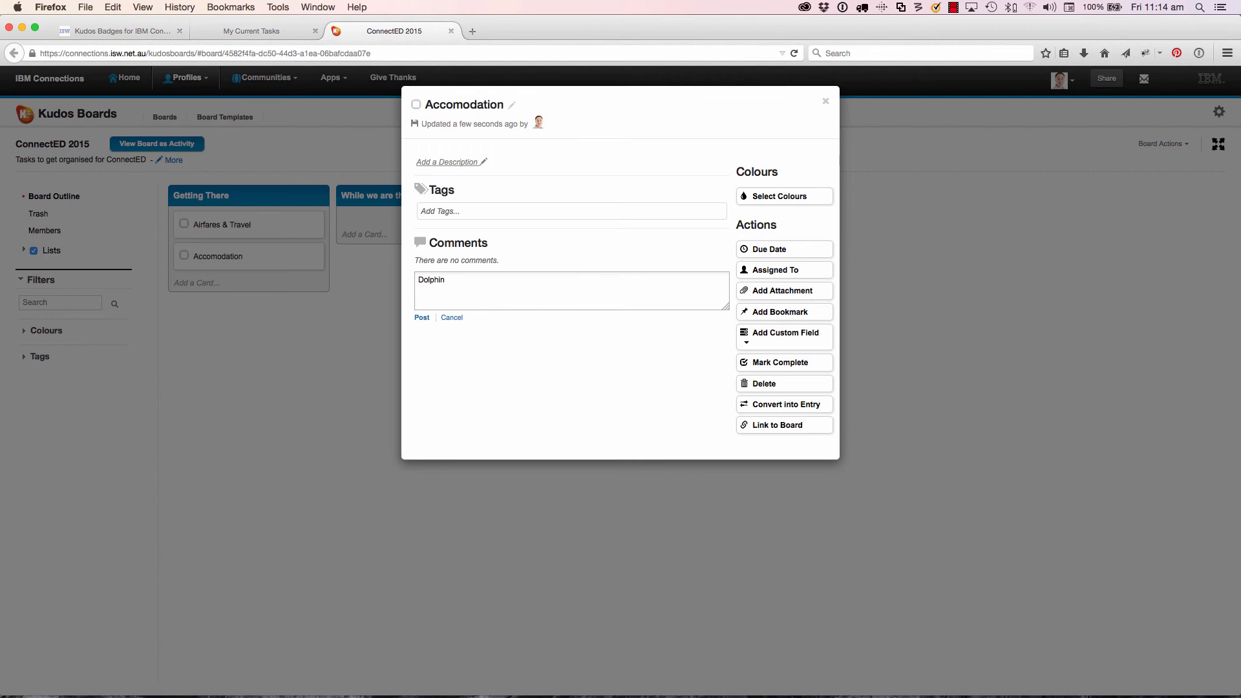
click(421, 318)
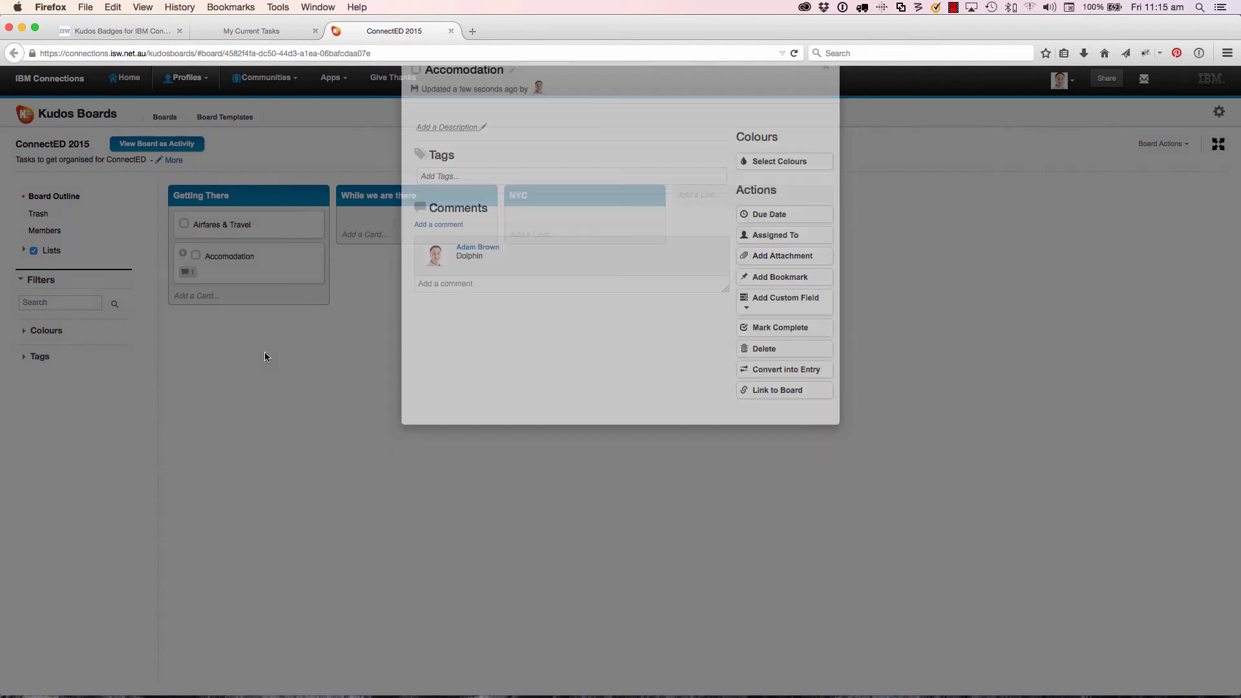
click(265, 356)
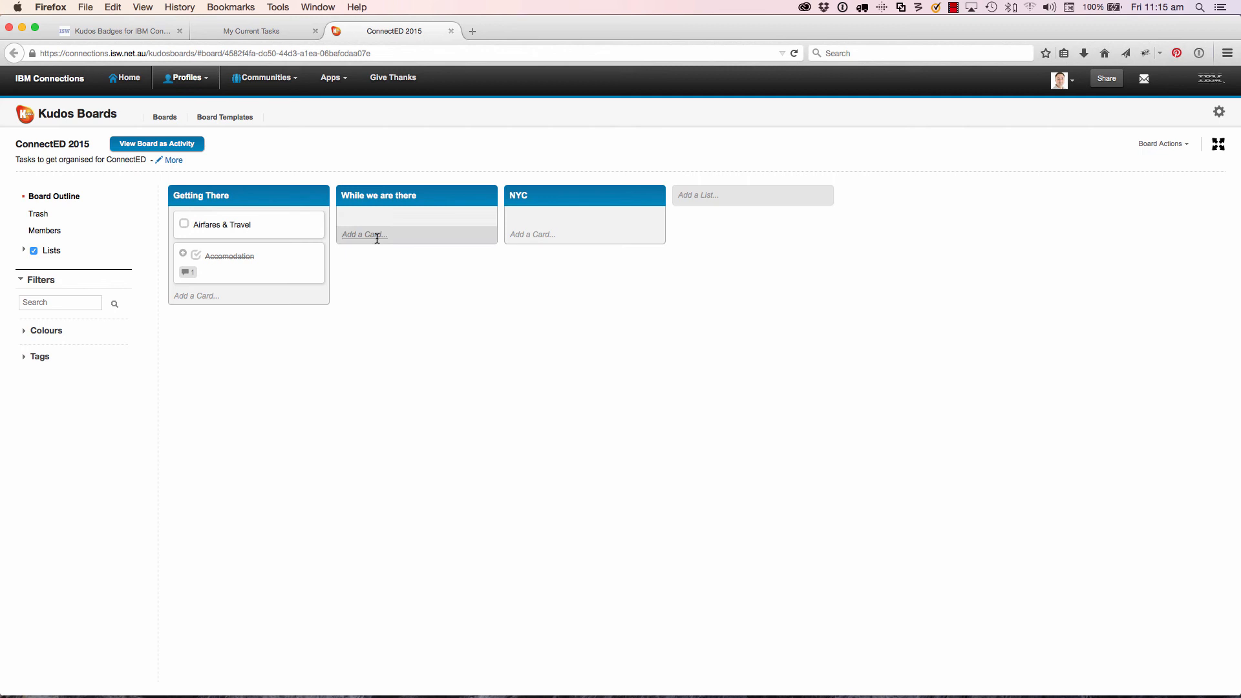
Step: Add Kimonos and 'Need to catch up with' cards to While we are there, plus Schedule customer meetings to NYC
text(Kimo)
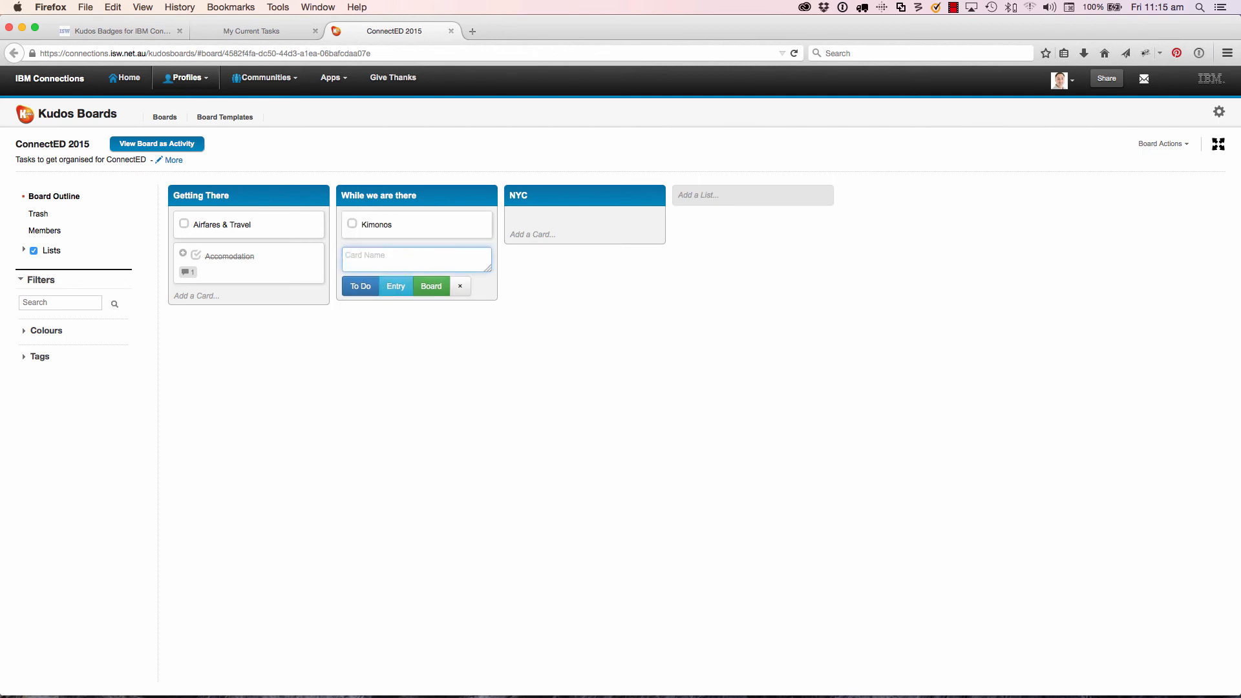
text(Need)
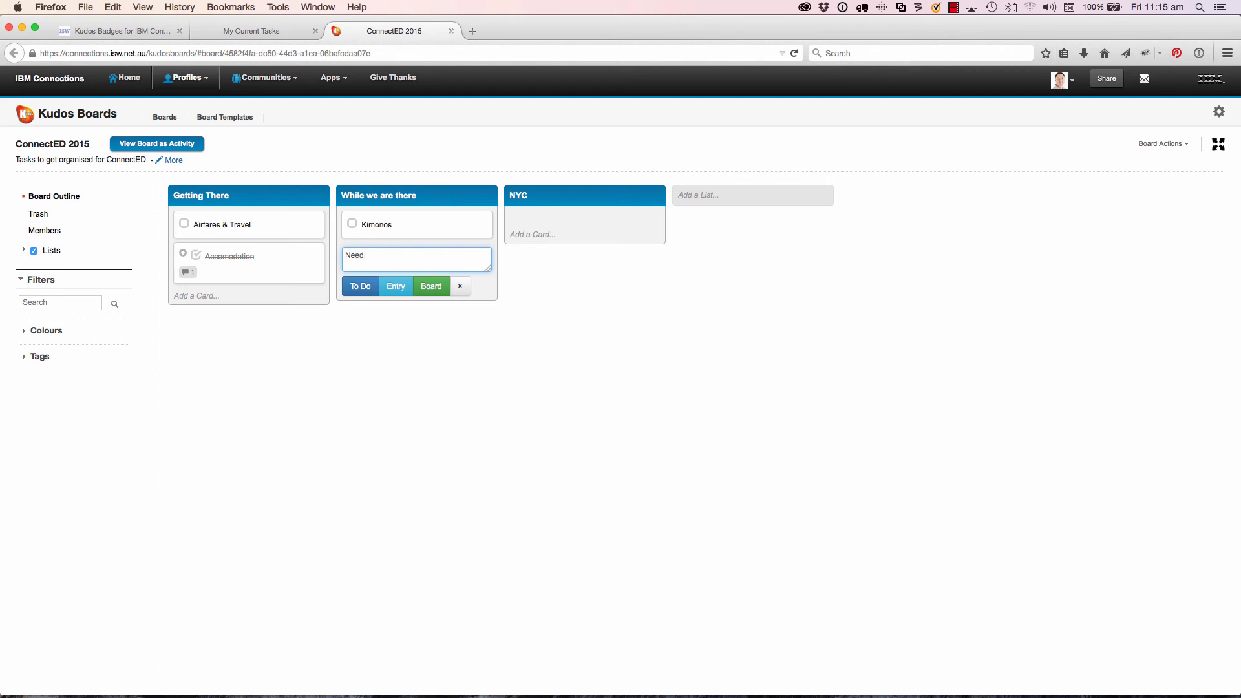
text(to catch up wit)
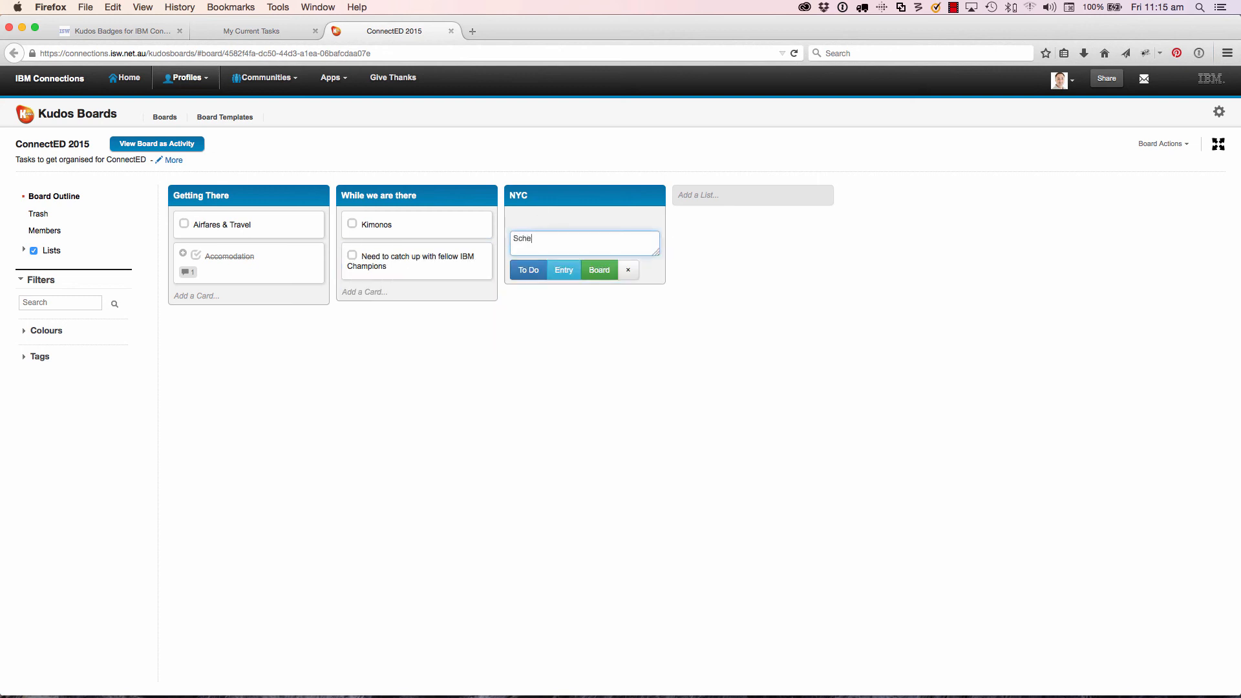
text(Schedule customer me)
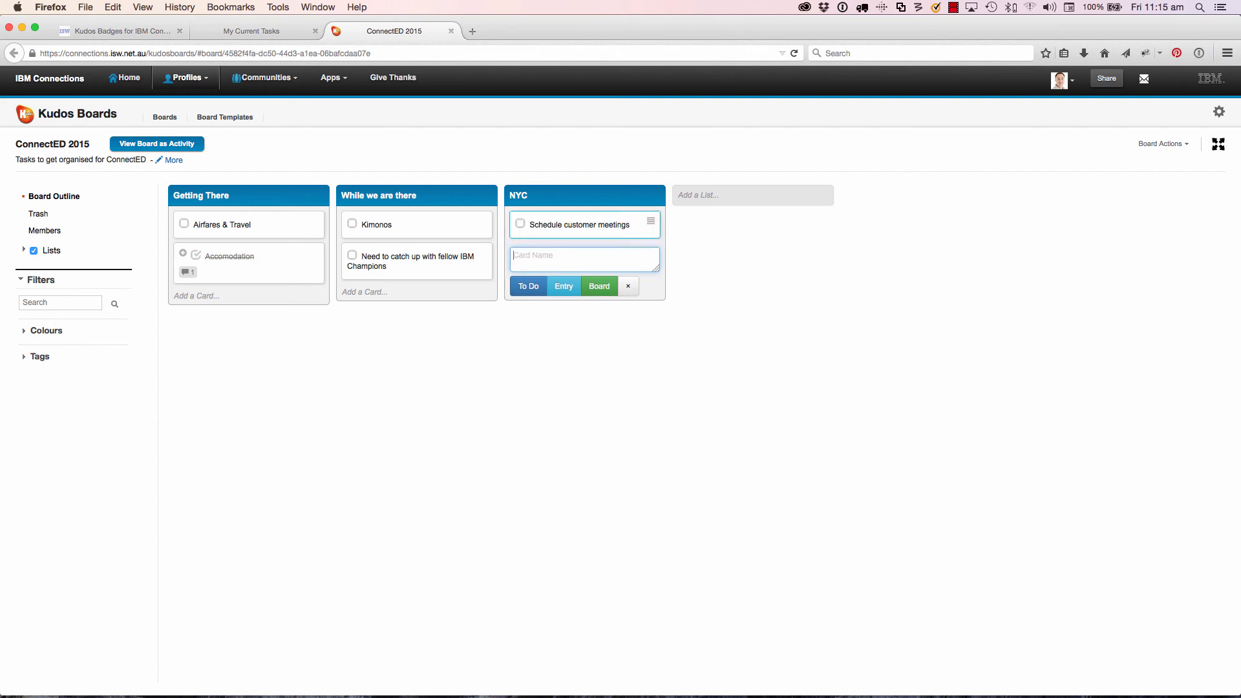
click(627, 286)
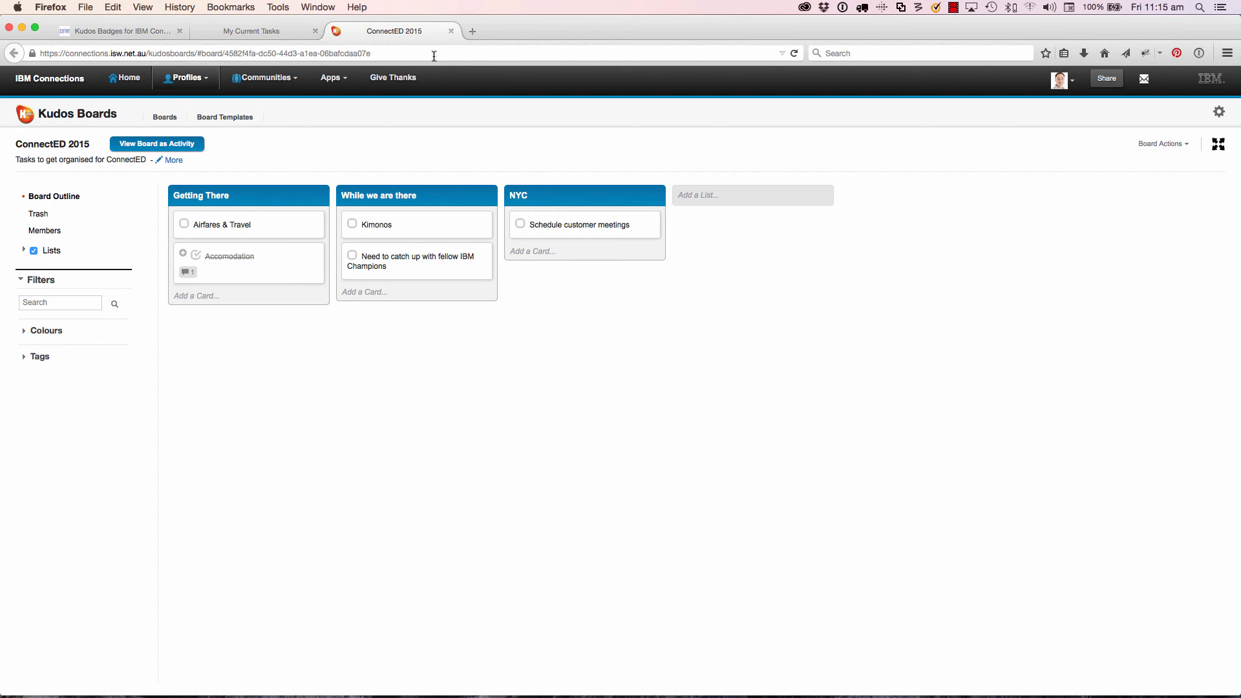
Step: Drag the ConnectED 2015 card to the top of Today, then briefly open and close its linked board
click(254, 31)
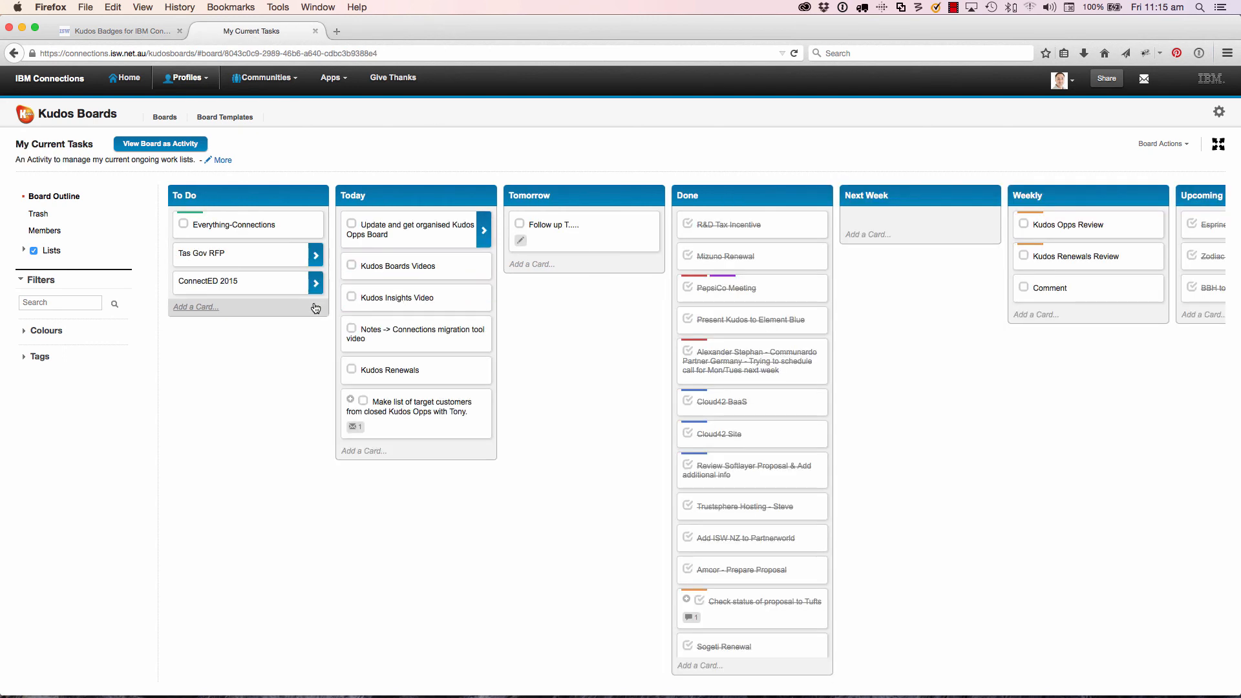
mouse_move(246, 282)
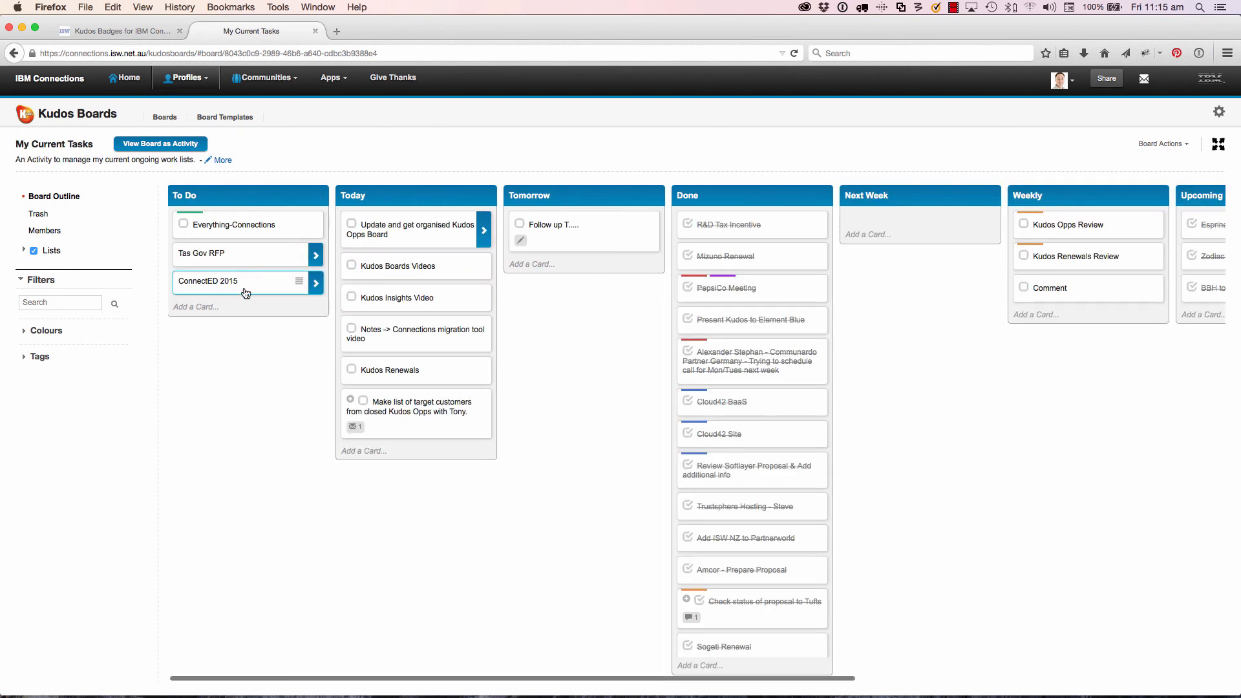
drag(240, 281, 415, 236)
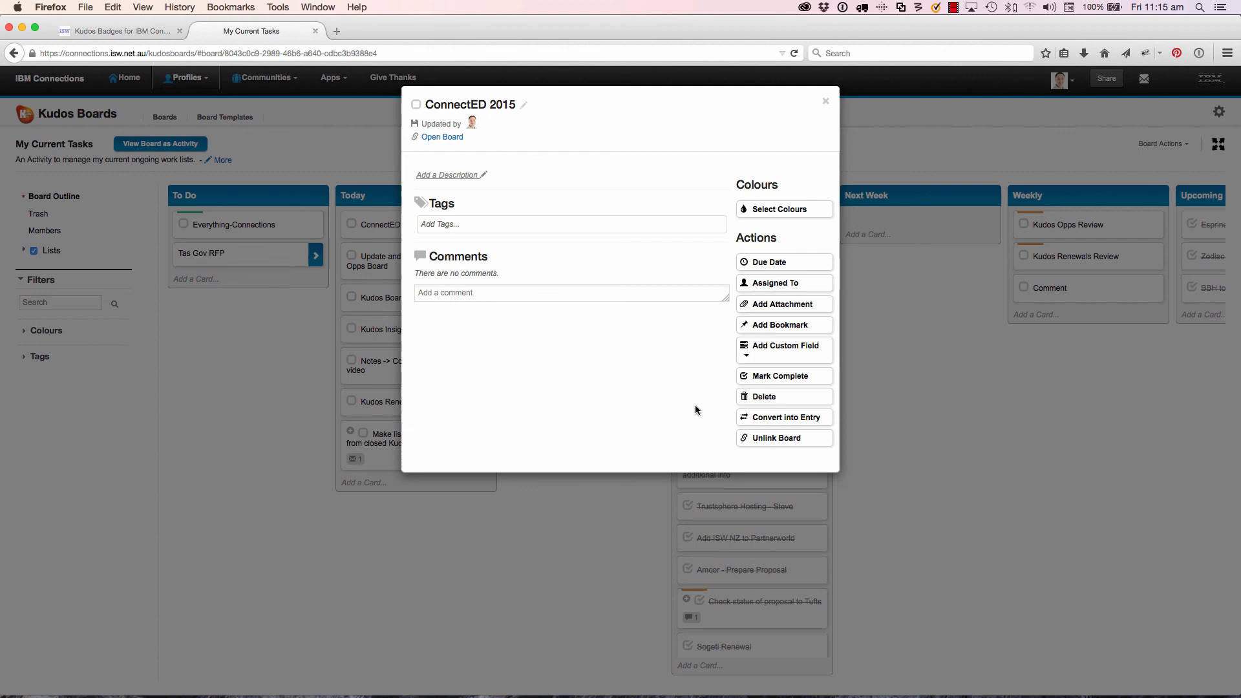
click(826, 102)
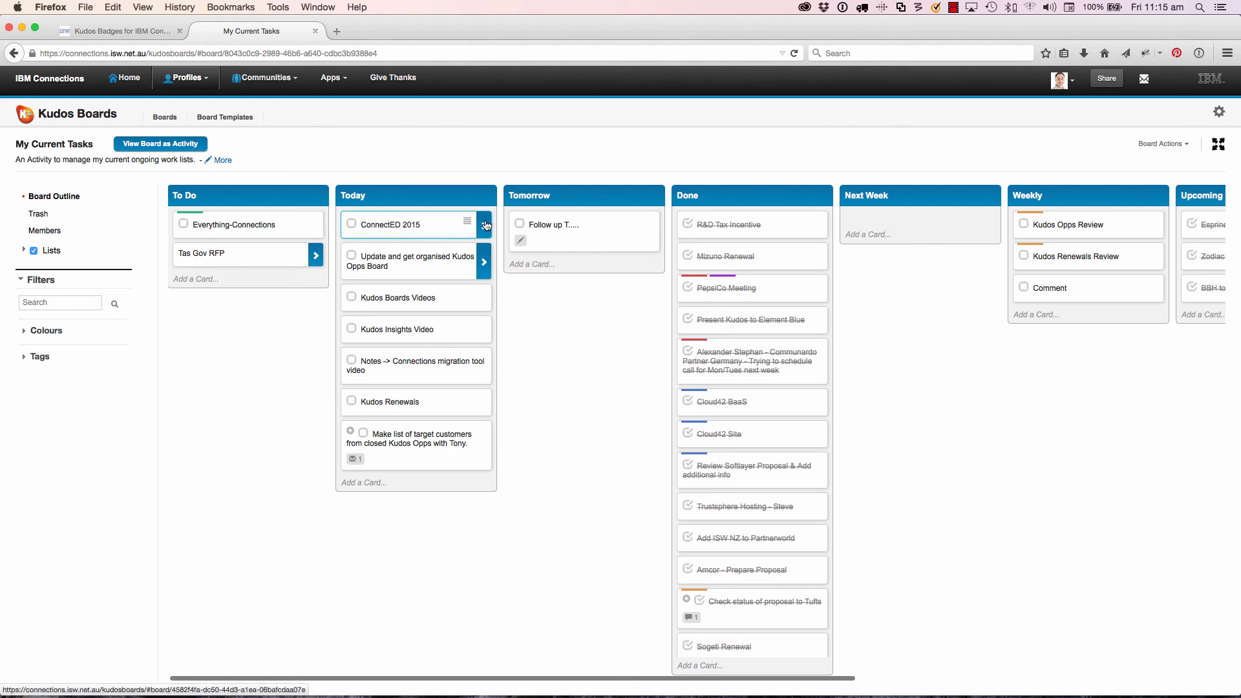
click(484, 225)
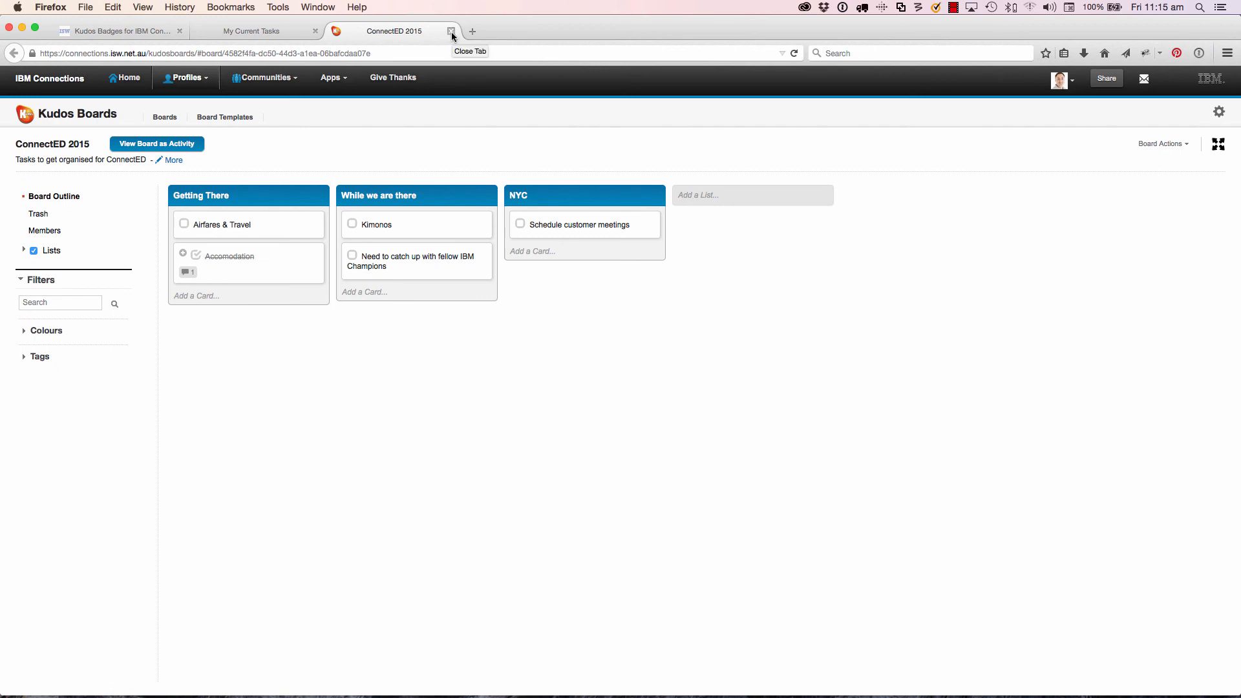
click(452, 36)
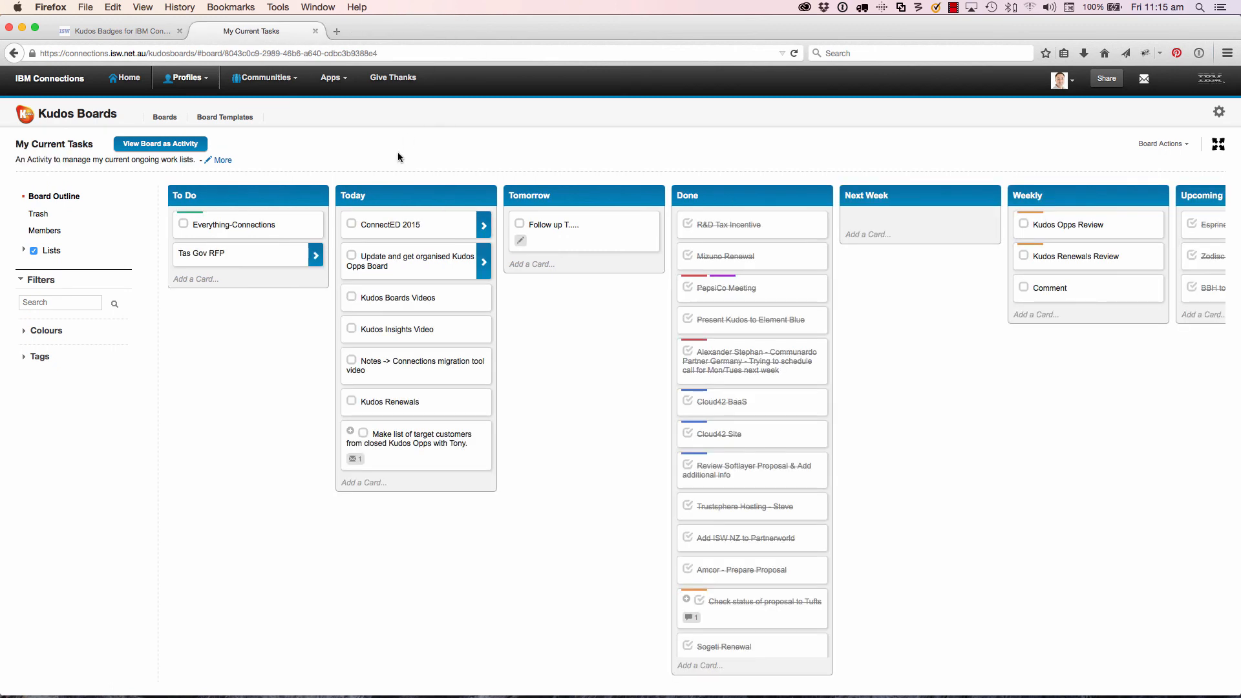
mouse_move(324, 145)
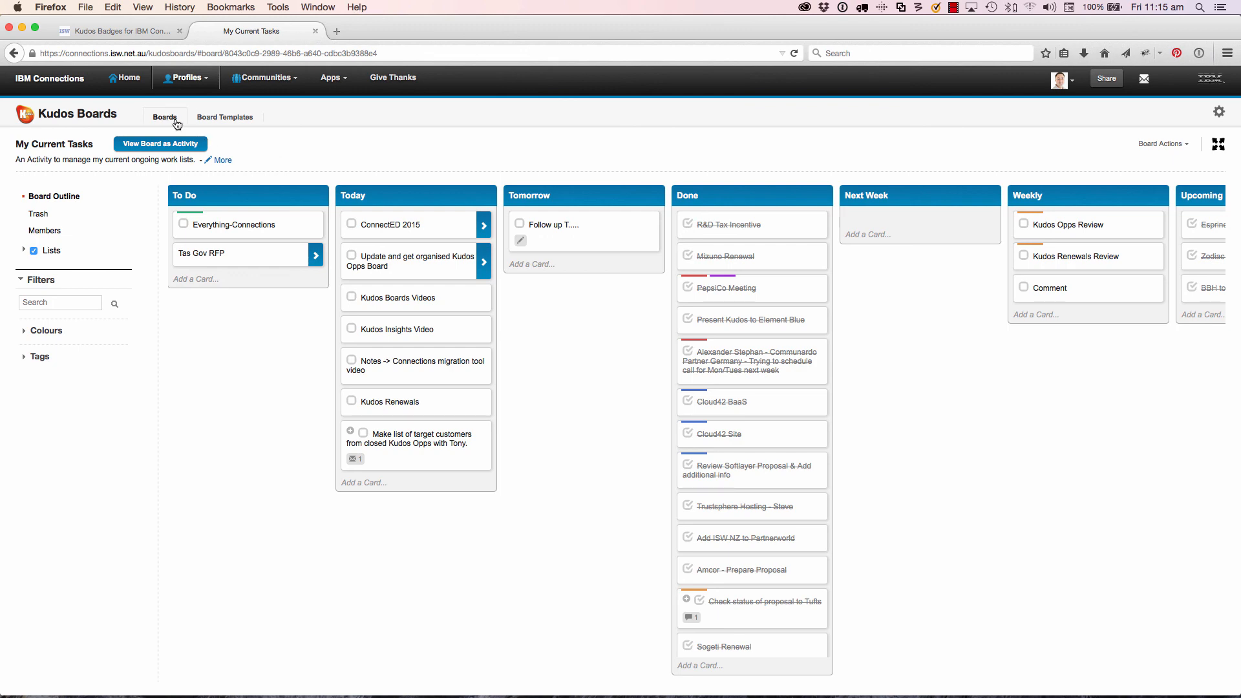
mouse_move(165, 117)
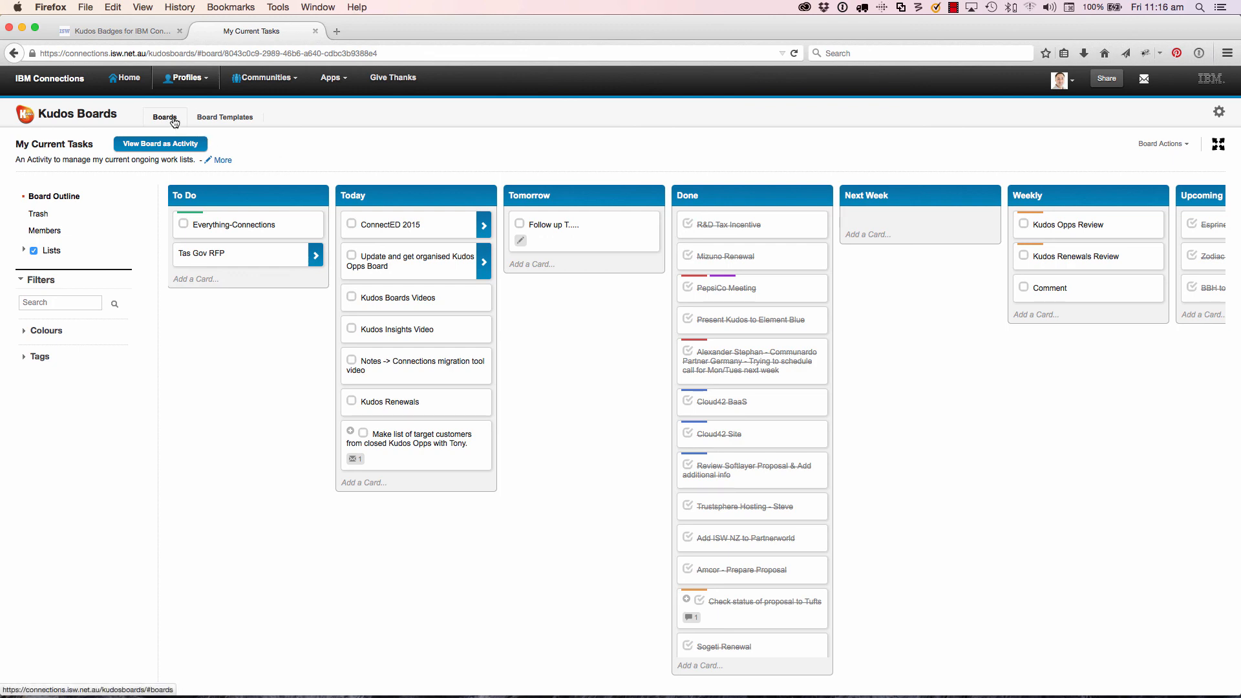
Step: Show the My Boards overview, then move to the Kudos Badges for IBM Connections browser tab
click(164, 117)
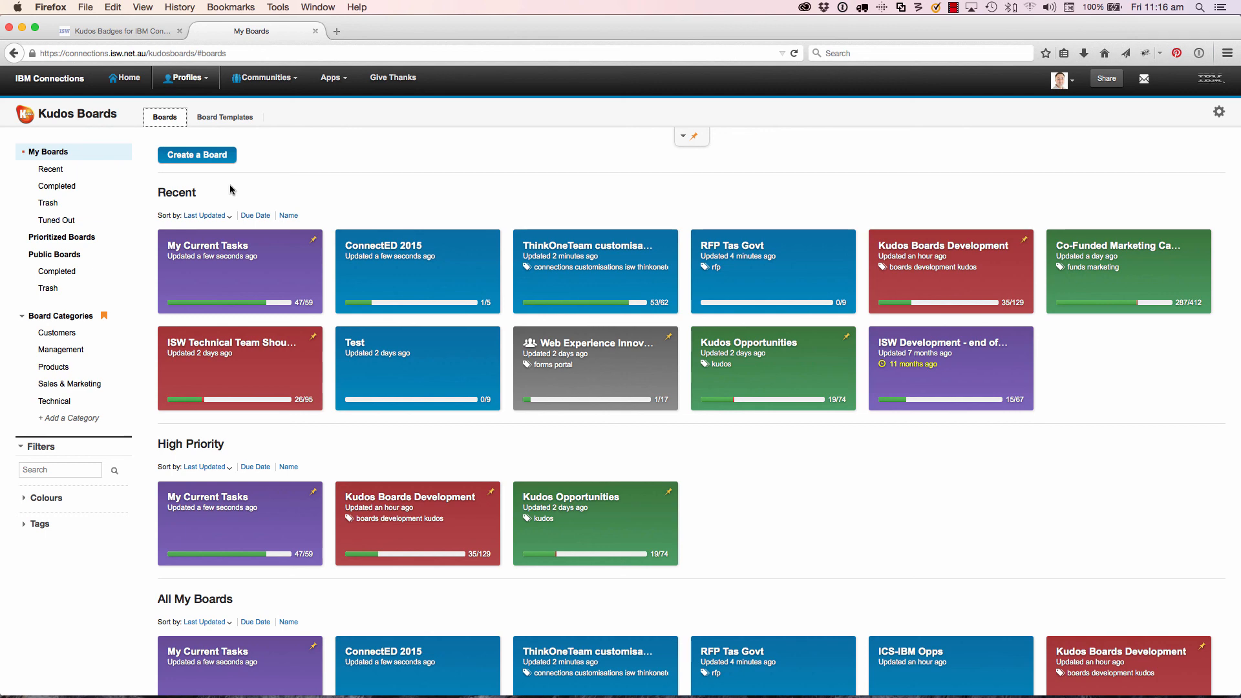
click(119, 31)
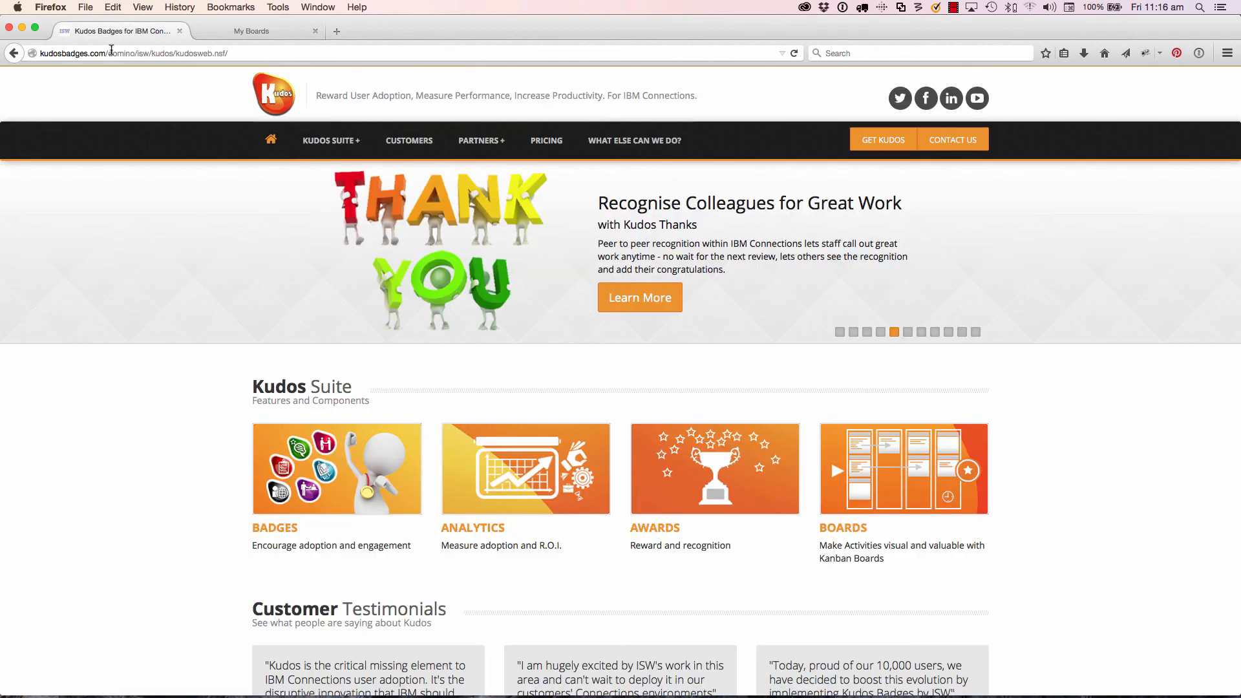